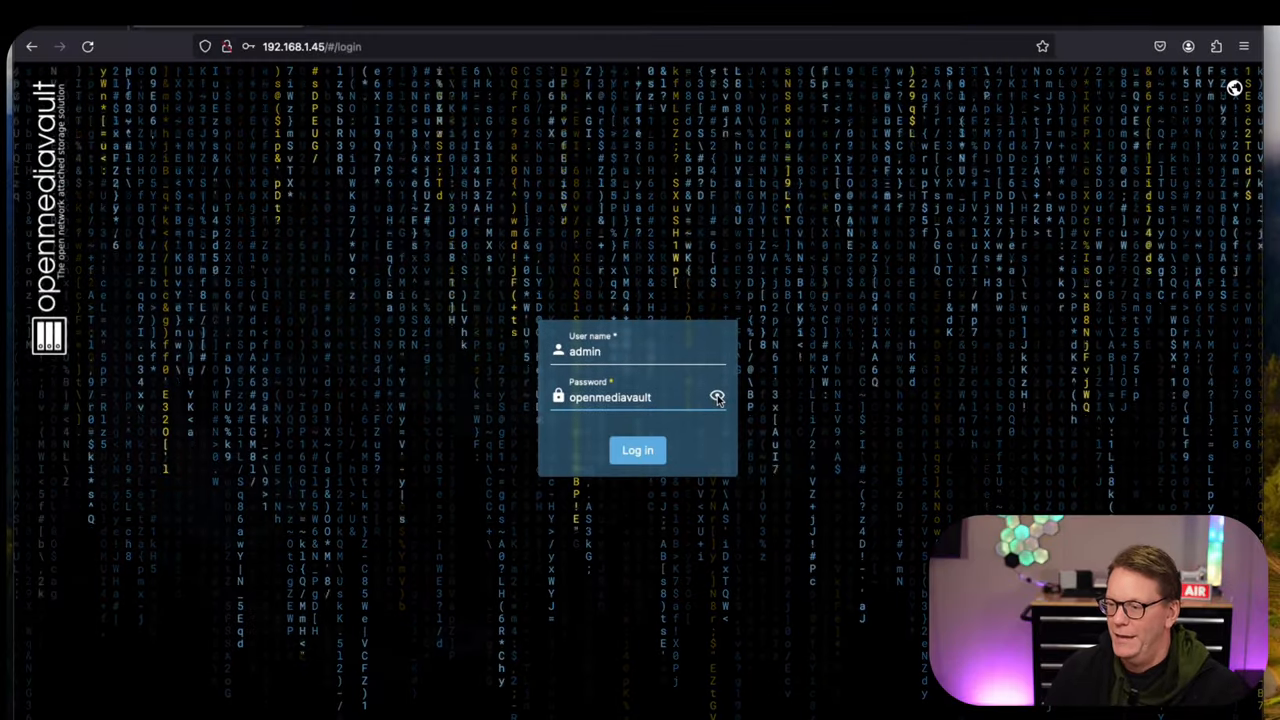
Sign in to openmediavault as admin and browse the System section.
click(637, 450)
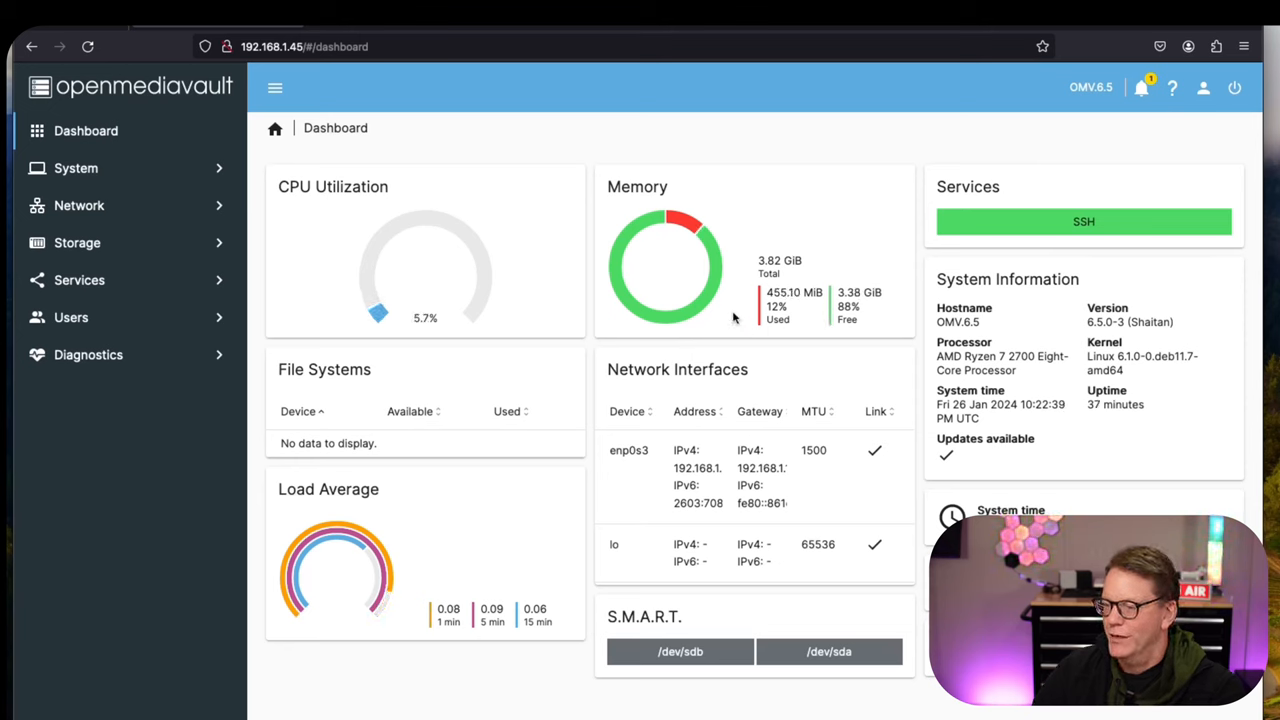
mouse_move(147, 256)
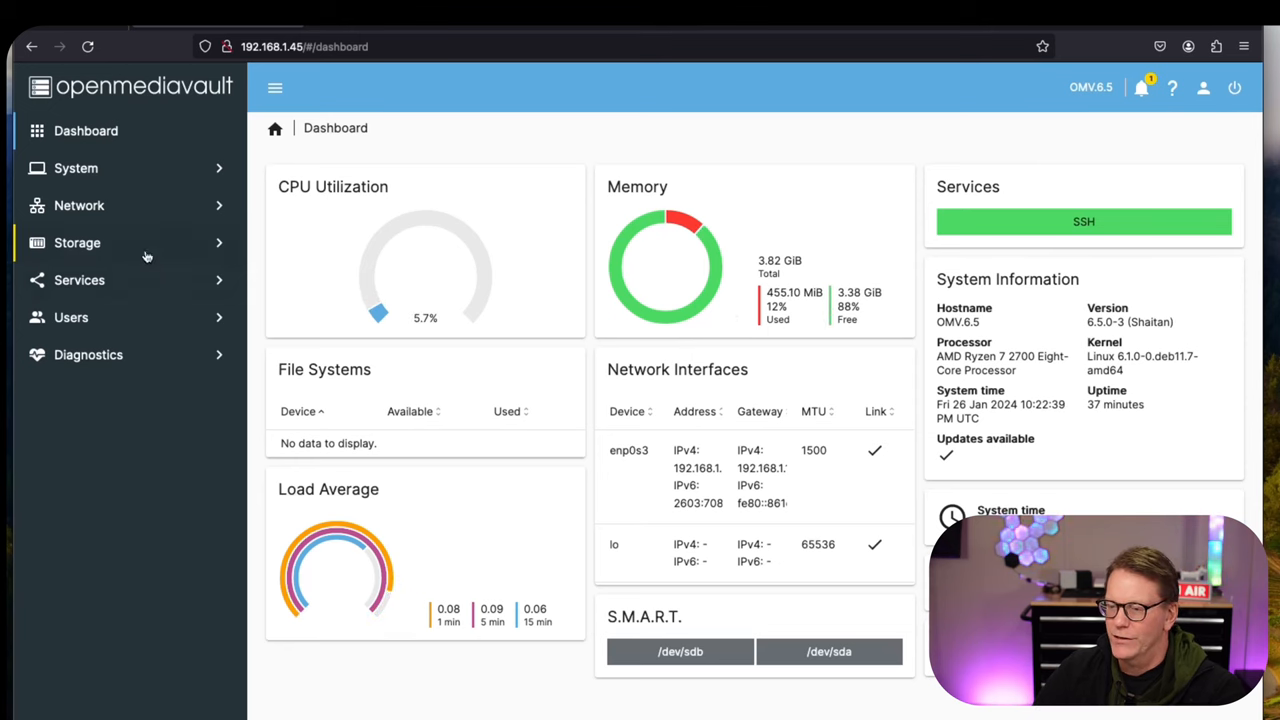
click(76, 168)
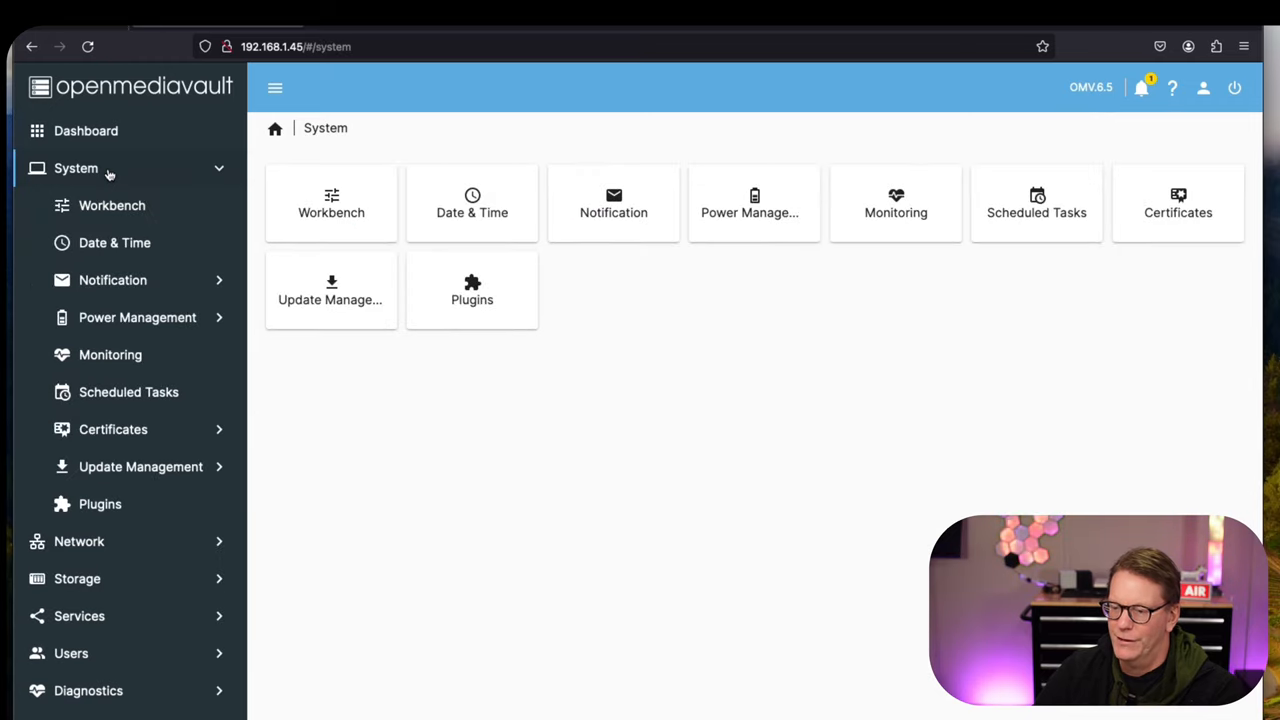
mouse_move(112, 205)
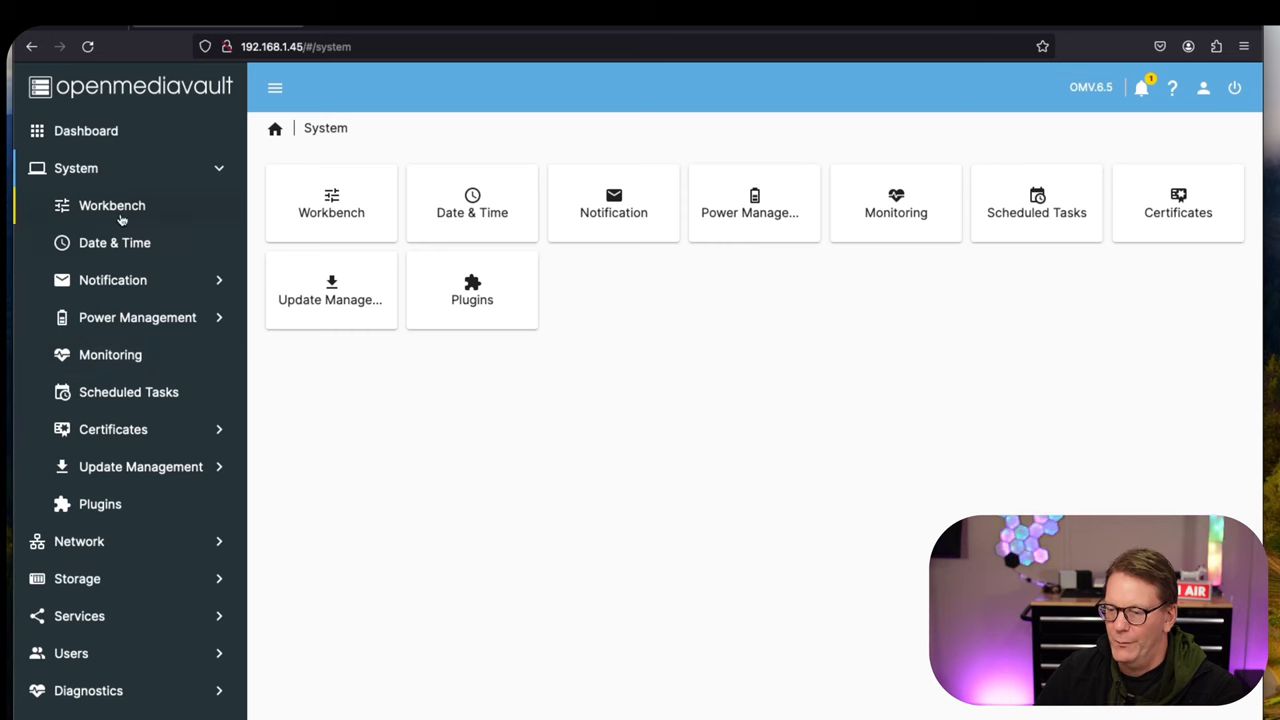
click(76, 168)
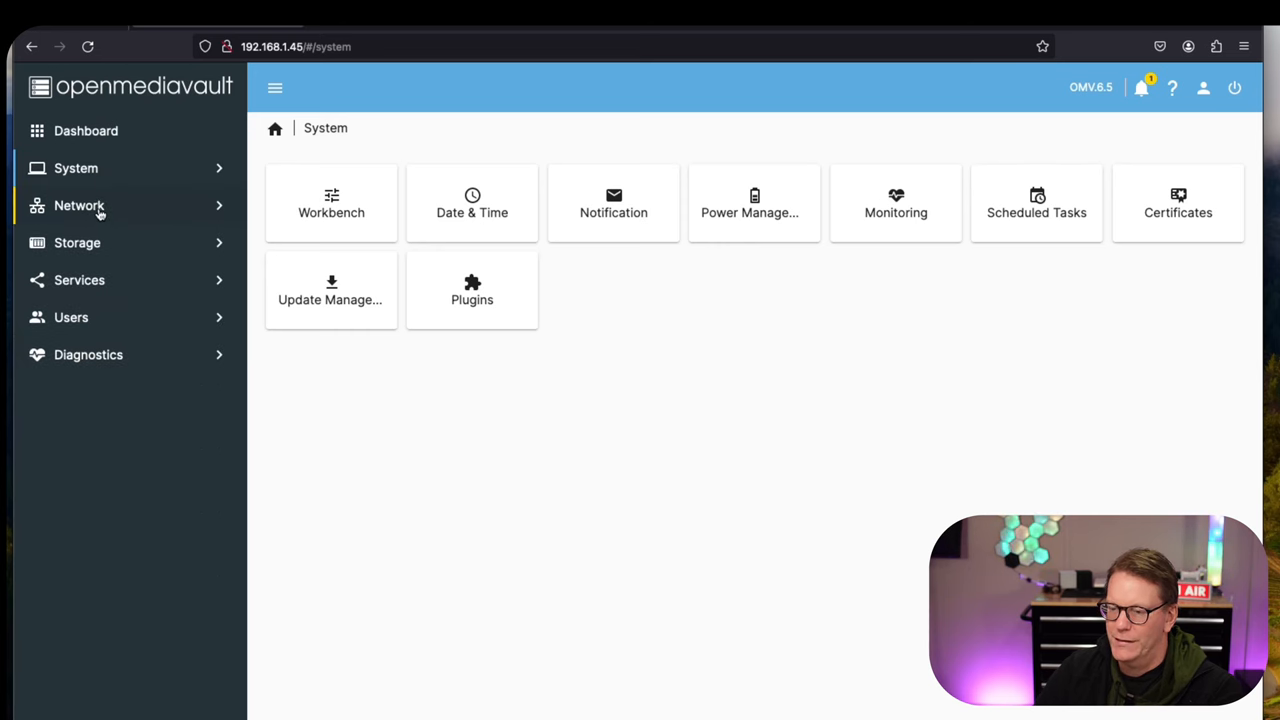
Browse the Services, Users and Diagnostics sections in the sidebar.
click(77, 242)
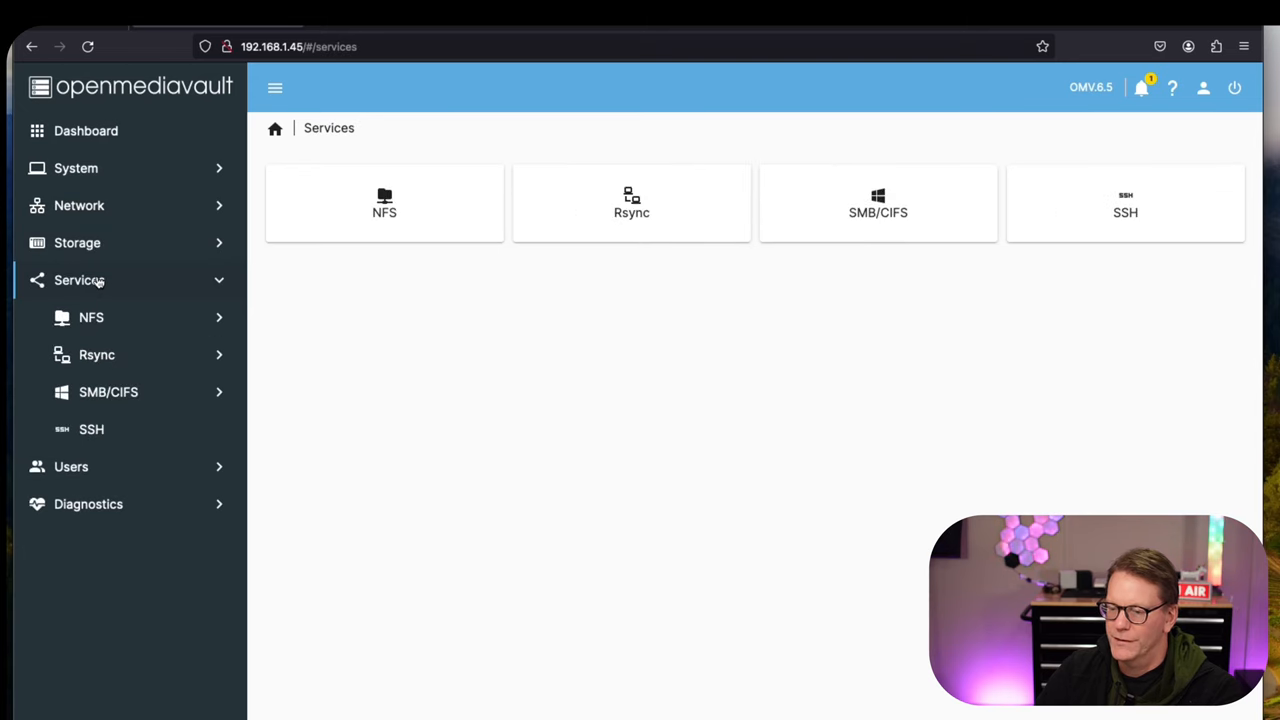
click(79, 280)
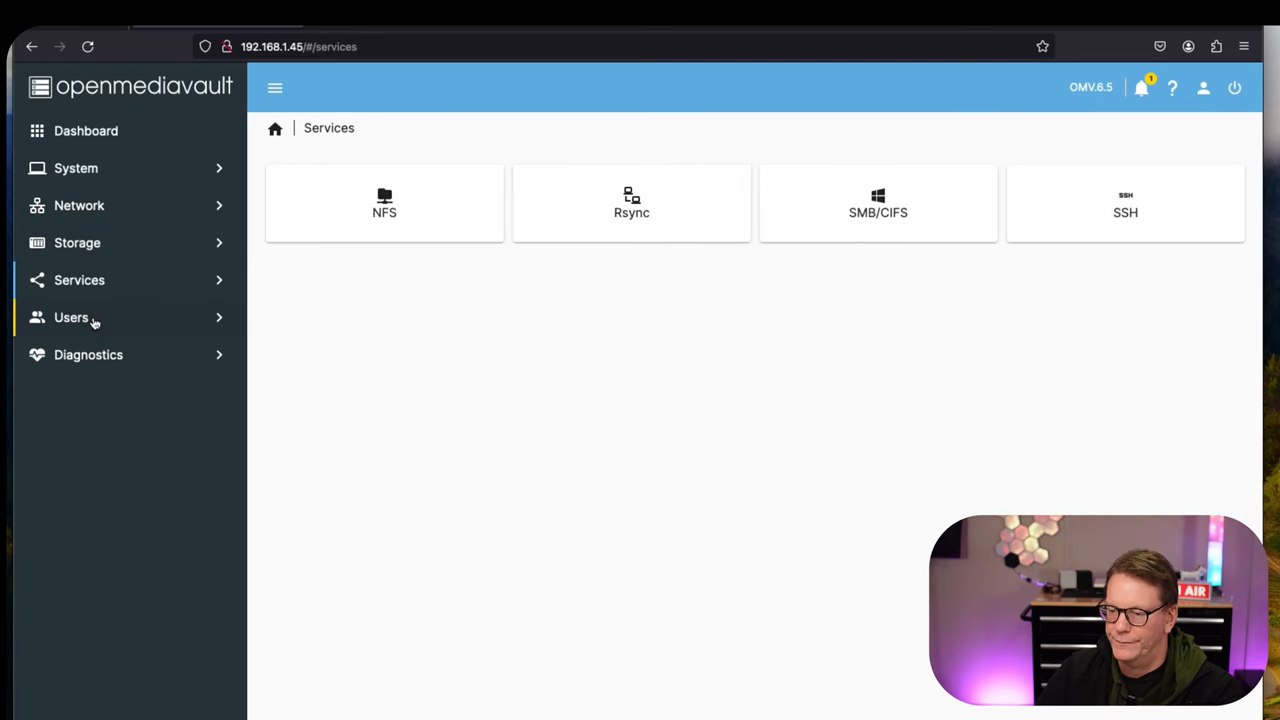
click(71, 317)
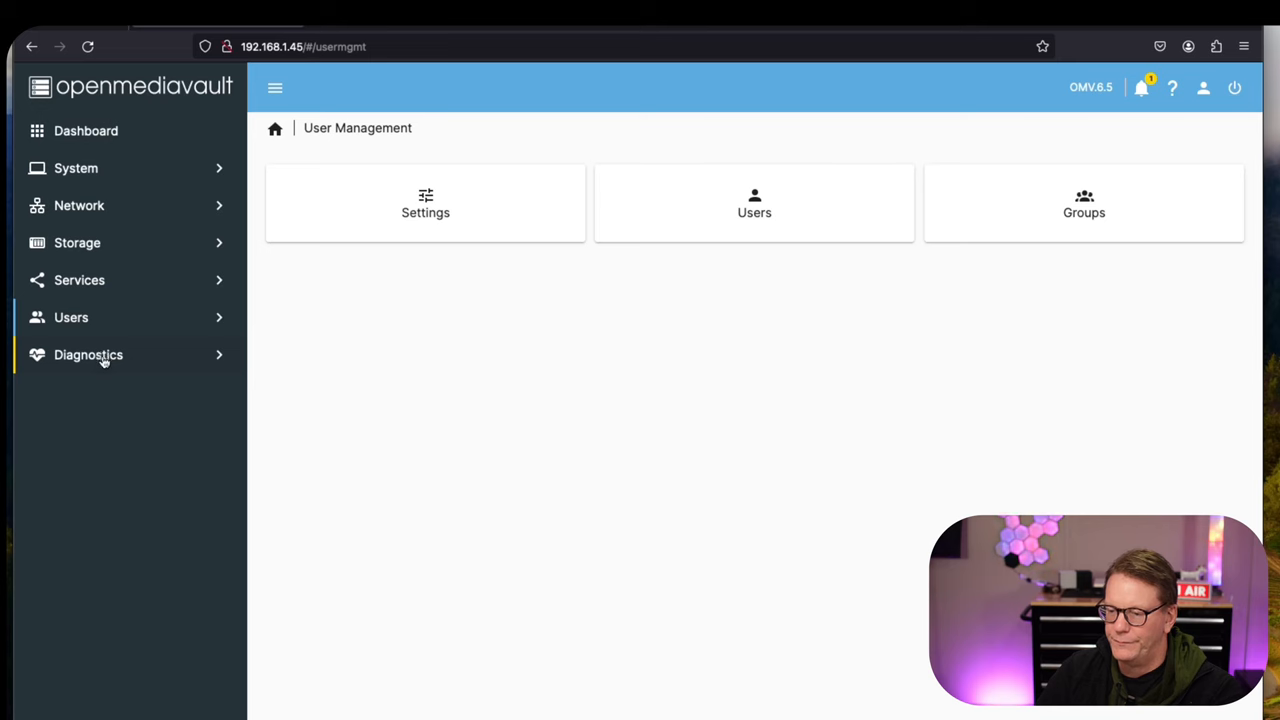
click(88, 354)
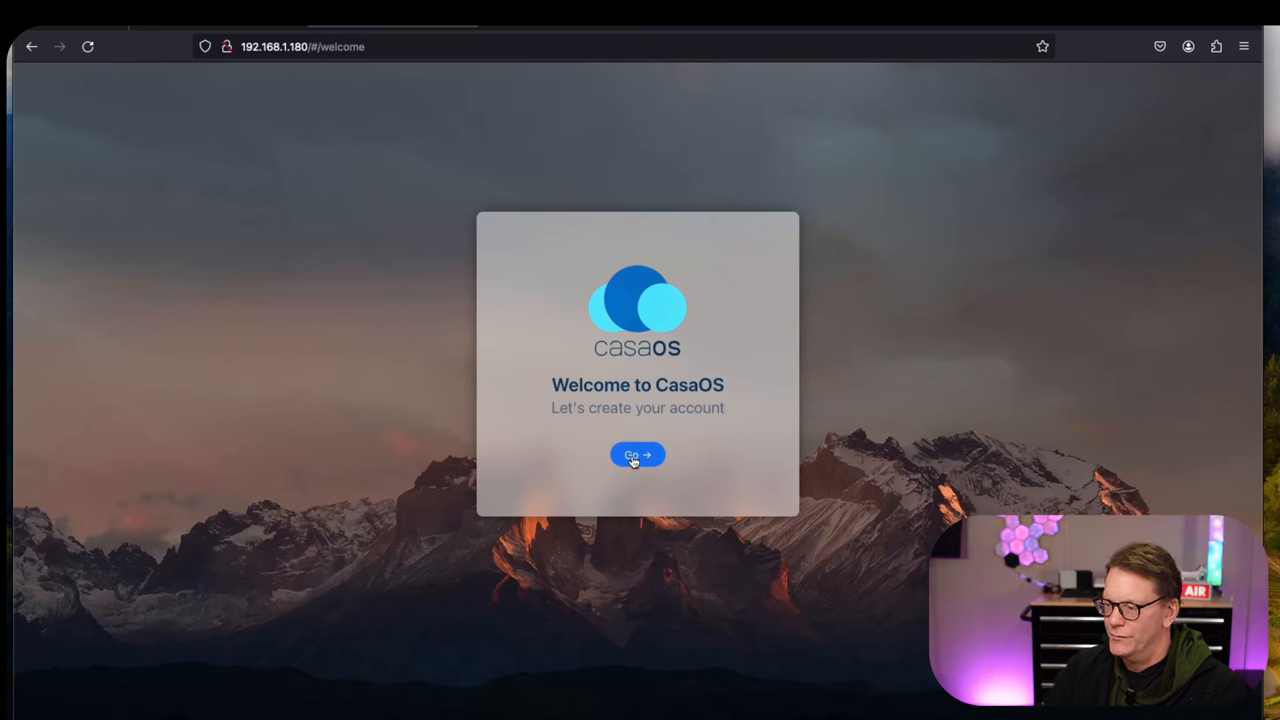
Create the first CasaOS account, accept the blog news feed, and browse the App Store.
click(637, 454)
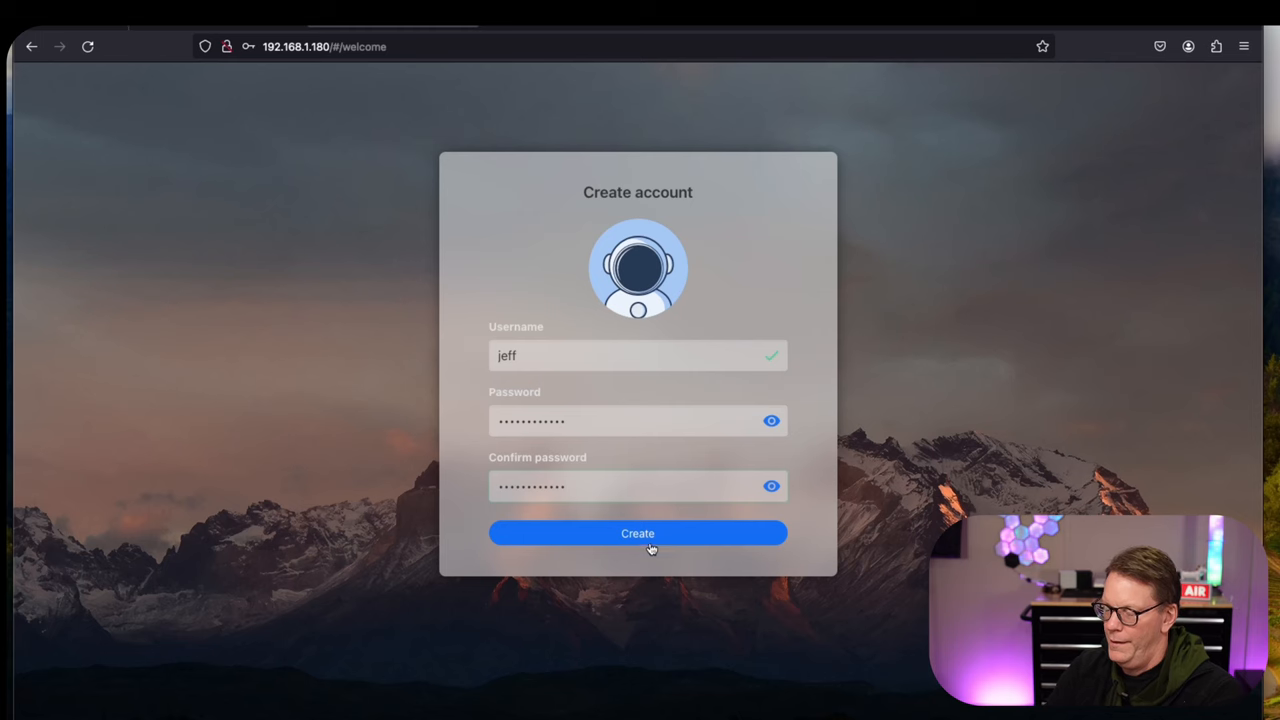
click(637, 533)
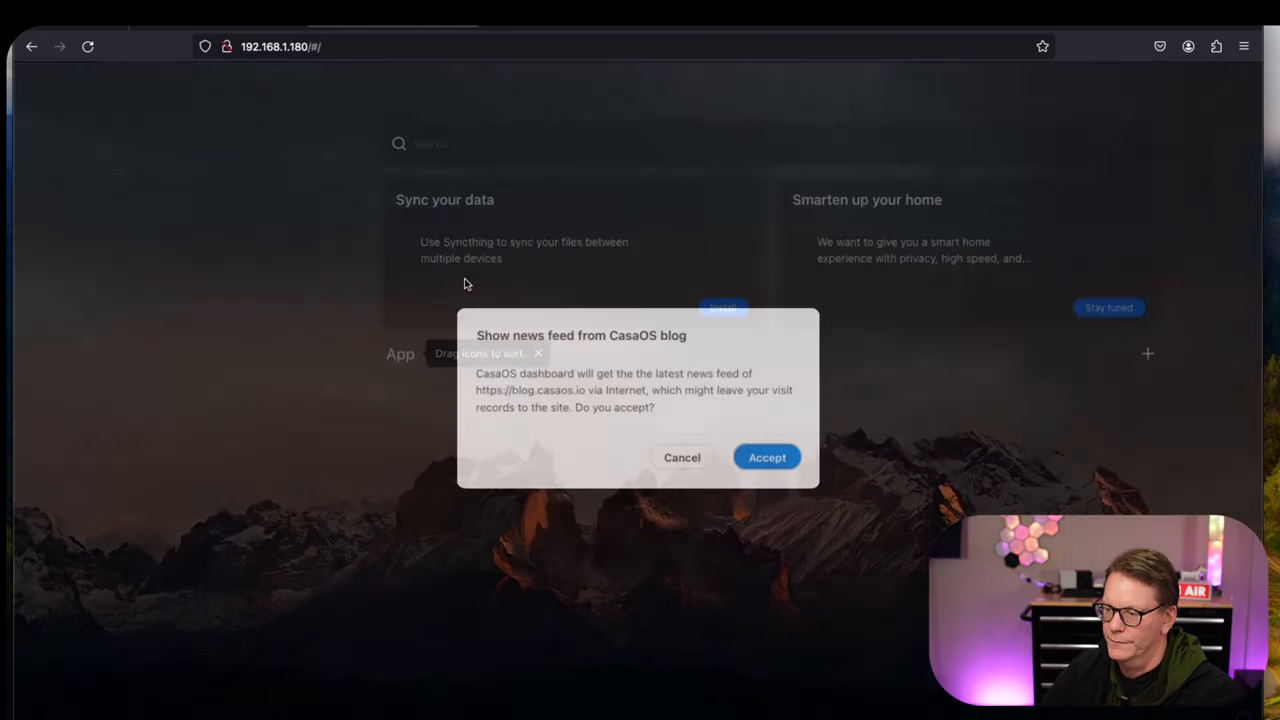
click(767, 457)
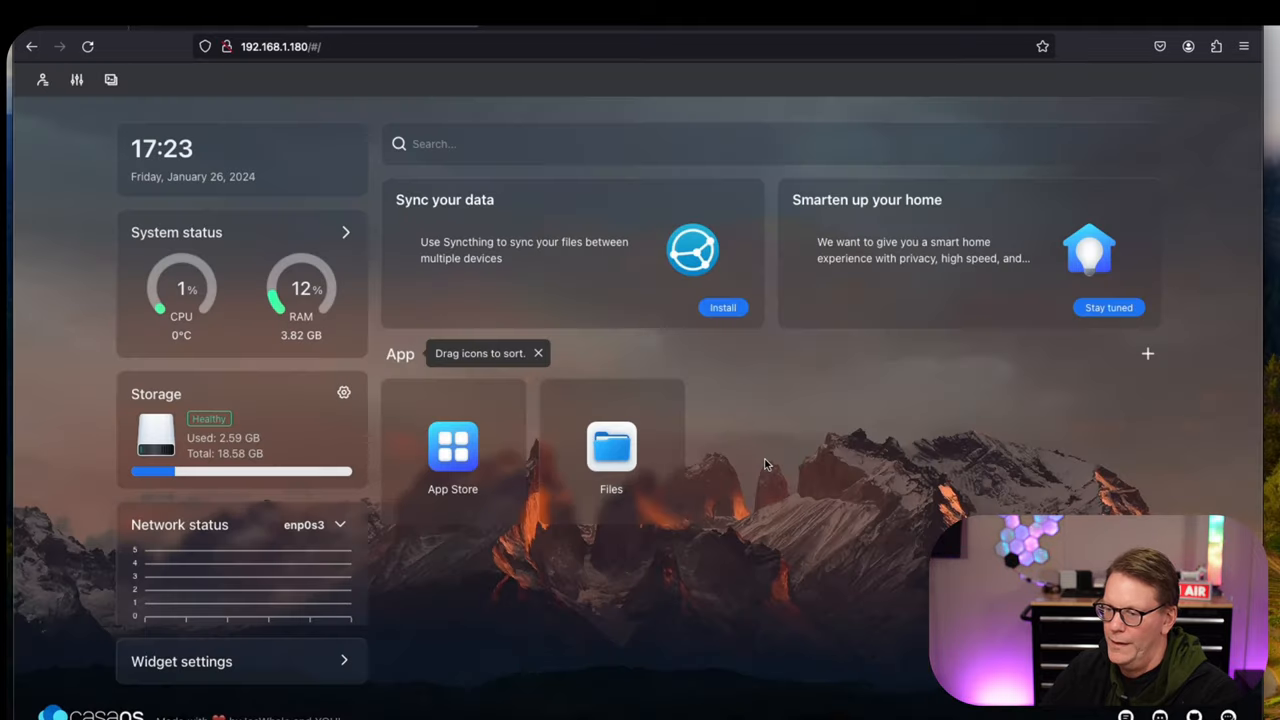
mouse_move(547, 423)
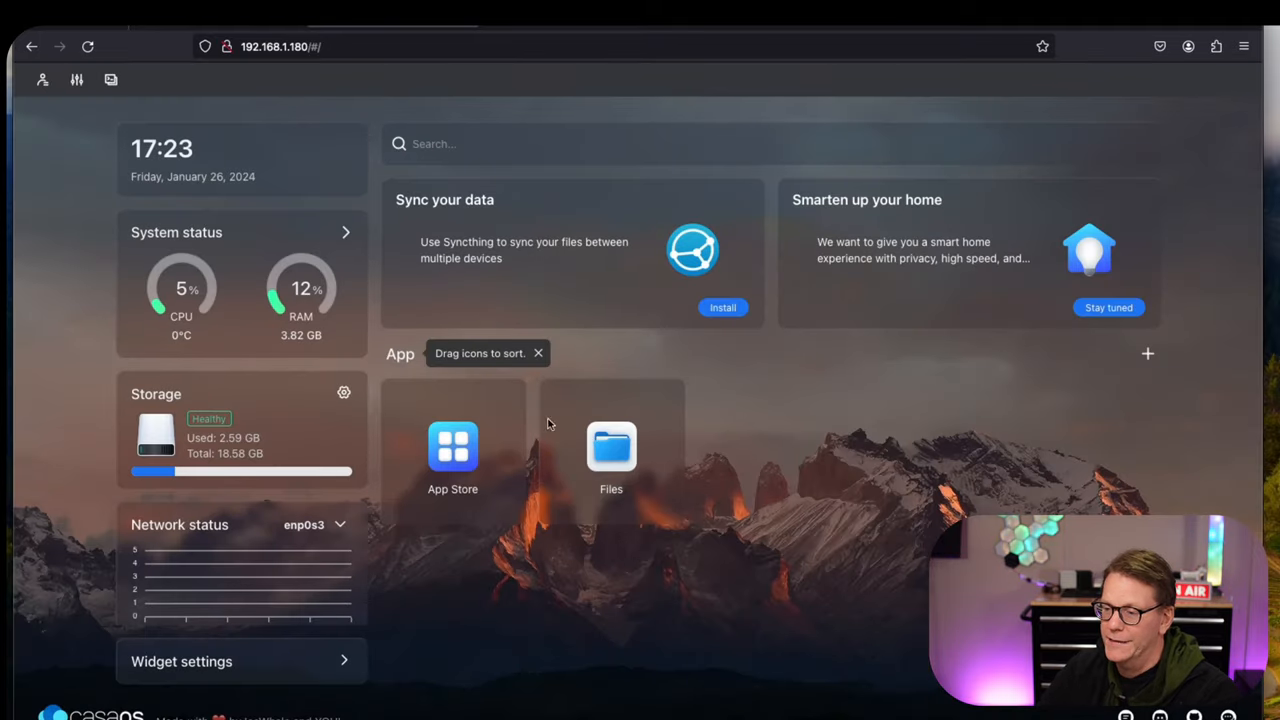
mouse_move(352, 370)
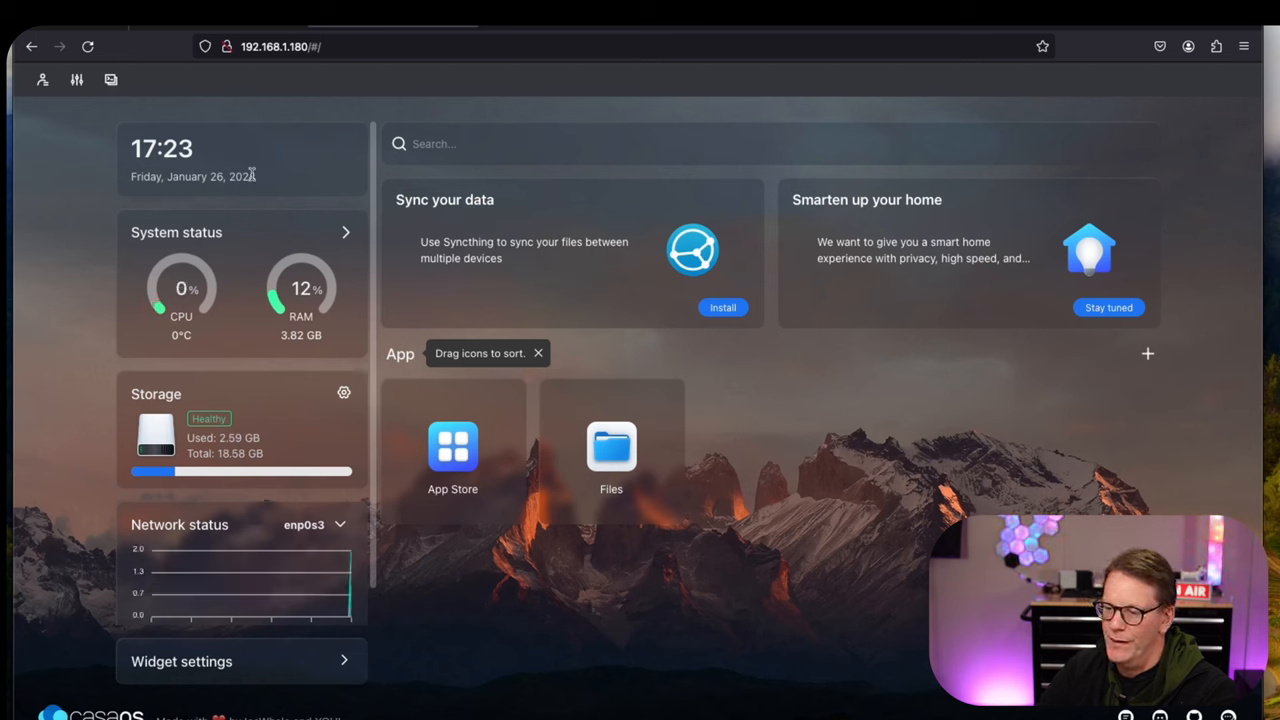
mouse_move(267, 226)
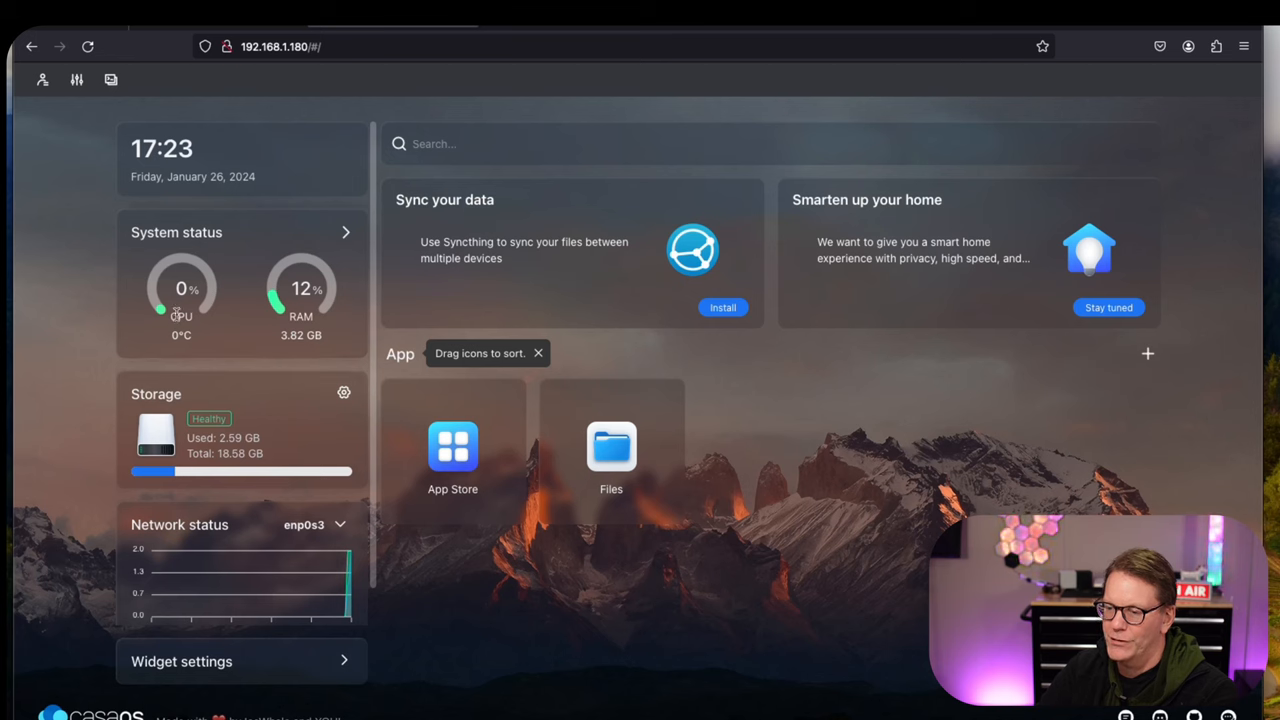
mouse_move(131, 481)
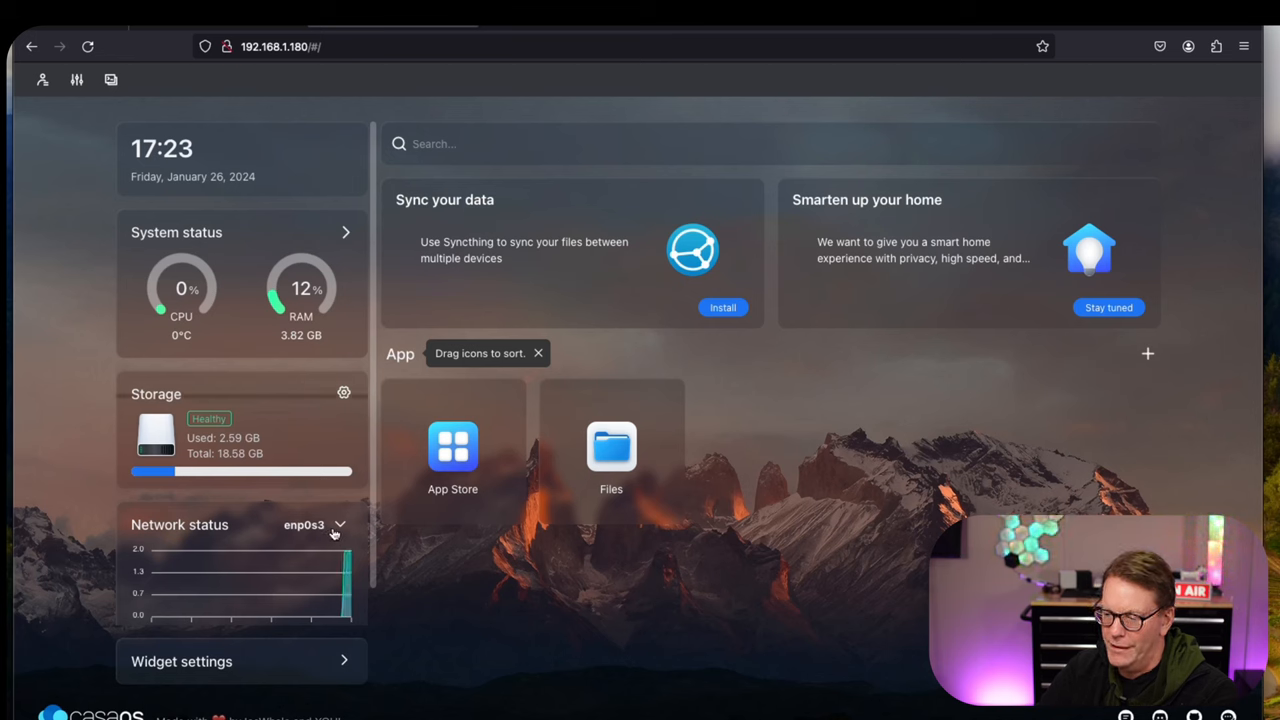
mouse_move(836, 258)
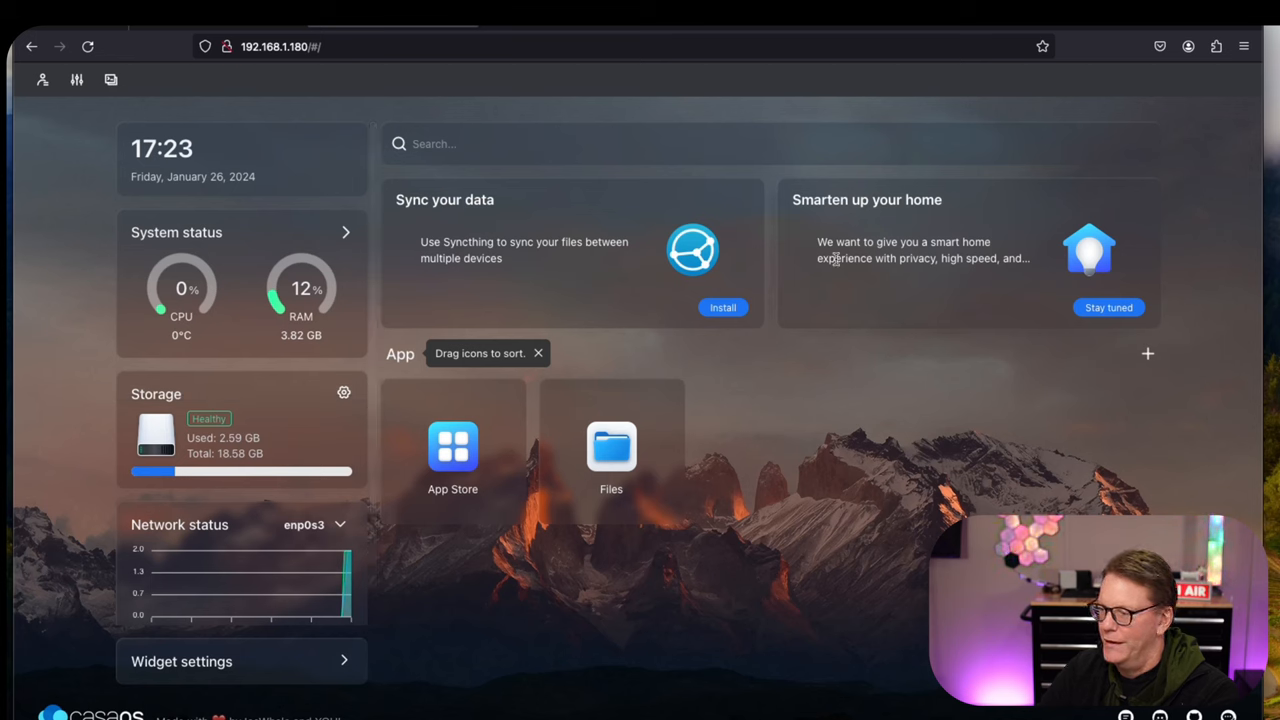
mouse_move(907, 238)
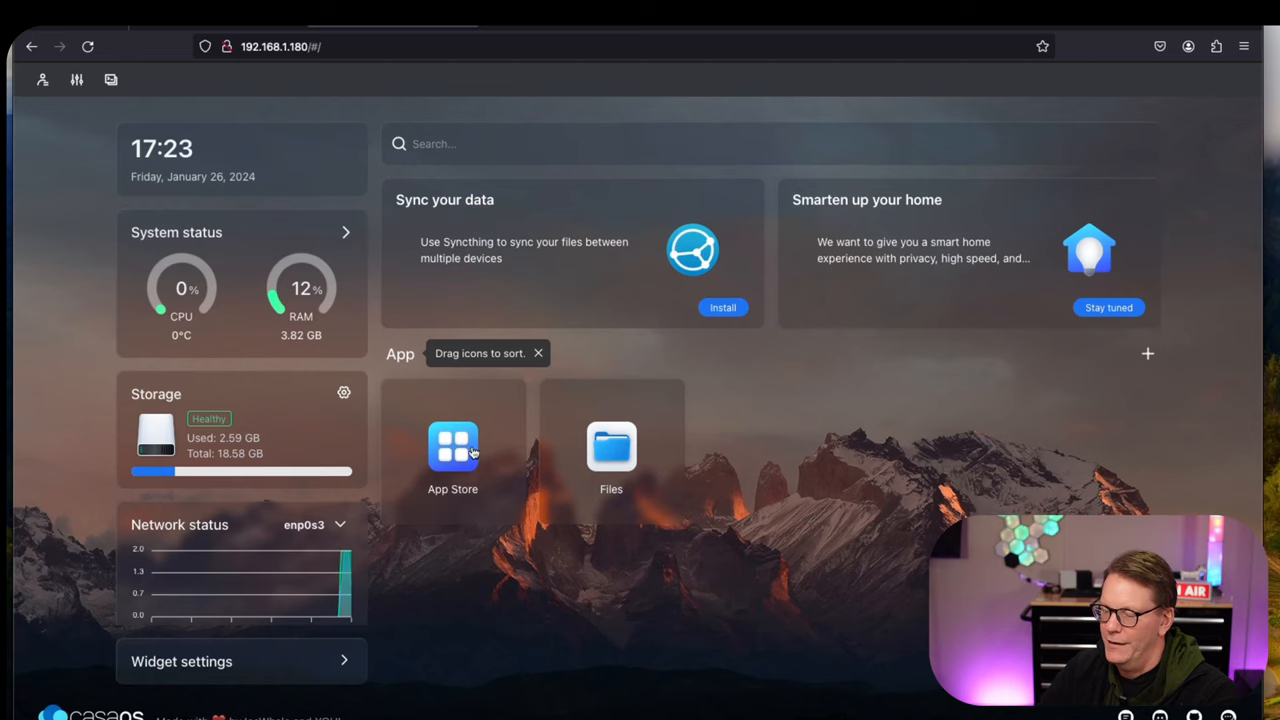
click(452, 447)
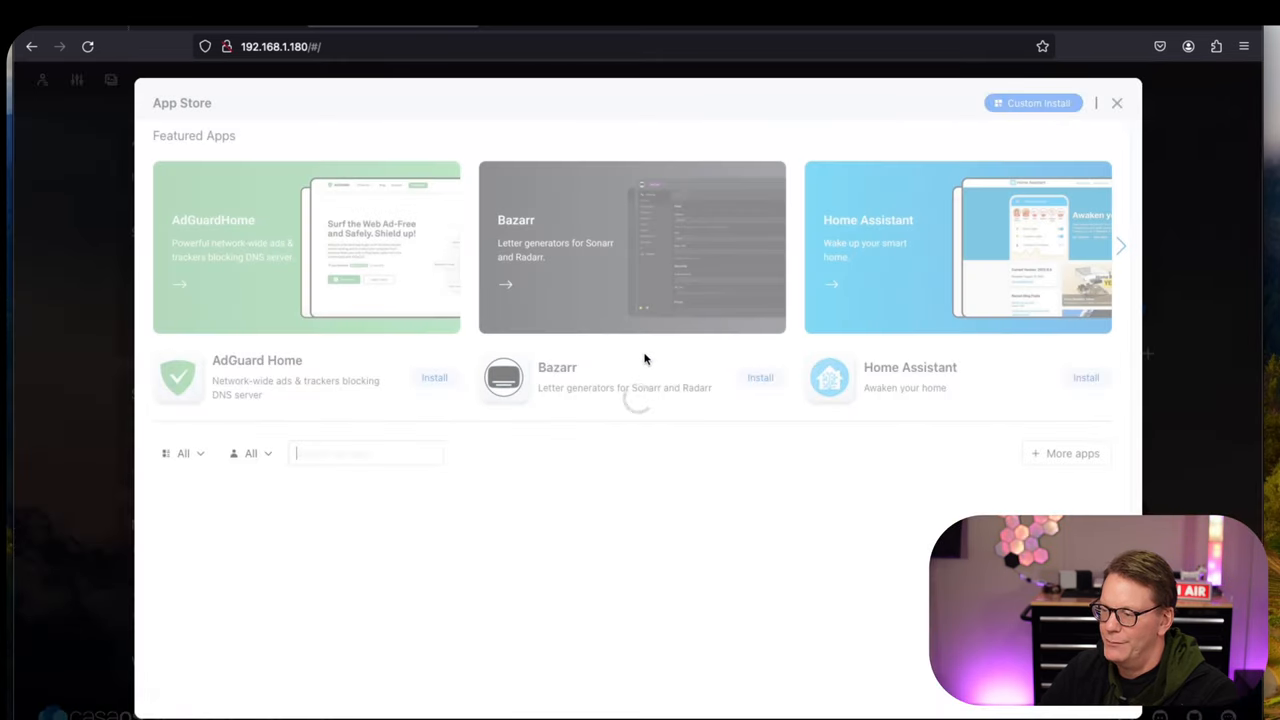
click(1119, 245)
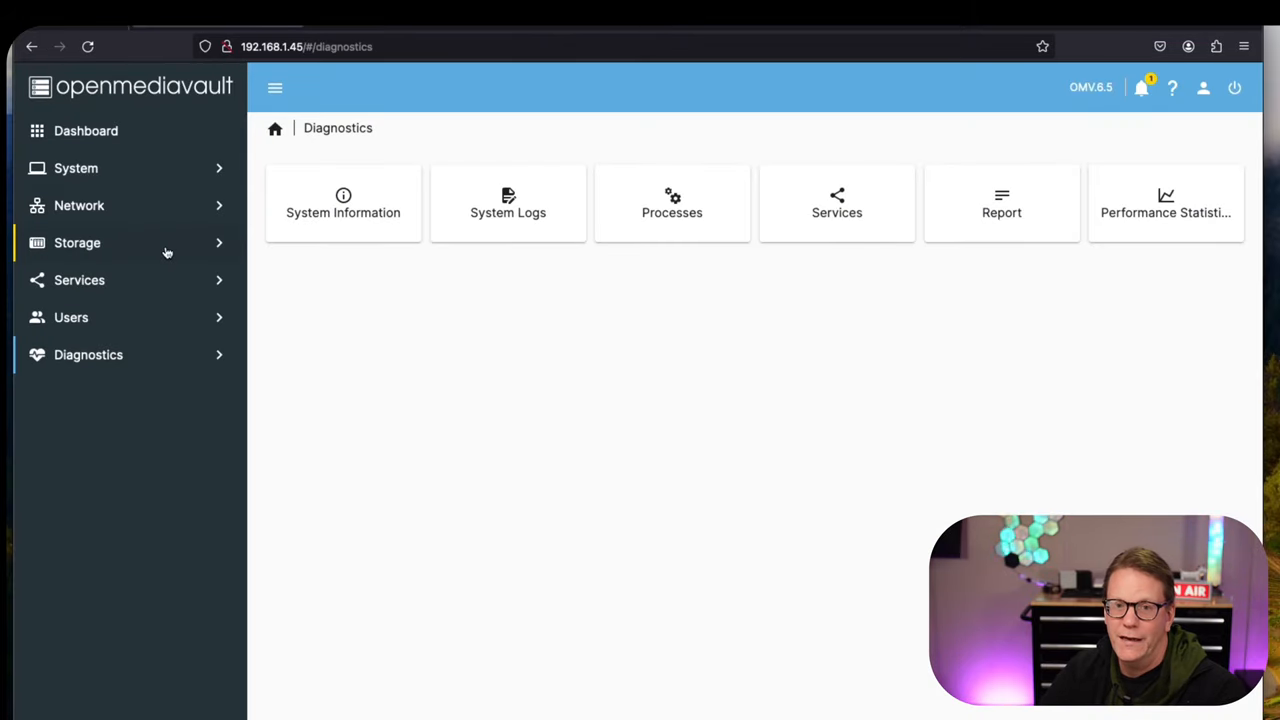
mouse_move(162, 309)
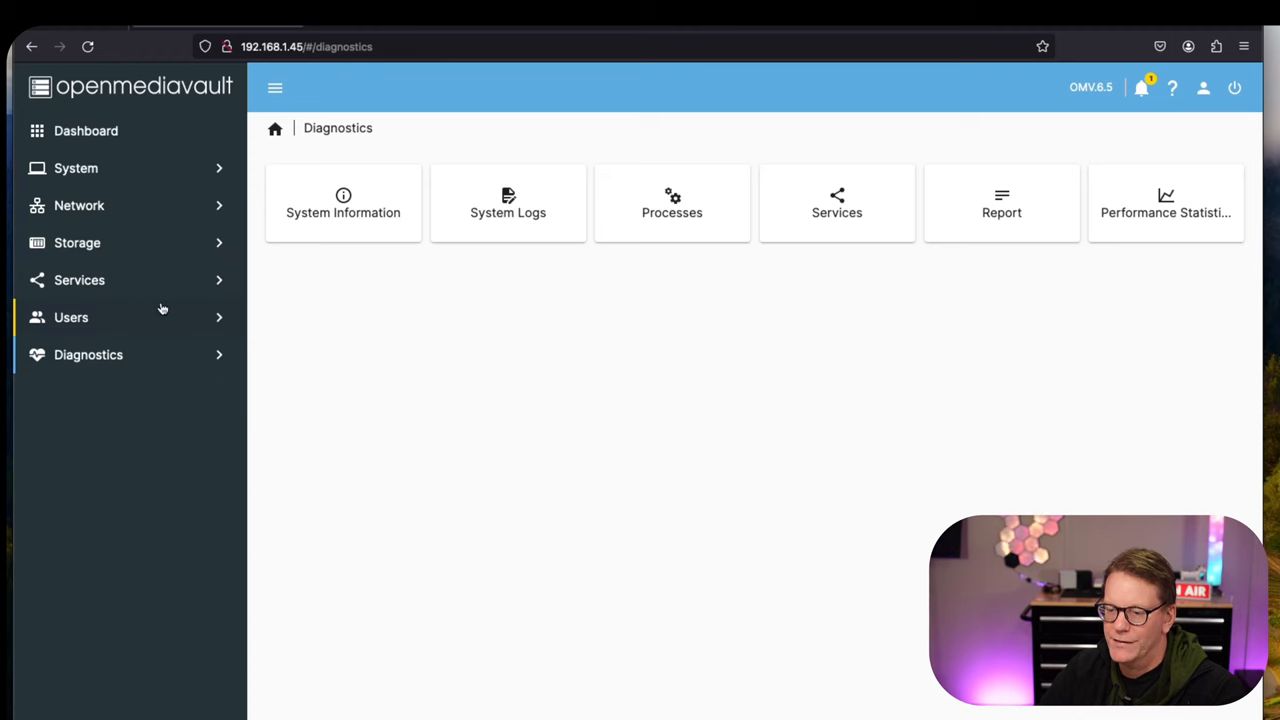
Leave Diagnostics and expand openmediavault's Network section.
click(79, 205)
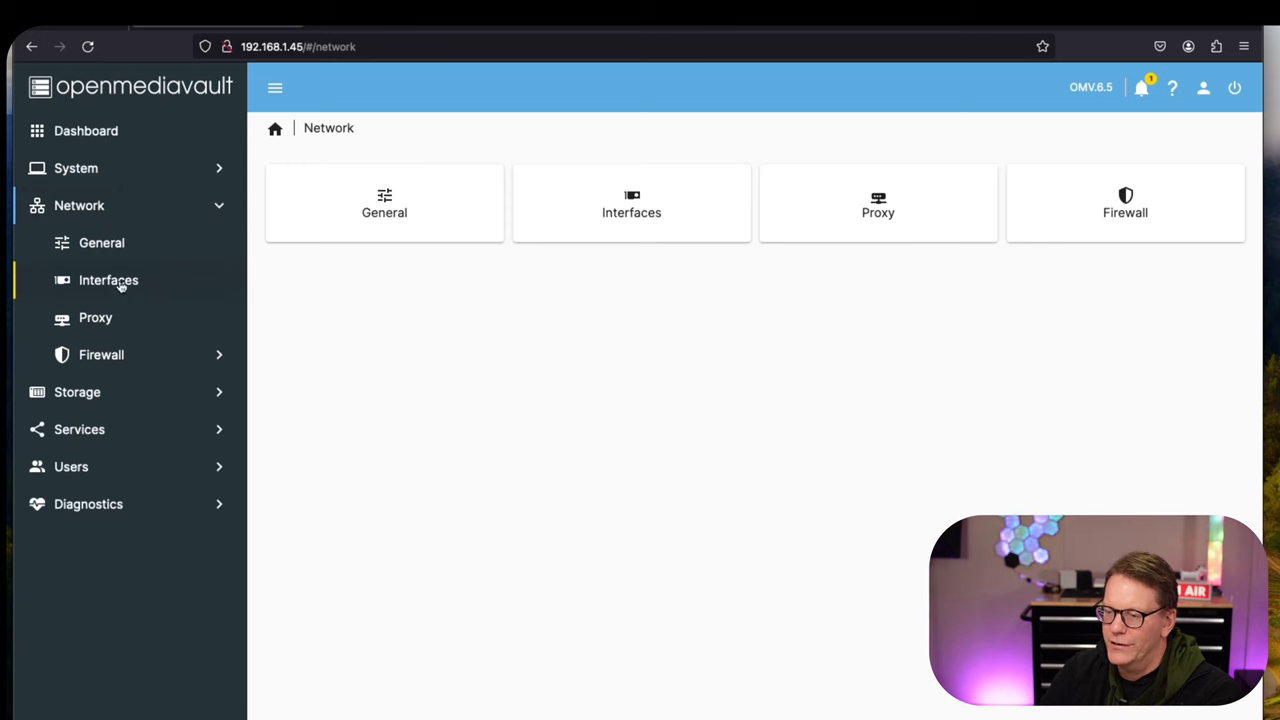
mouse_move(101, 355)
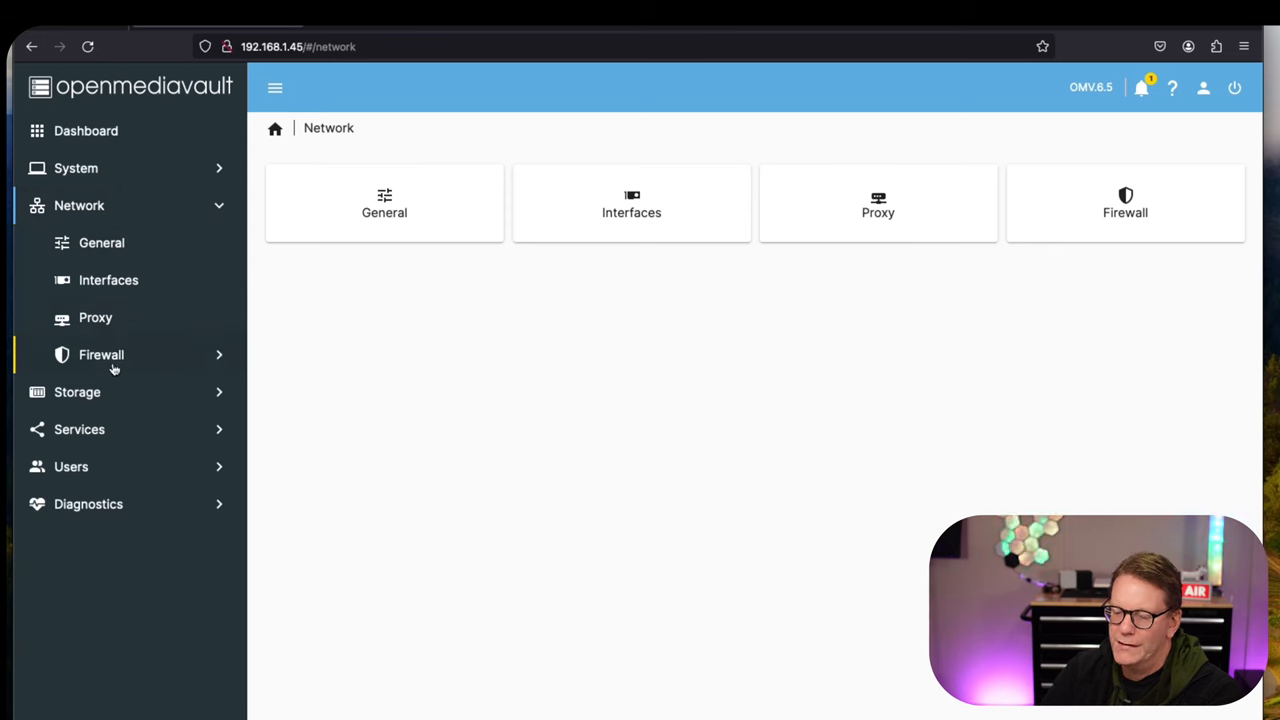
mouse_move(199, 428)
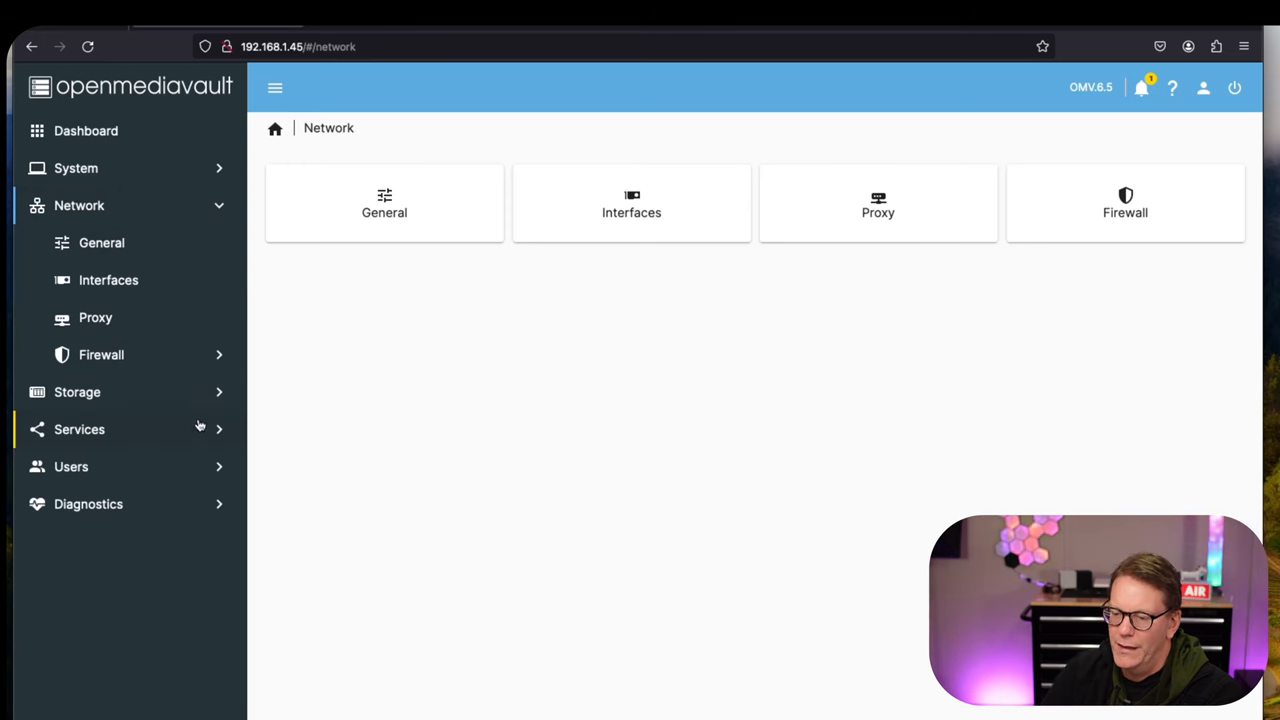
click(71, 466)
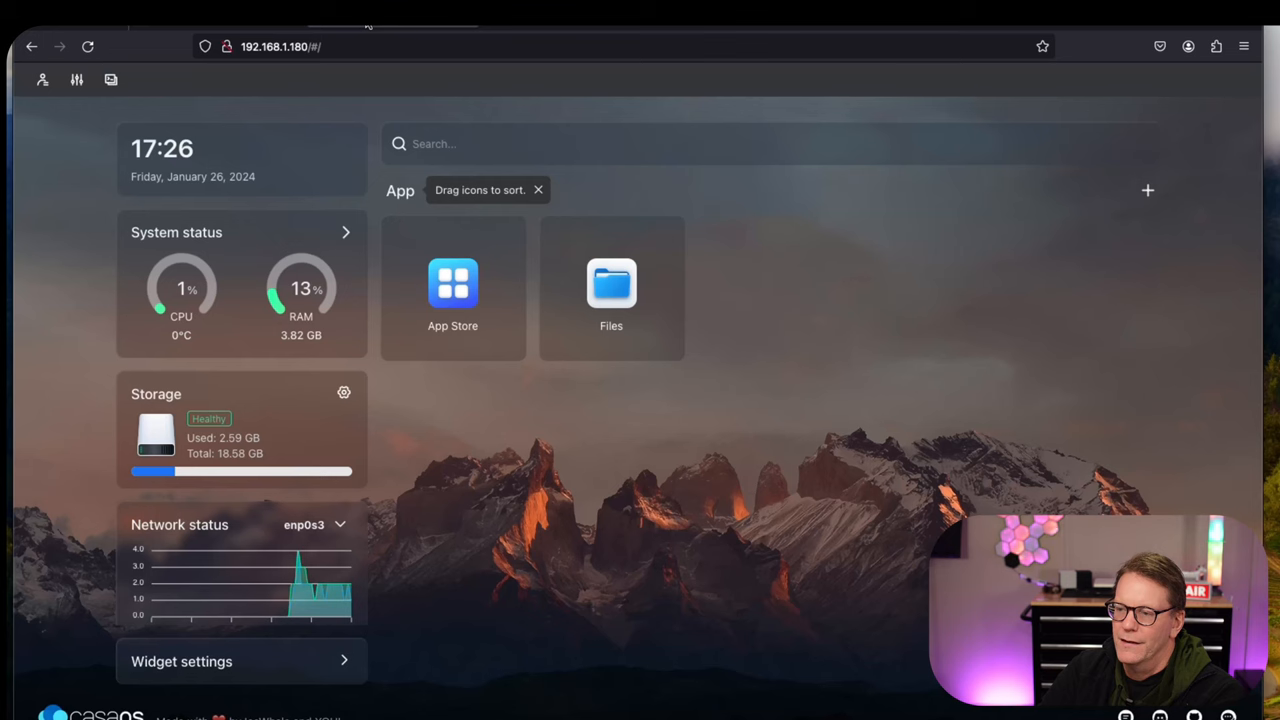
View the CasaOS account panel and the Terminal login form with port 22, then close it.
click(42, 80)
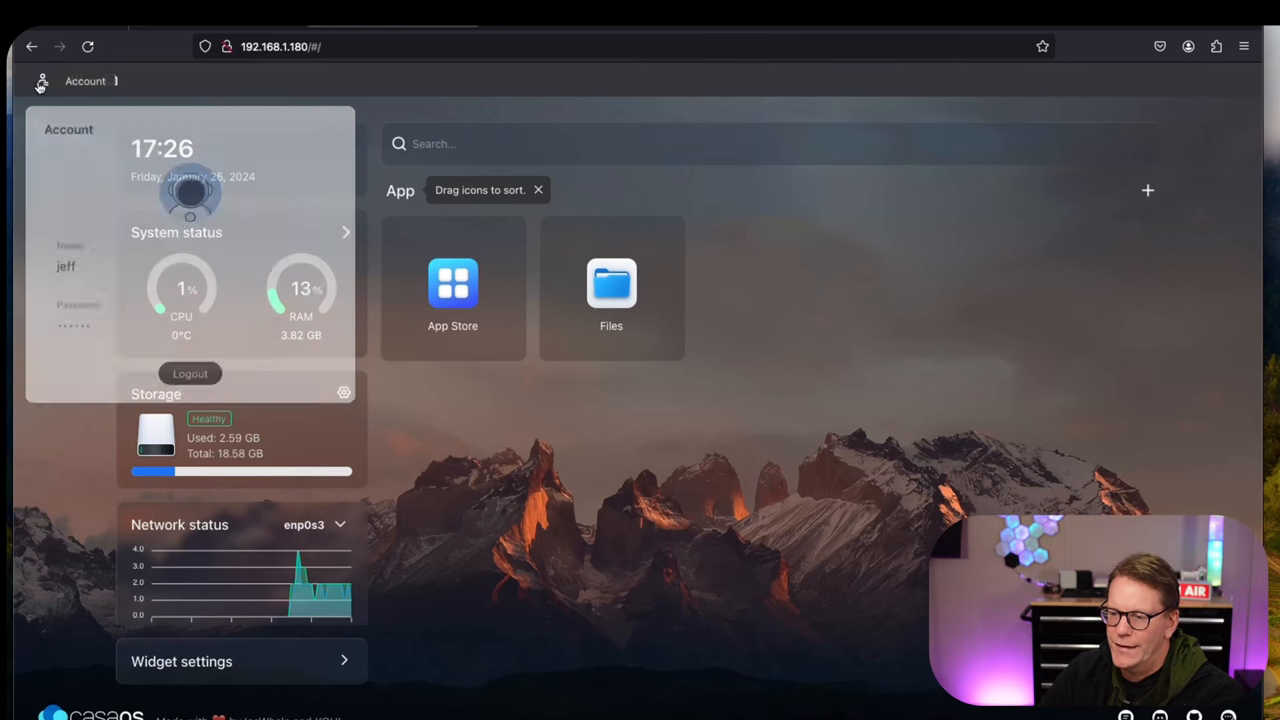
click(42, 81)
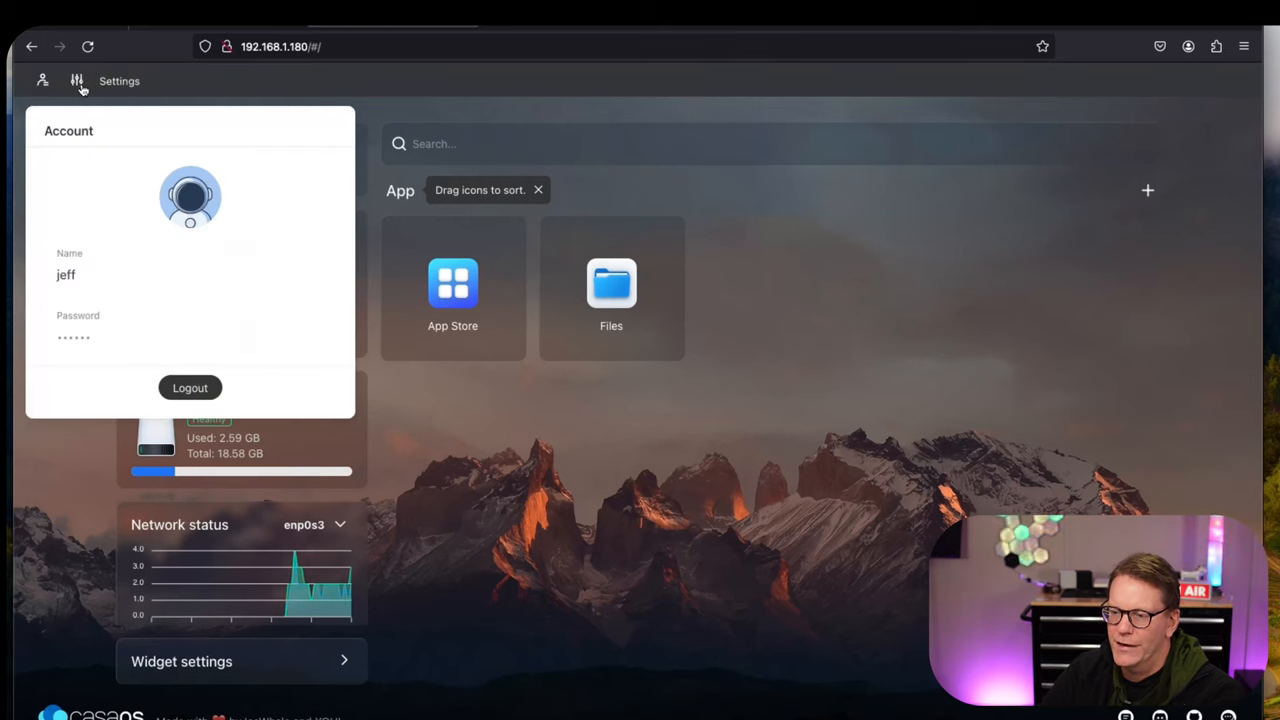
click(111, 80)
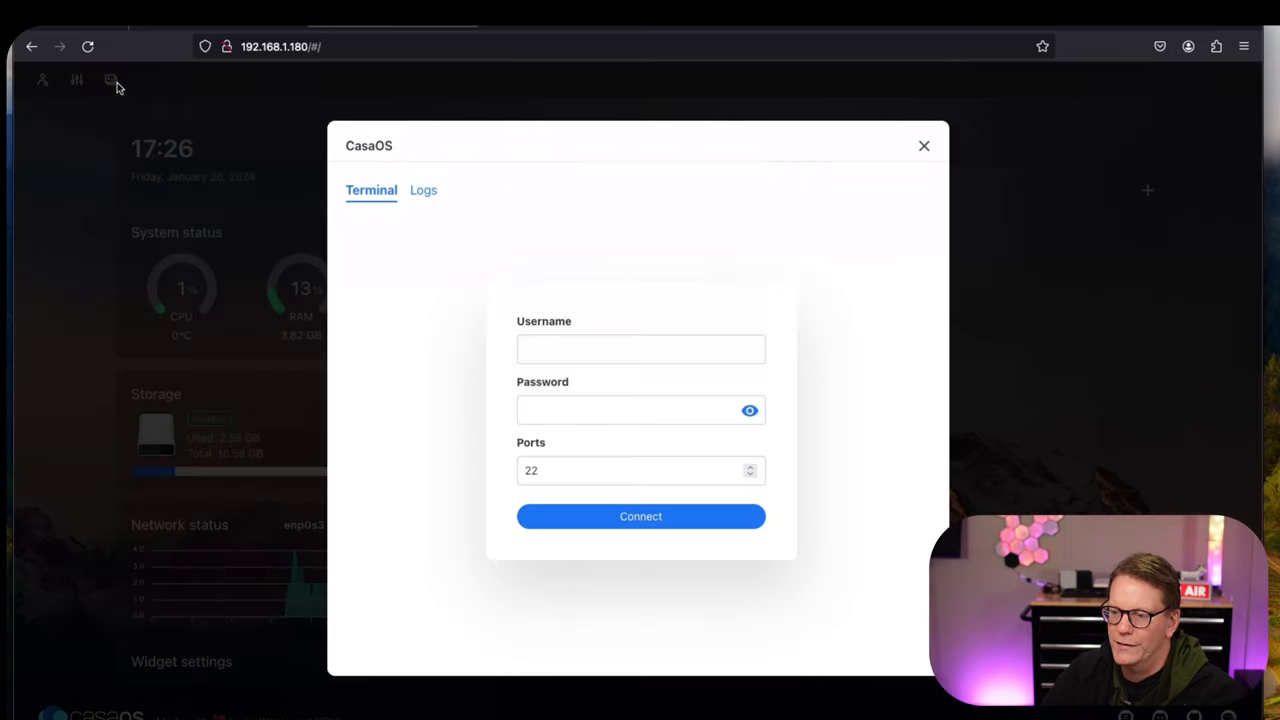
mouse_move(968, 170)
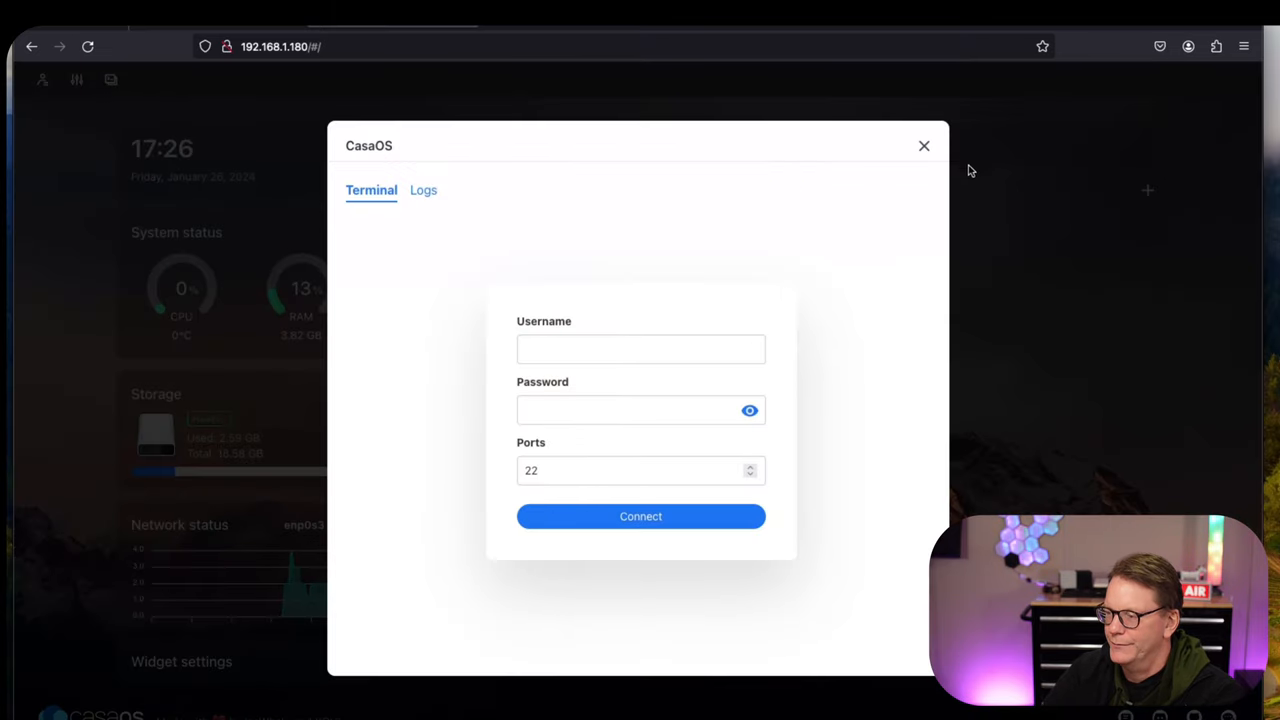
click(923, 146)
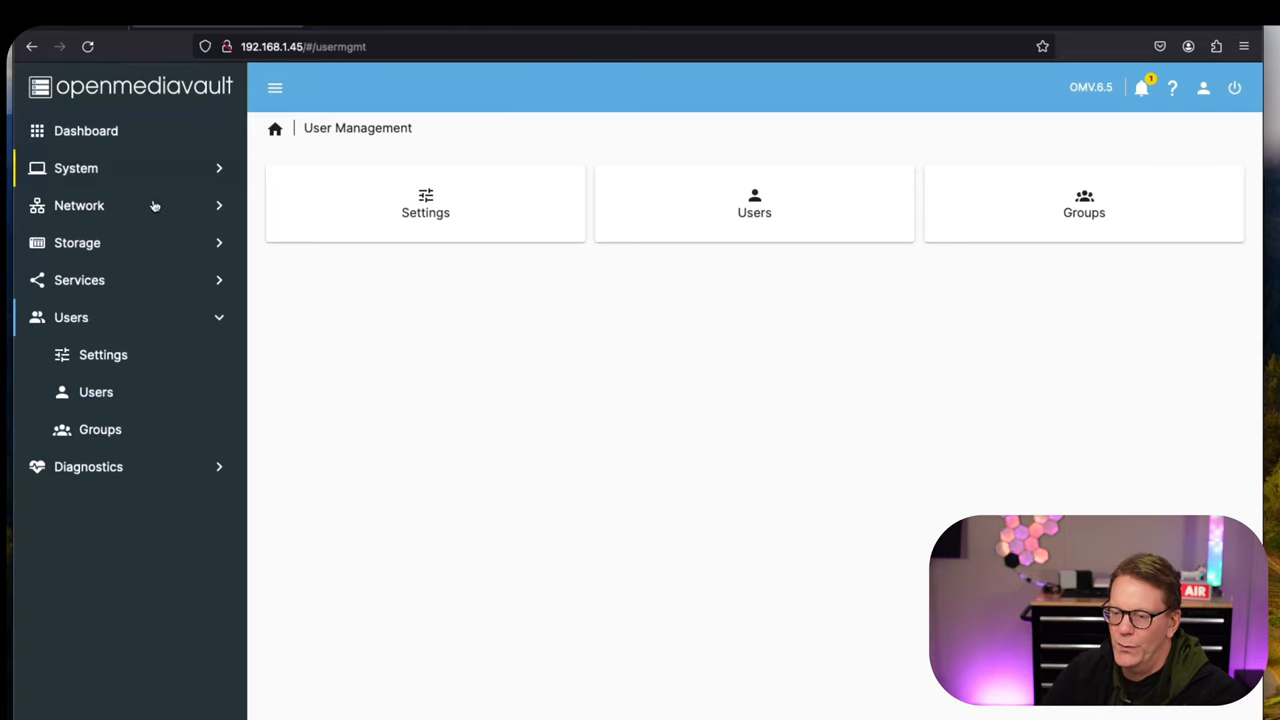
Check Storage > Disks for the two 20 GiB disks and the empty Software RAID list.
click(77, 242)
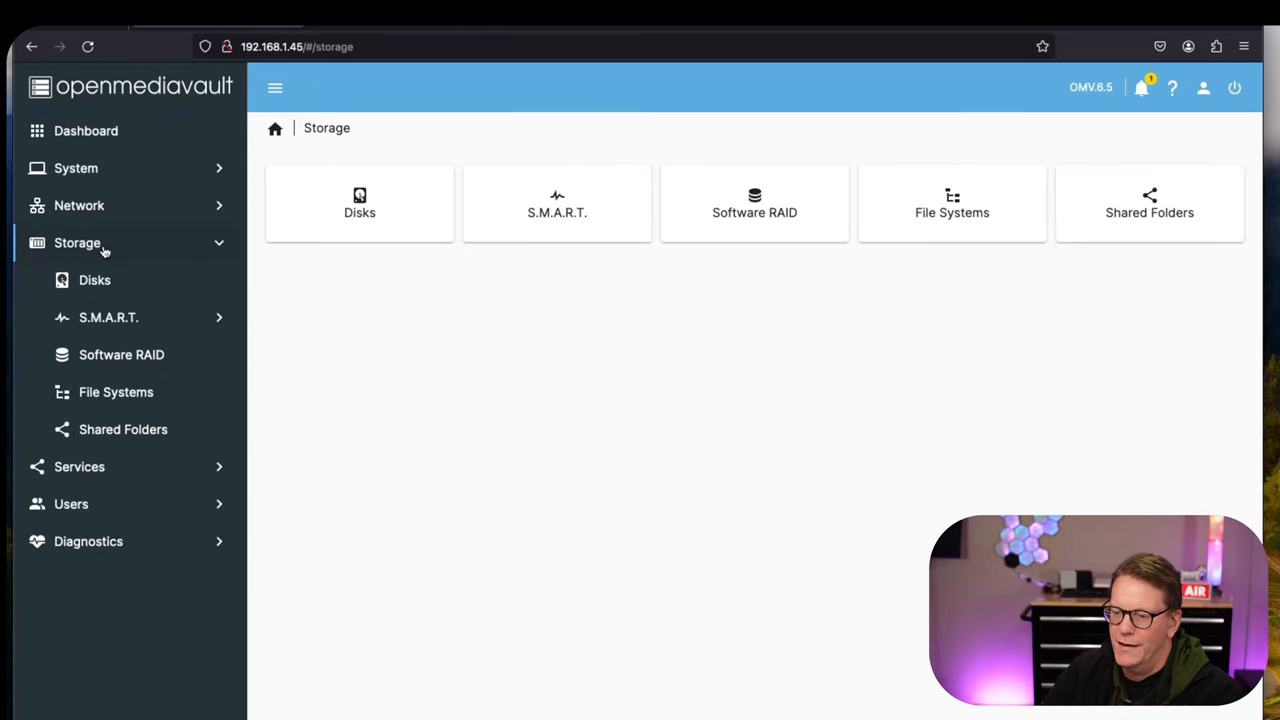
click(94, 280)
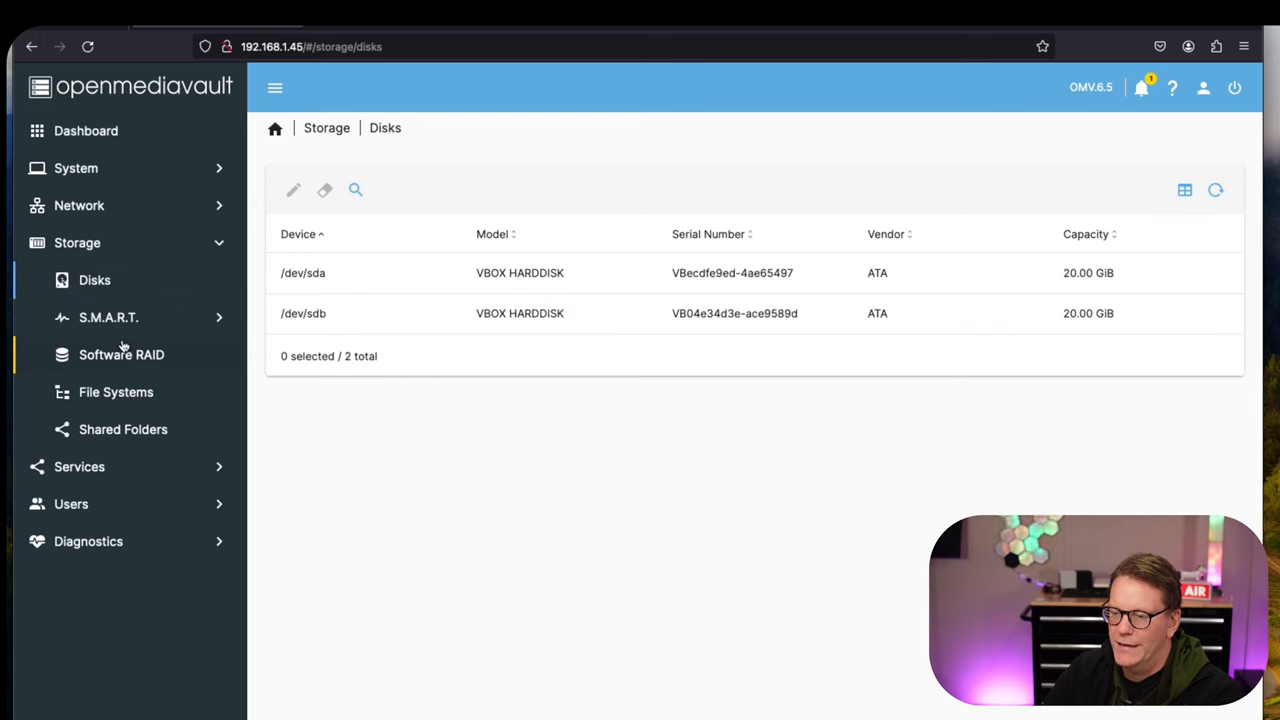
click(121, 354)
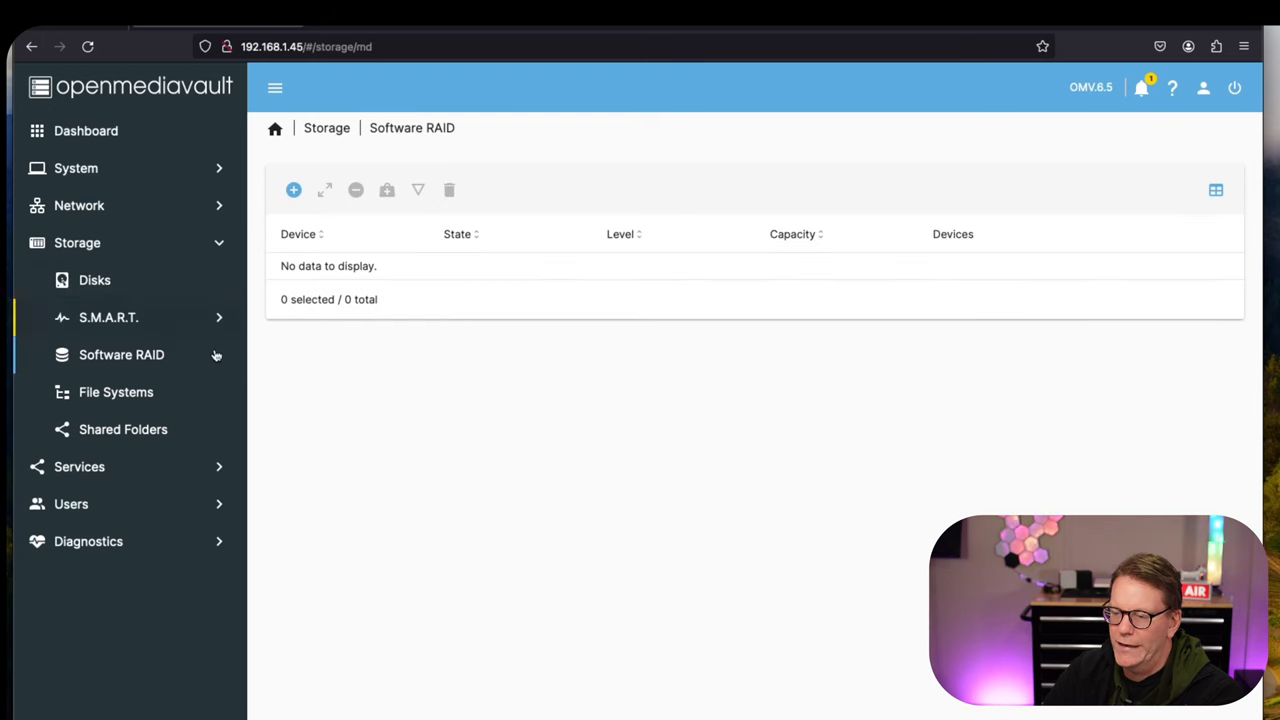
mouse_move(300, 163)
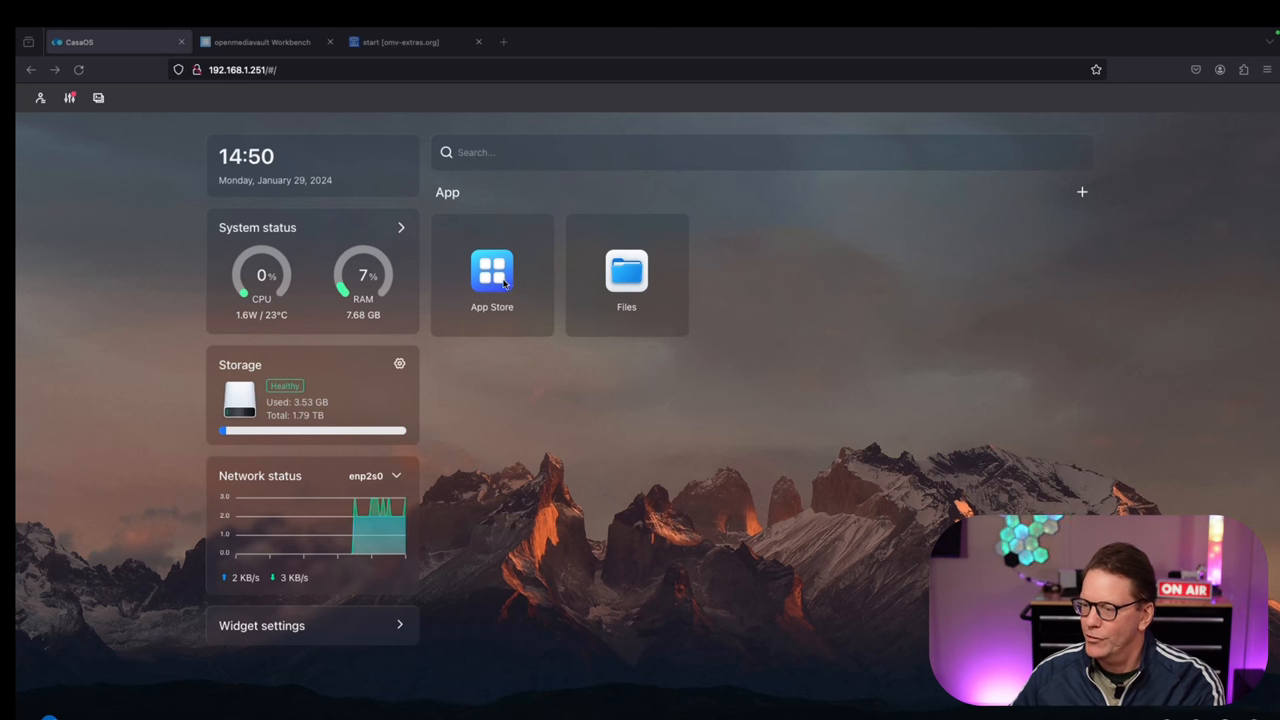
Install PhotoPrism from the CasaOS App Store and proceed past the default account Tips notice.
click(491, 271)
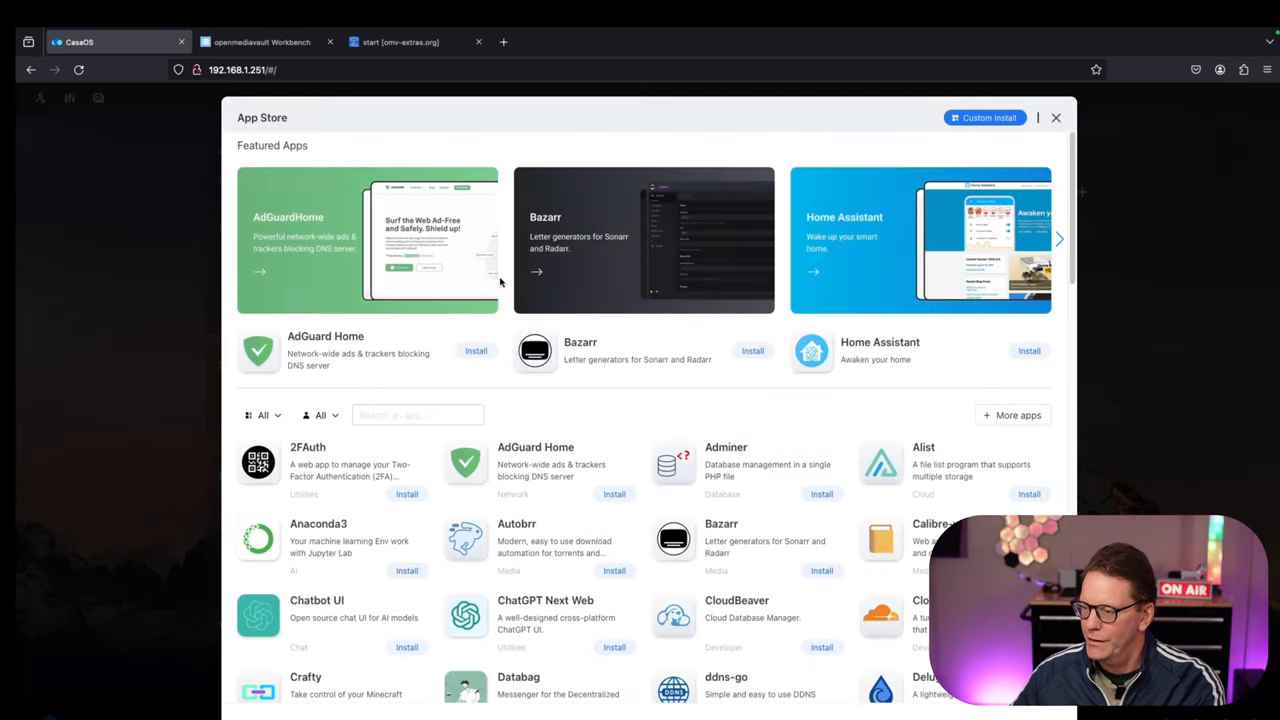
scroll(down, 3)
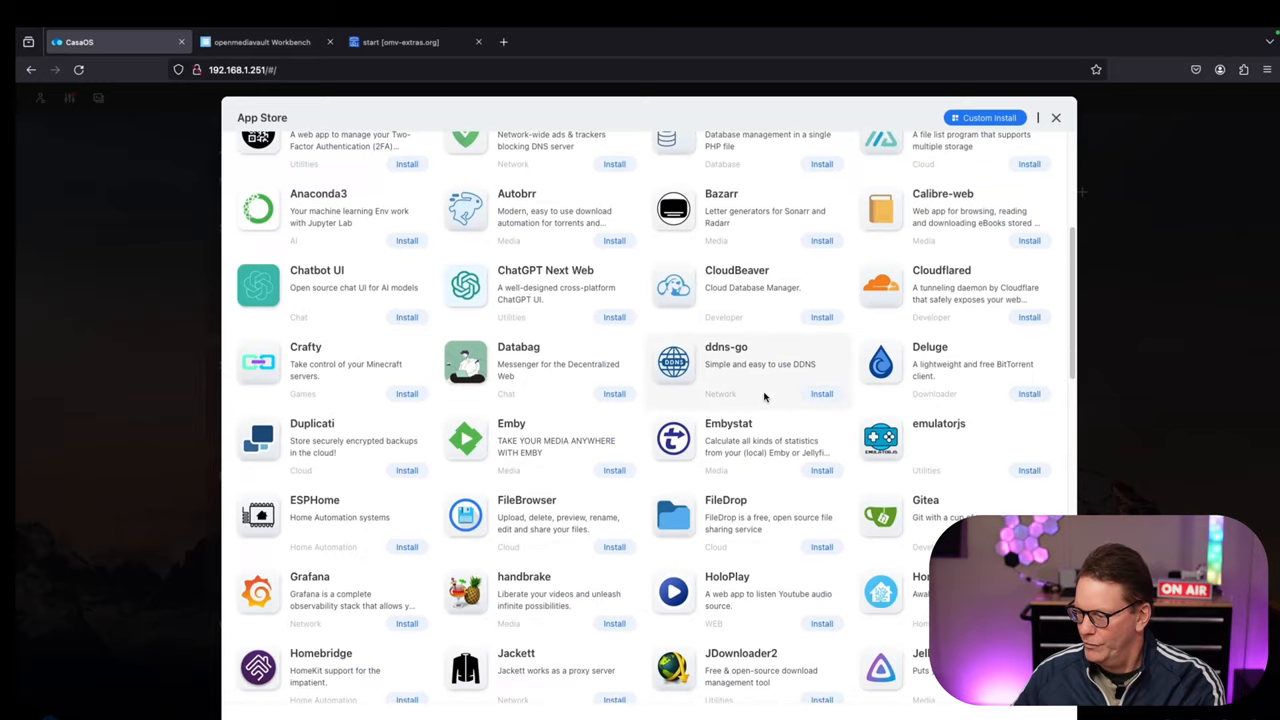
scroll(down, 3)
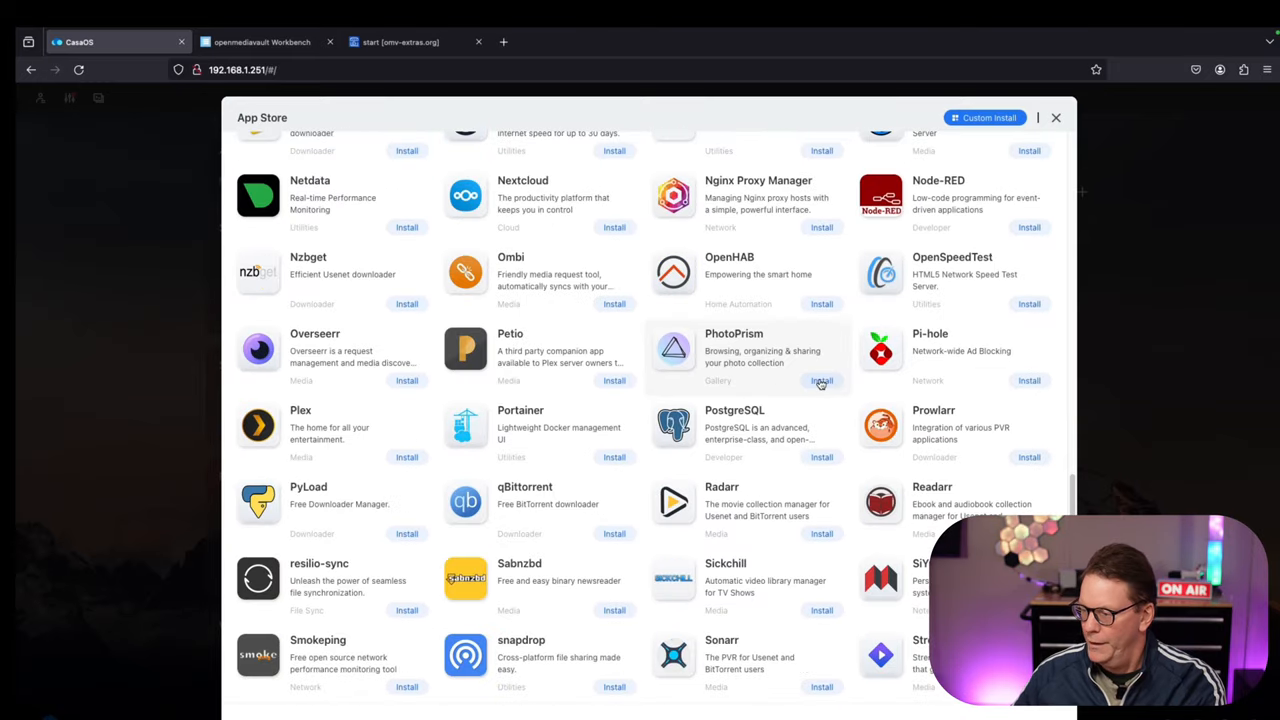
click(821, 380)
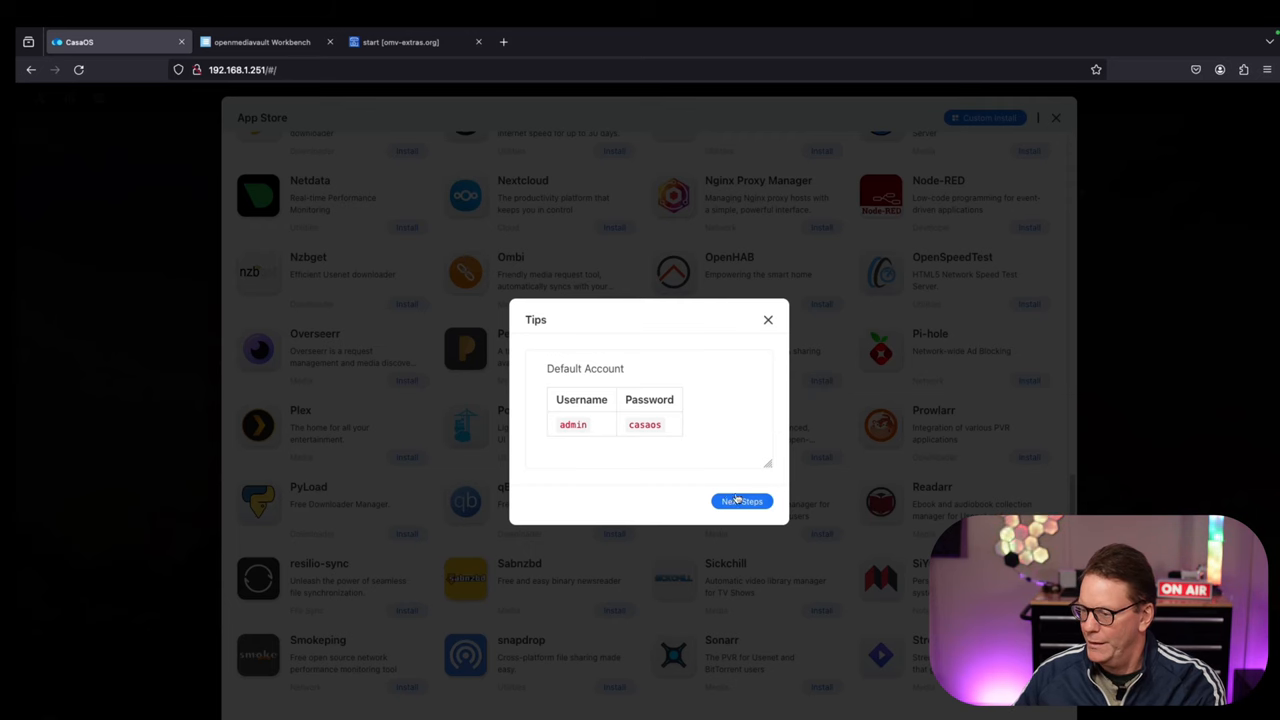
click(741, 501)
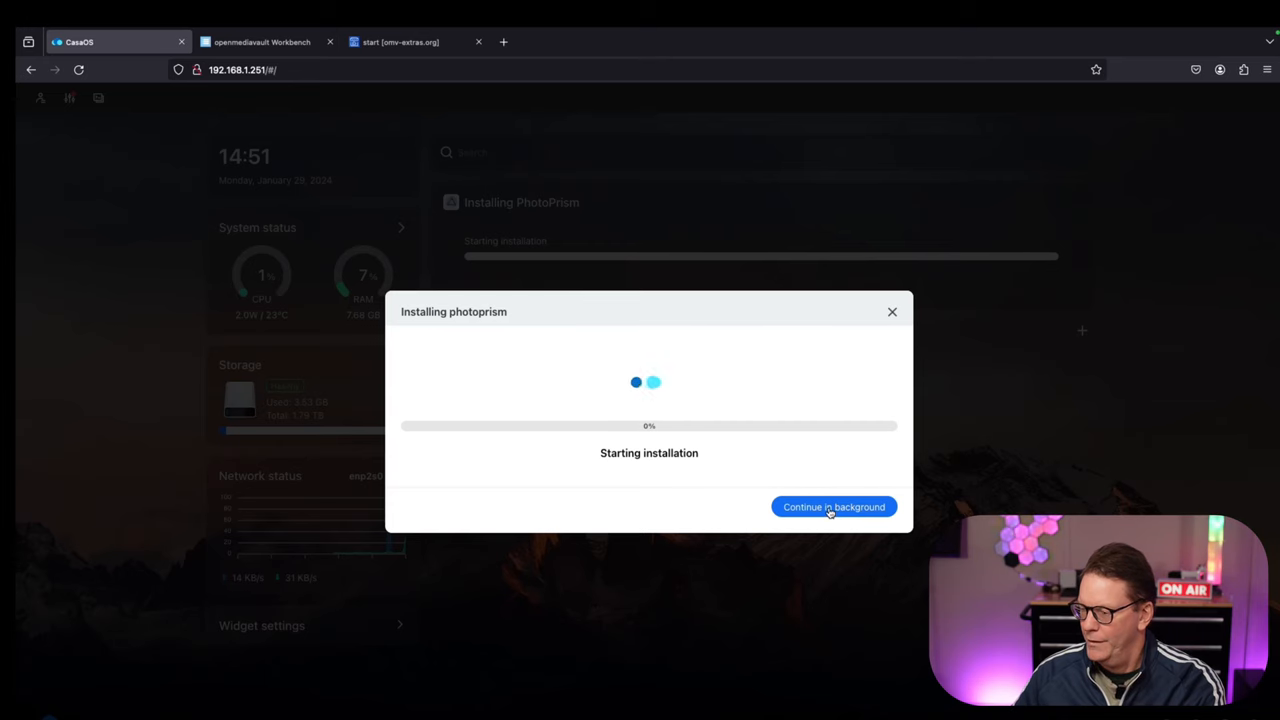
Continue the PhotoPrism installation in the background until its dashboard tile appears.
click(833, 507)
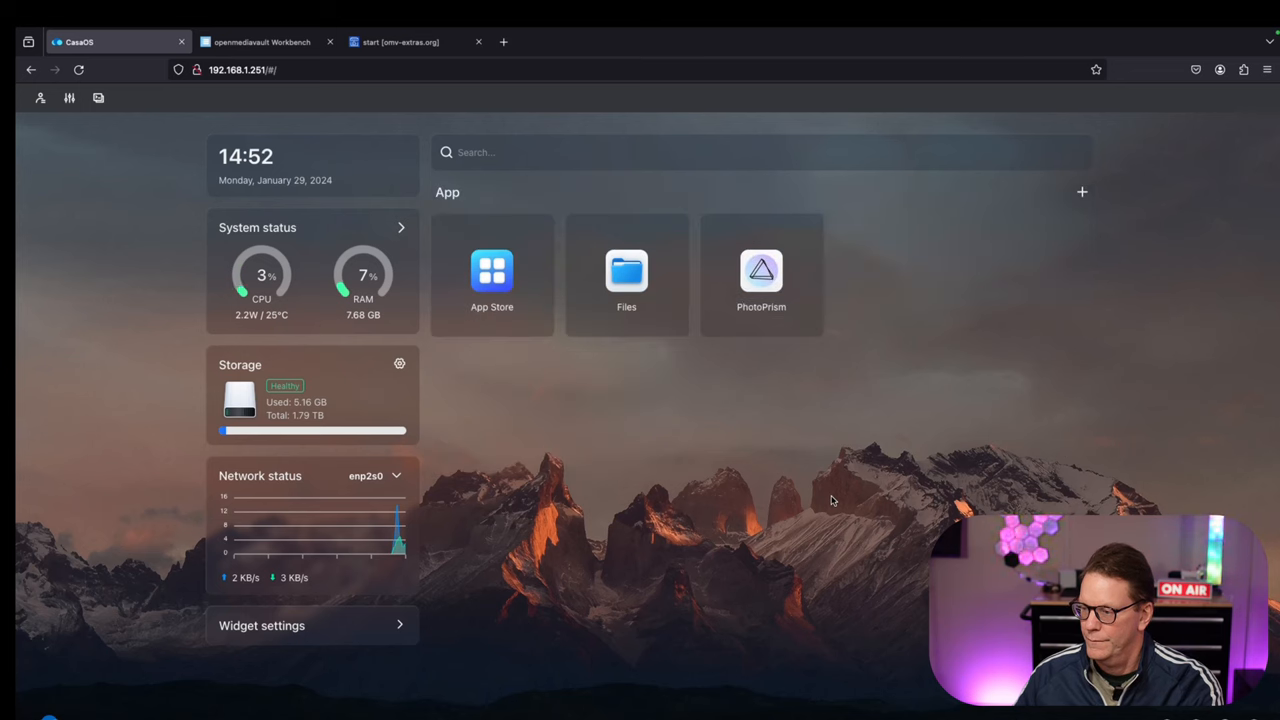
mouse_move(830, 440)
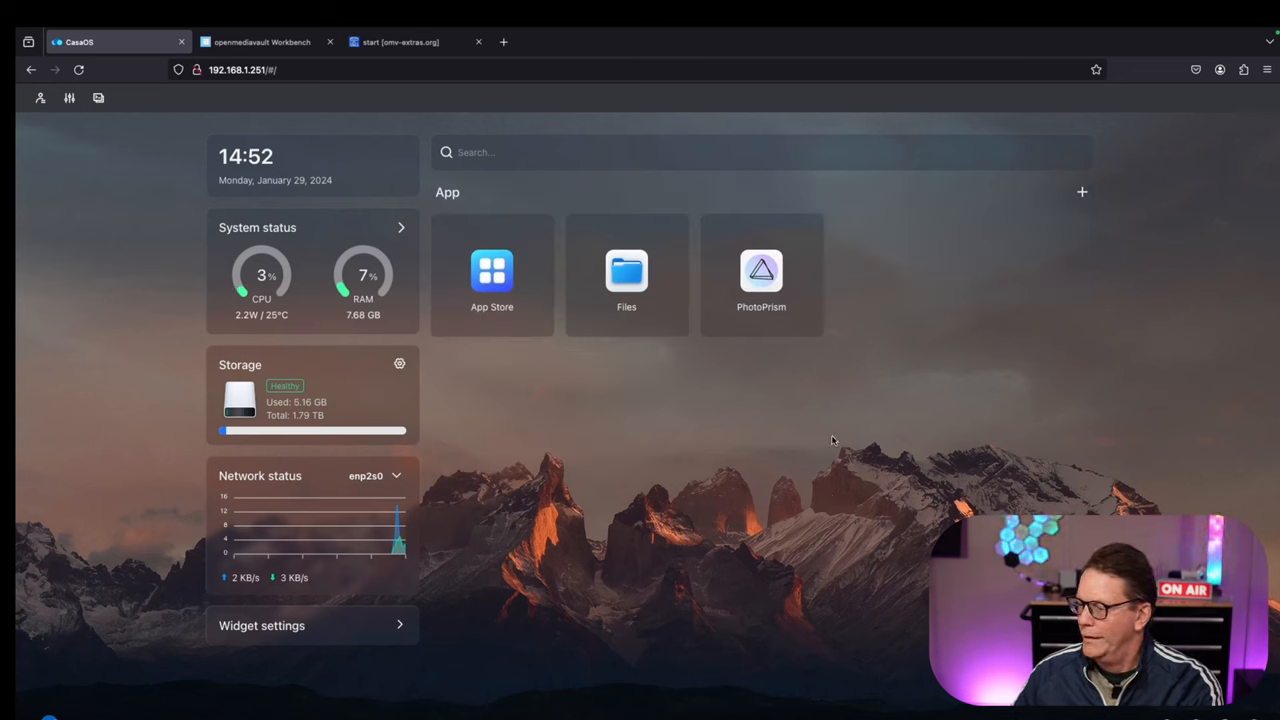
mouse_move(761, 271)
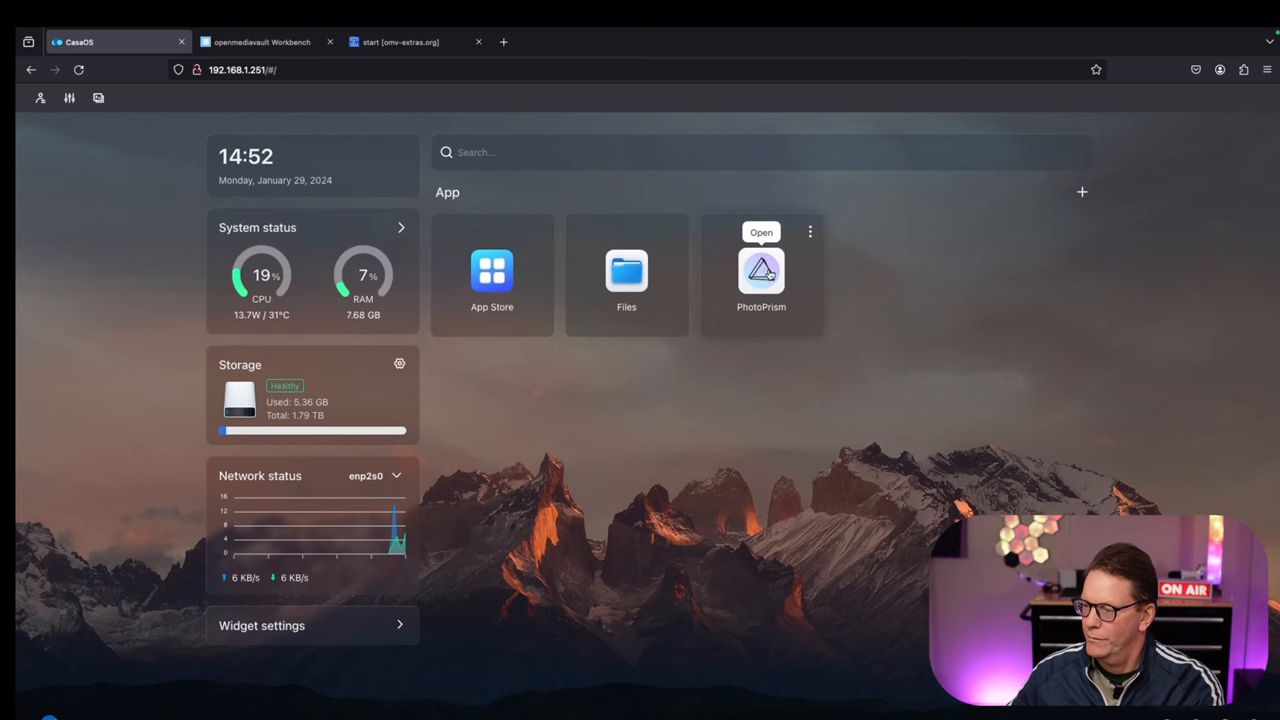
click(810, 232)
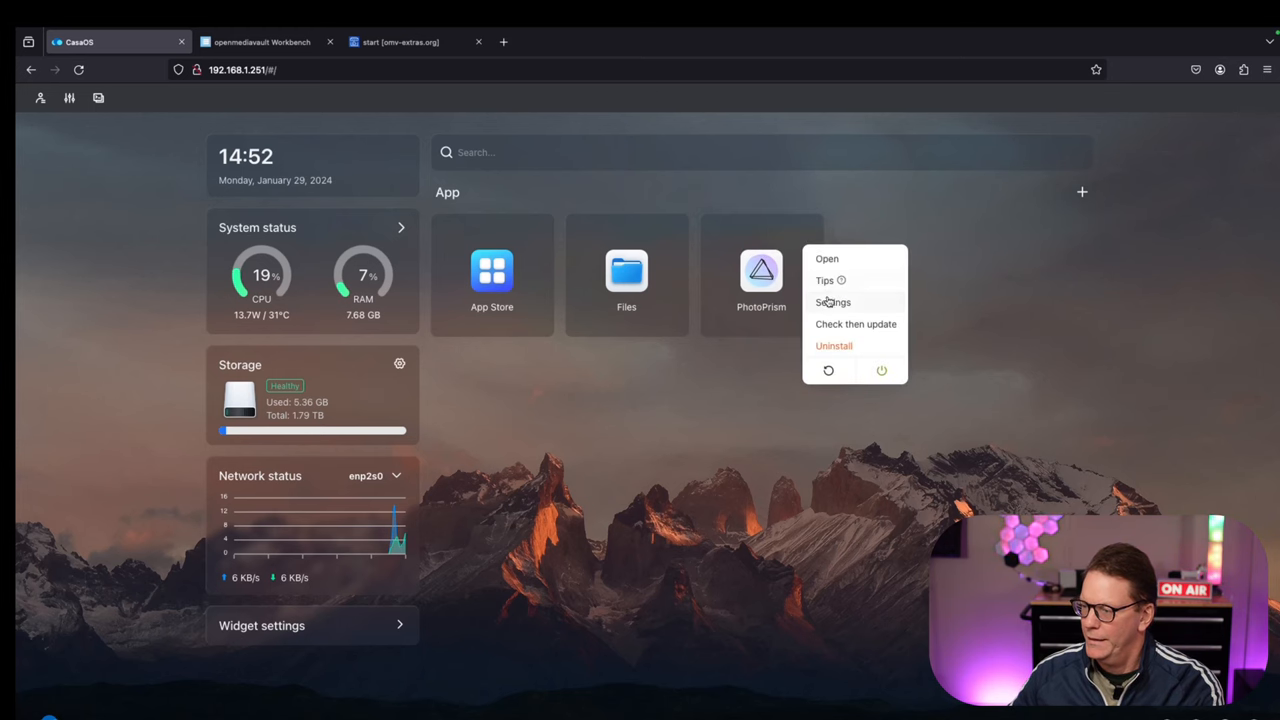
click(833, 302)
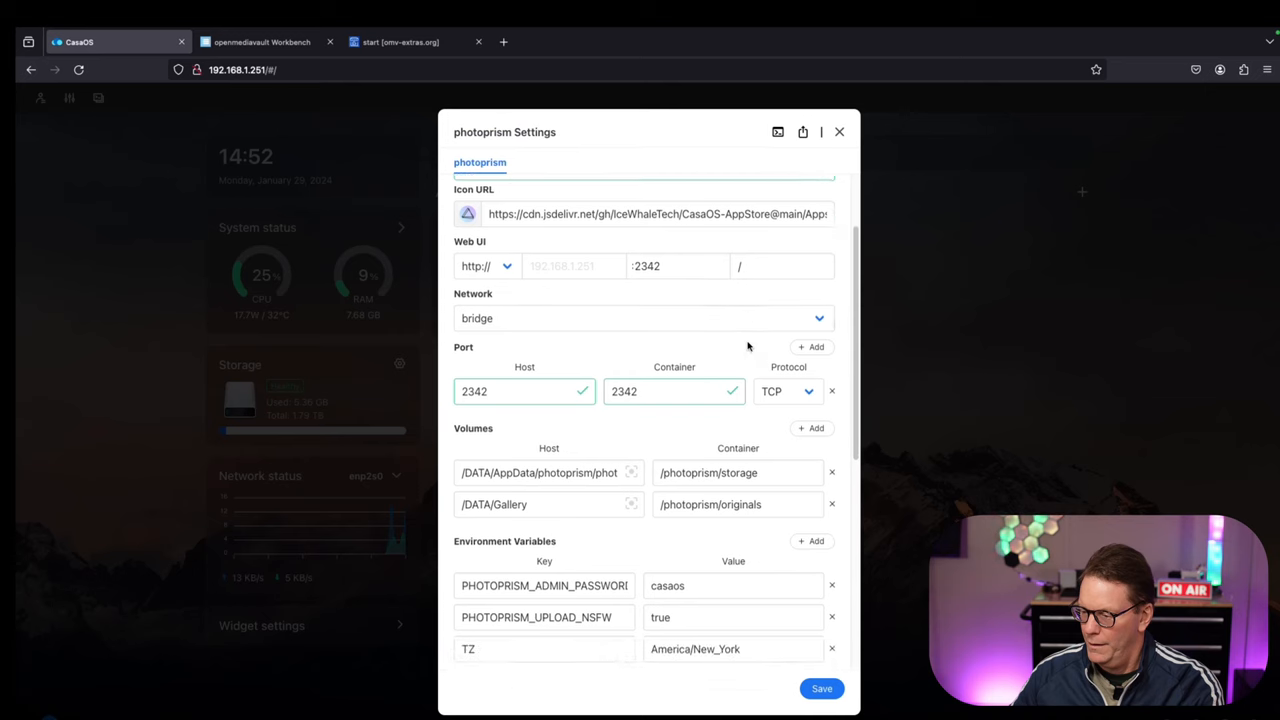
scroll(down, 3)
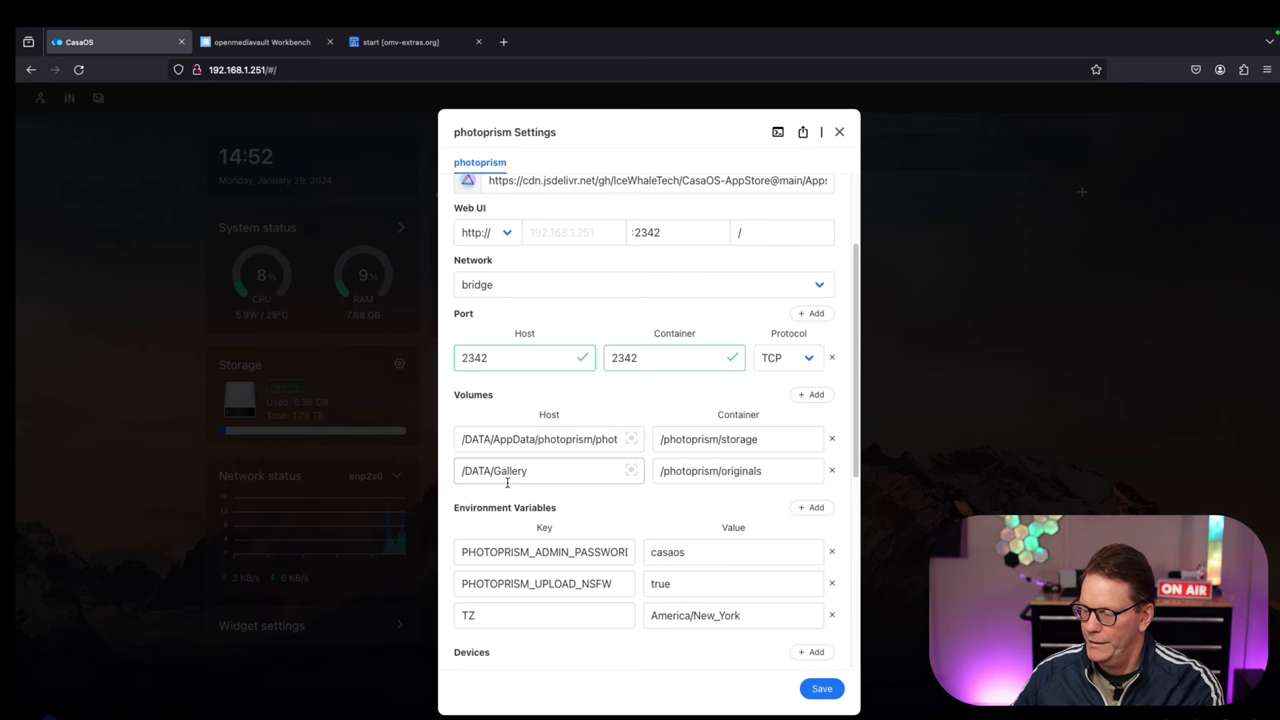
click(839, 131)
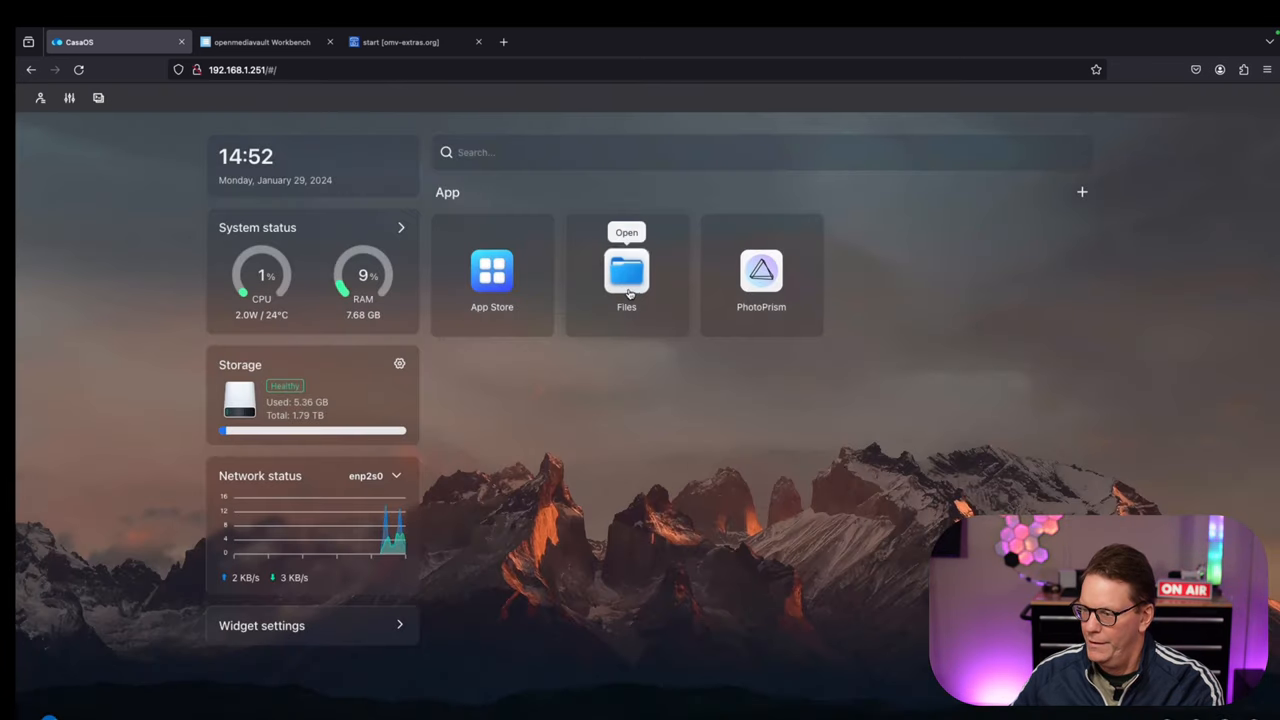
click(626, 271)
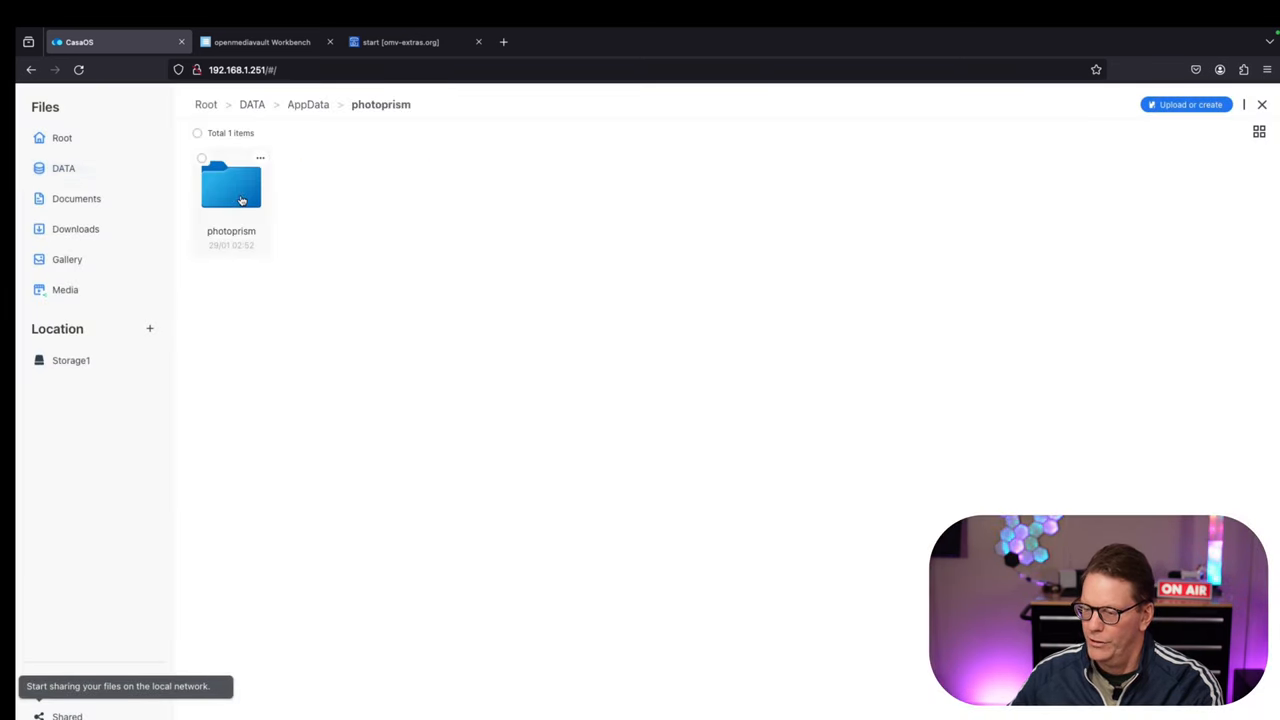
double_click(231, 186)
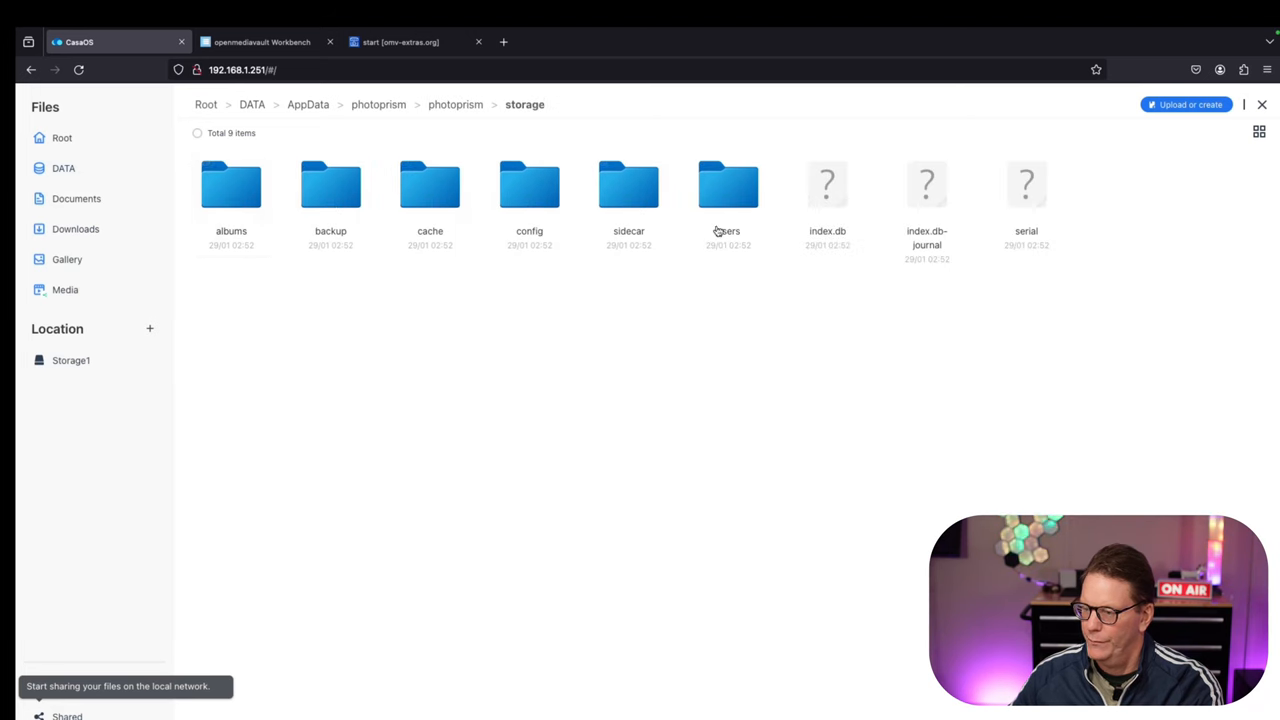
mouse_move(235, 145)
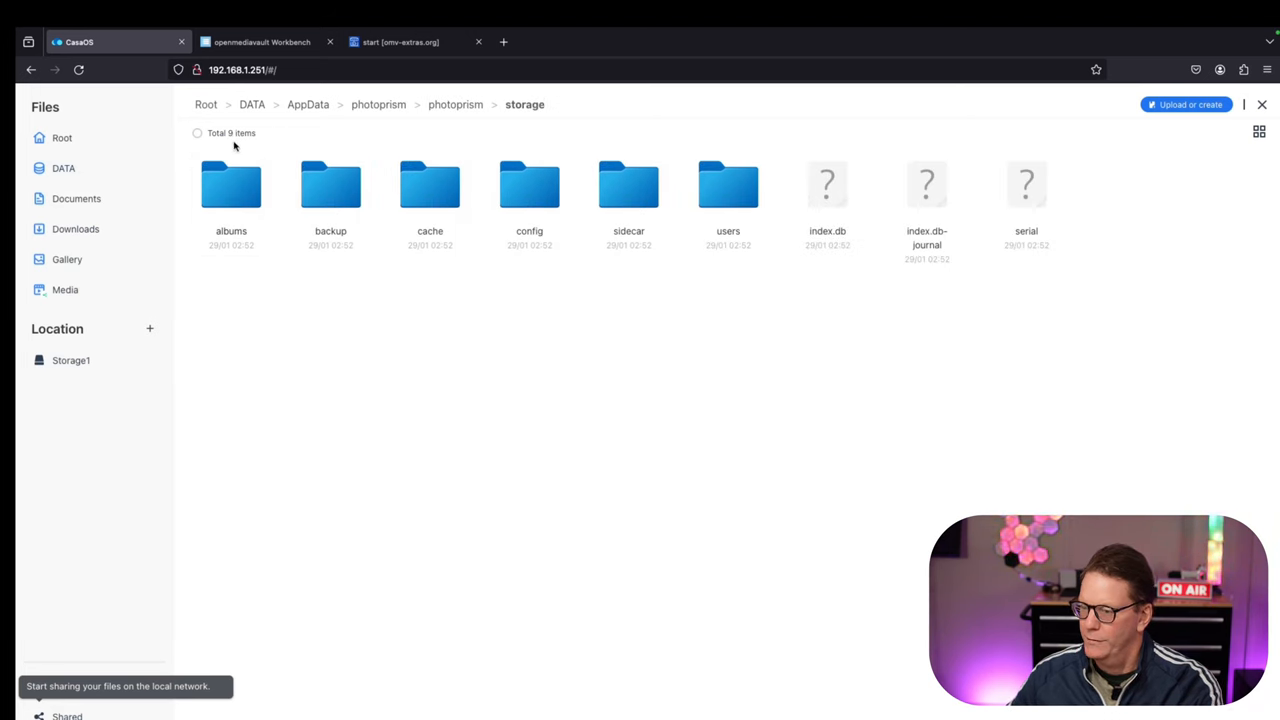
click(380, 104)
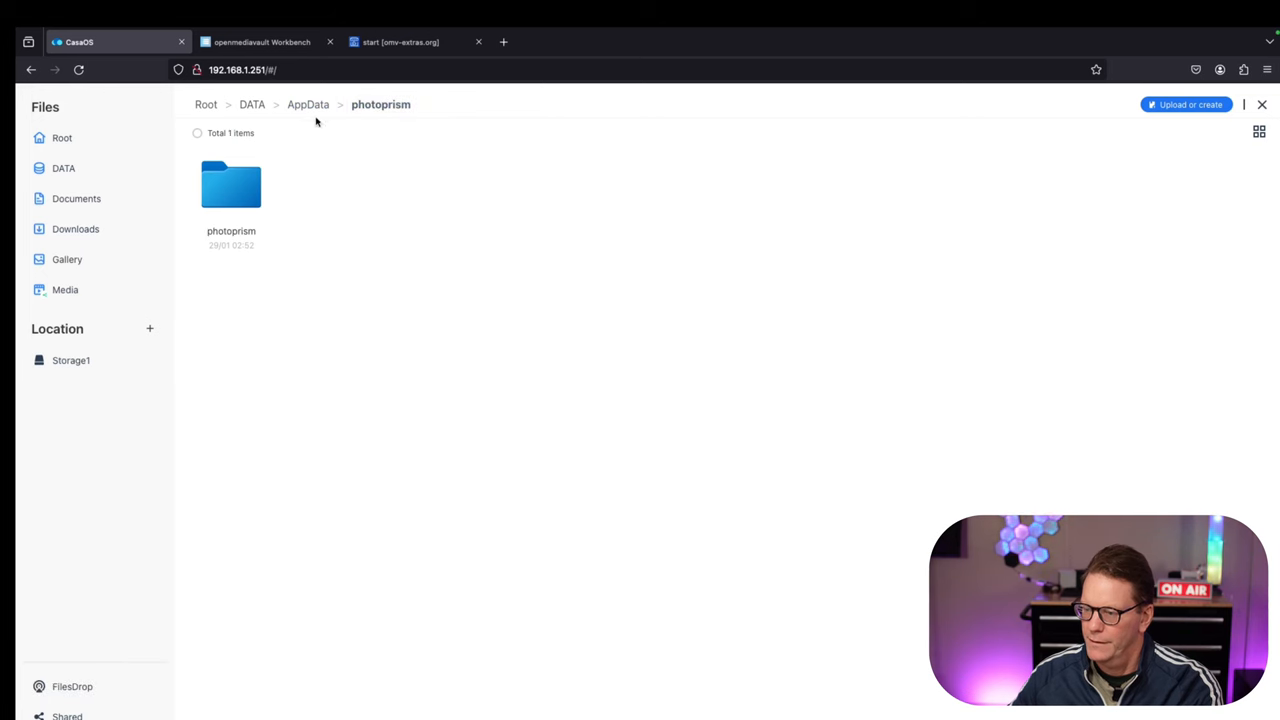
click(252, 104)
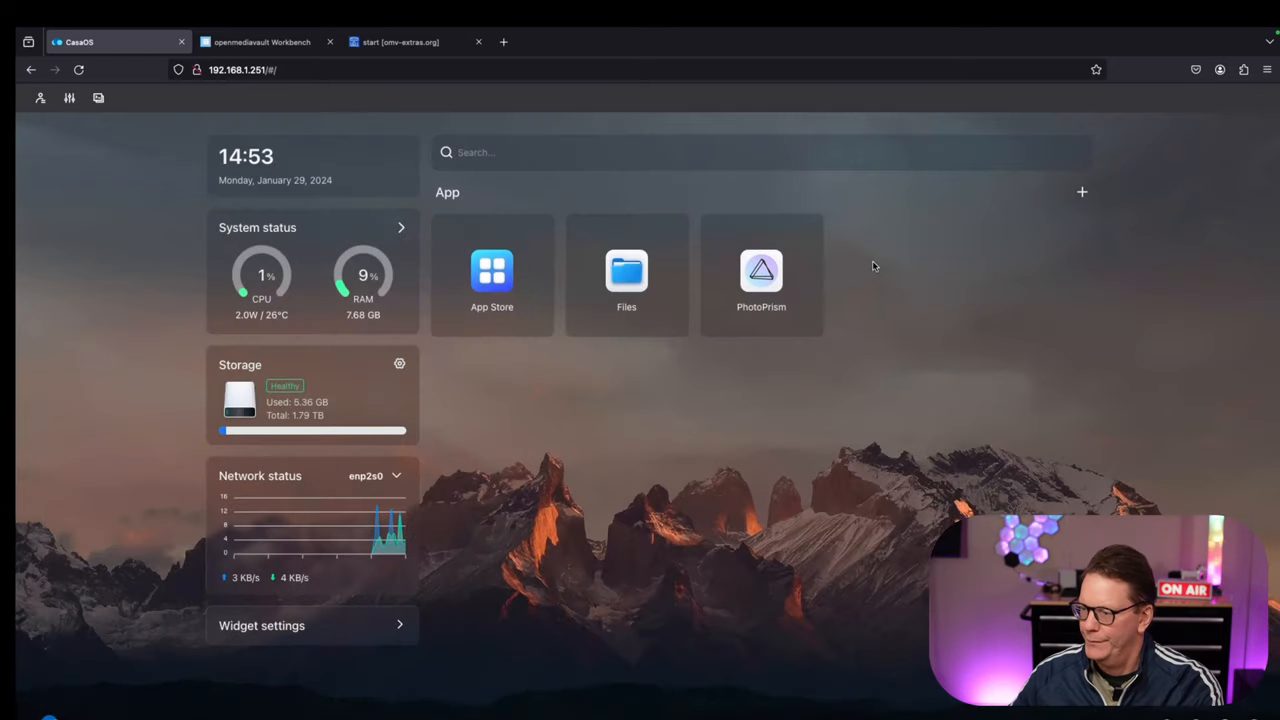
mouse_move(761, 270)
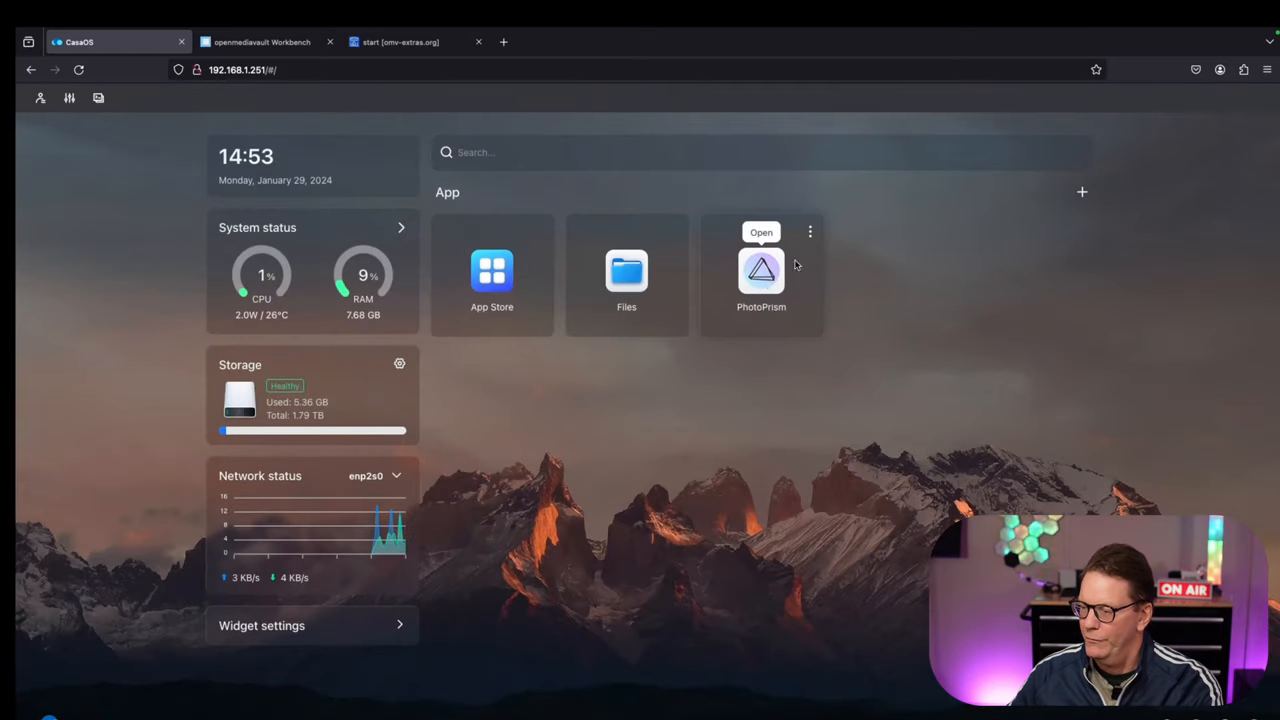
Launch PhotoPrism from its app tile and sign in as admin.
click(809, 232)
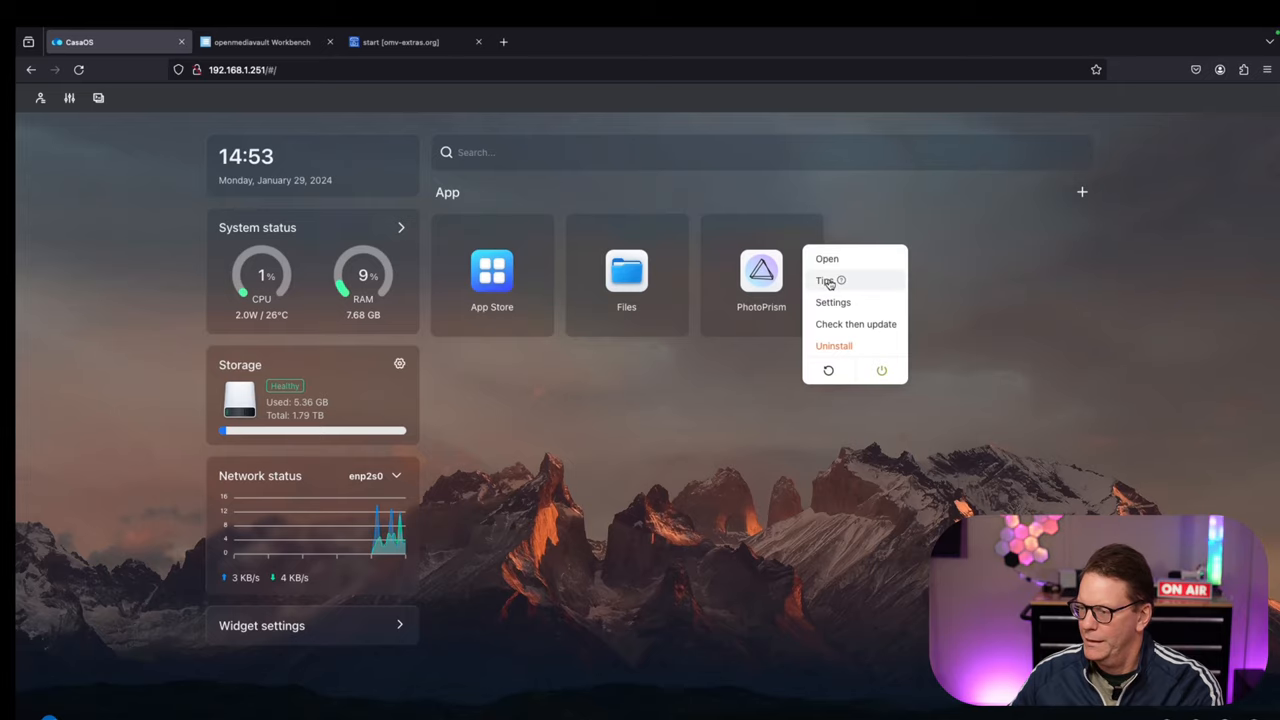
click(825, 280)
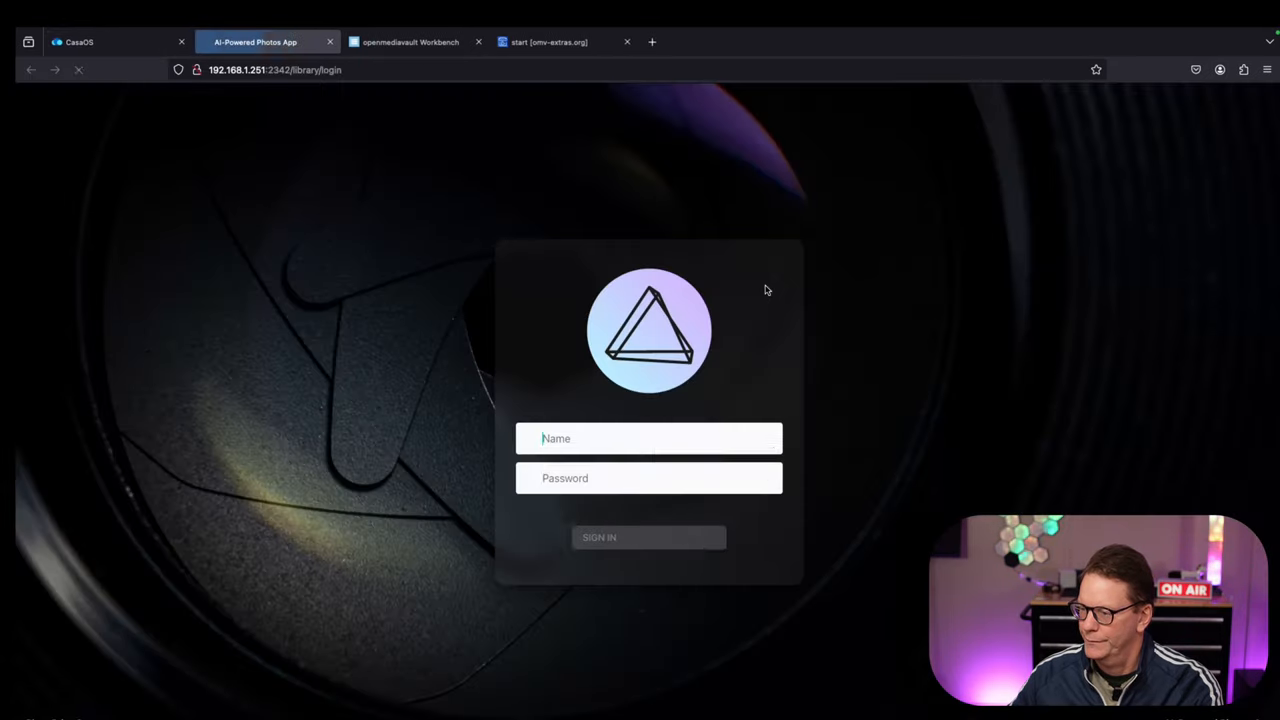
text(admin)
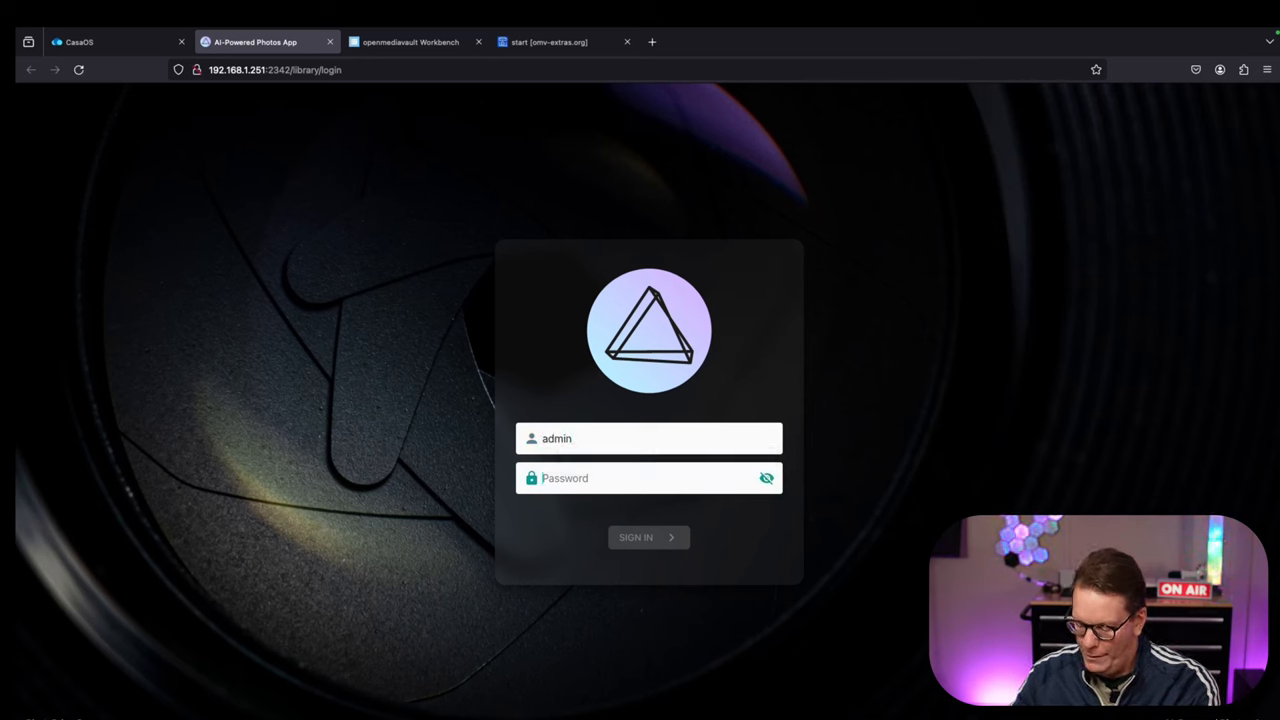
text(password)
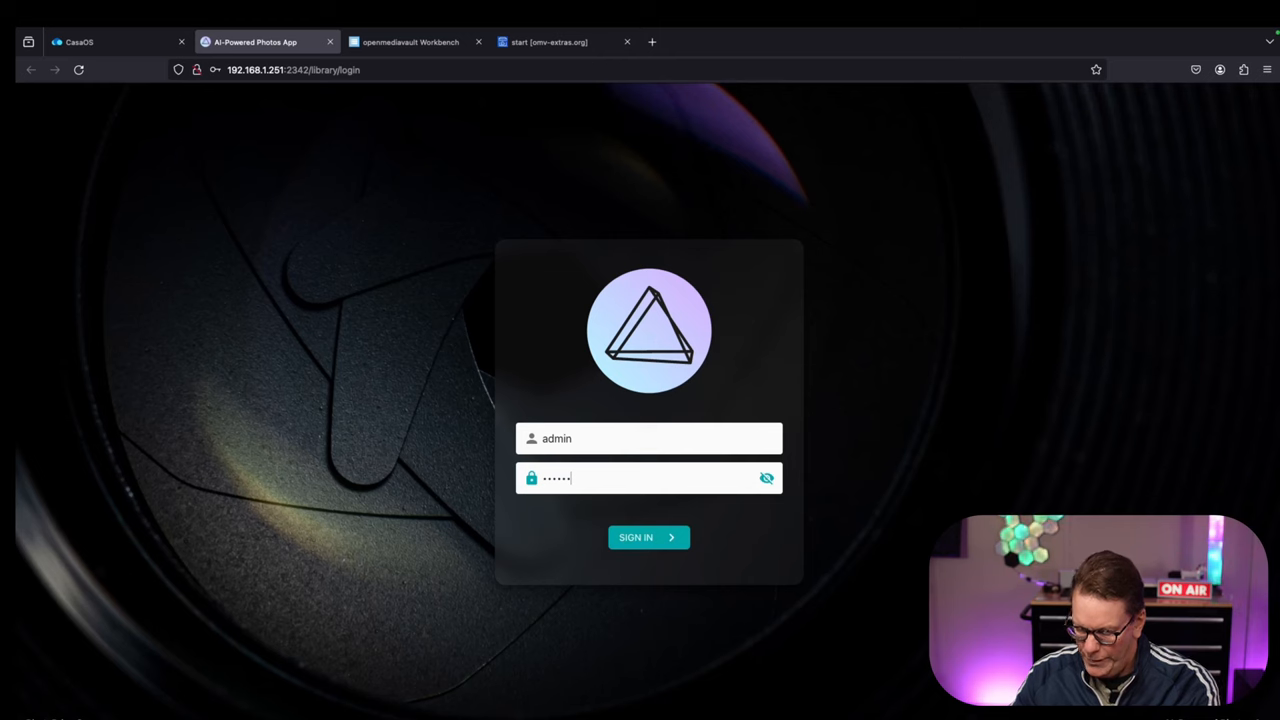
click(648, 537)
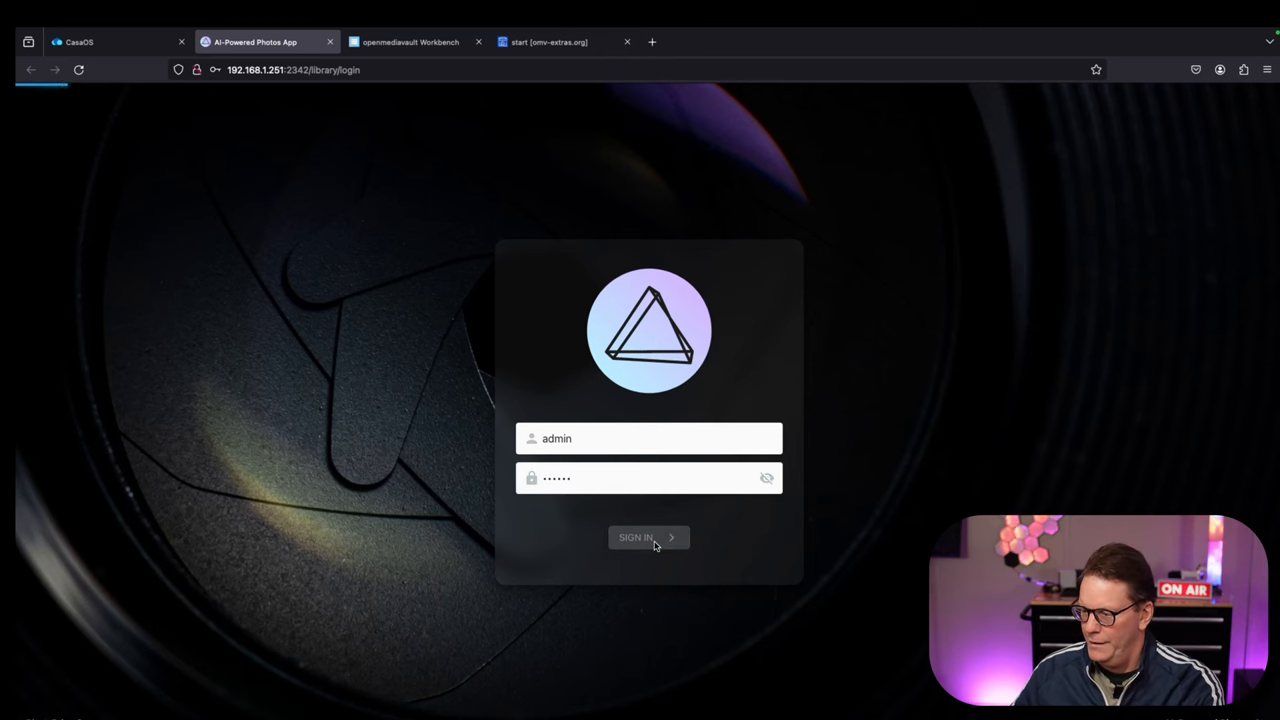
Enter the empty photo library and decline saving the password in the browser.
click(648, 537)
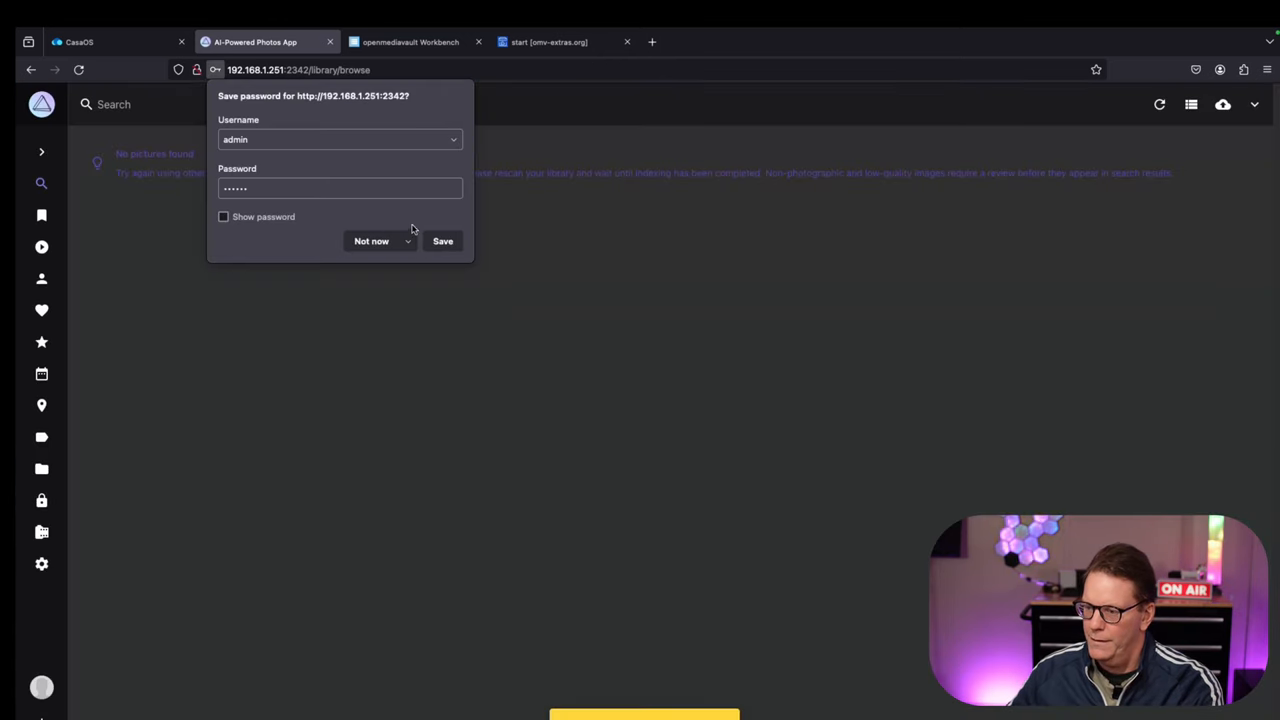
click(371, 241)
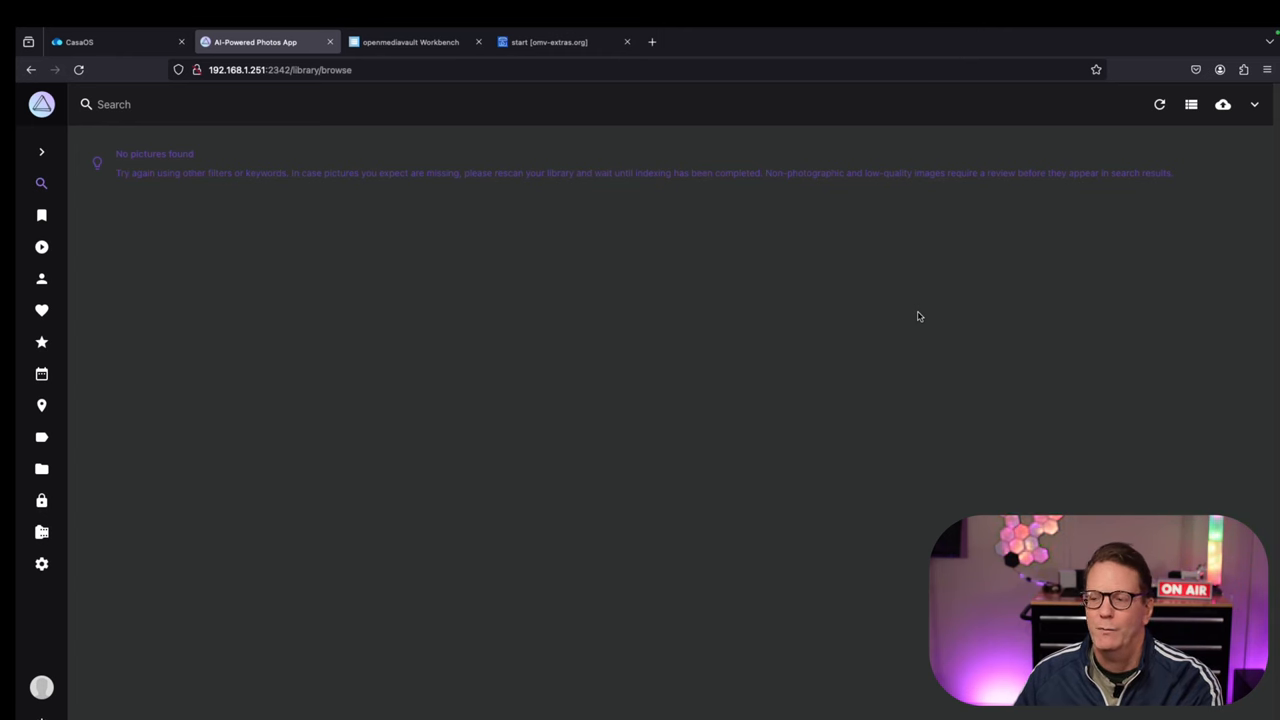
click(410, 42)
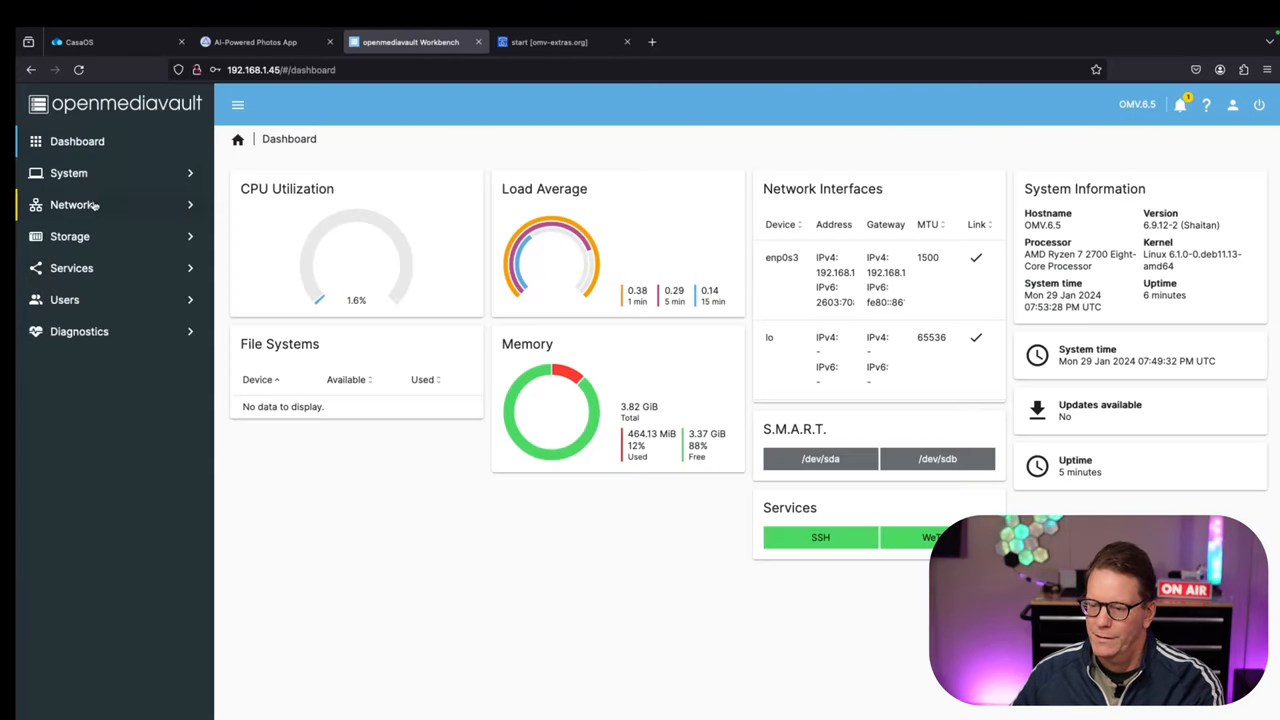
Search openmediavault plugins for 'dock', find no Docker plugin, and clear the search.
click(71, 267)
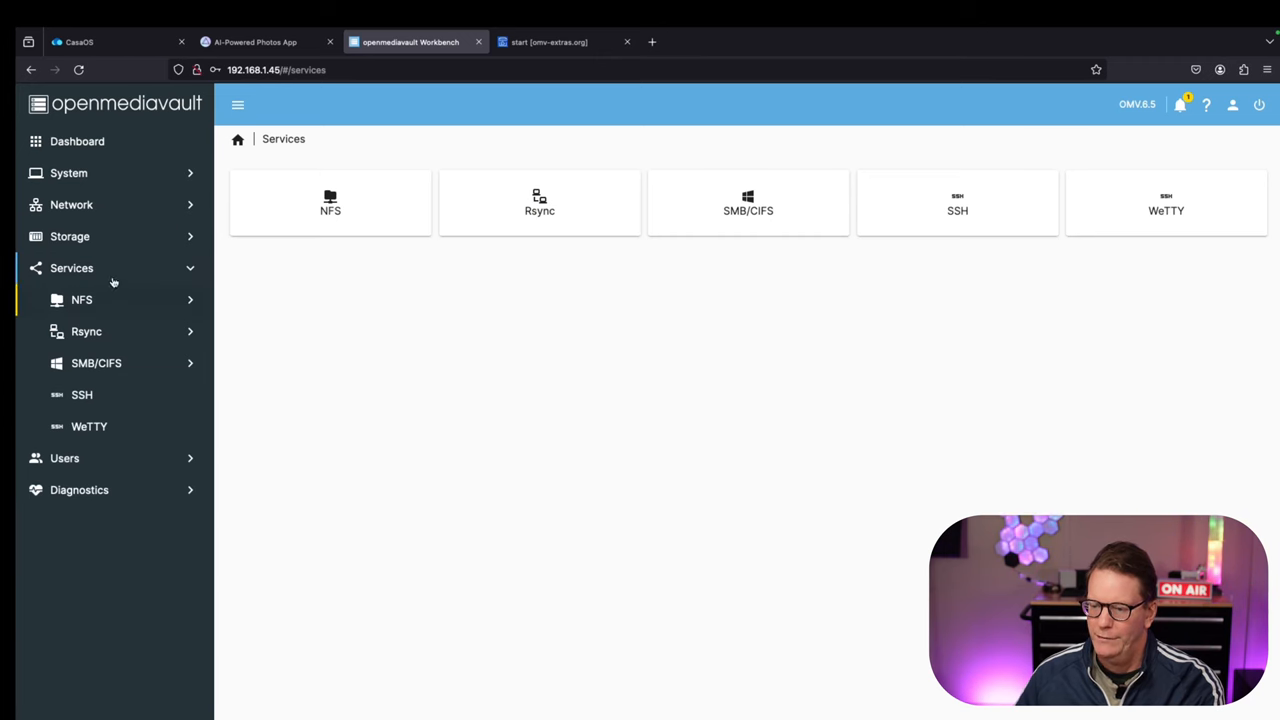
click(69, 173)
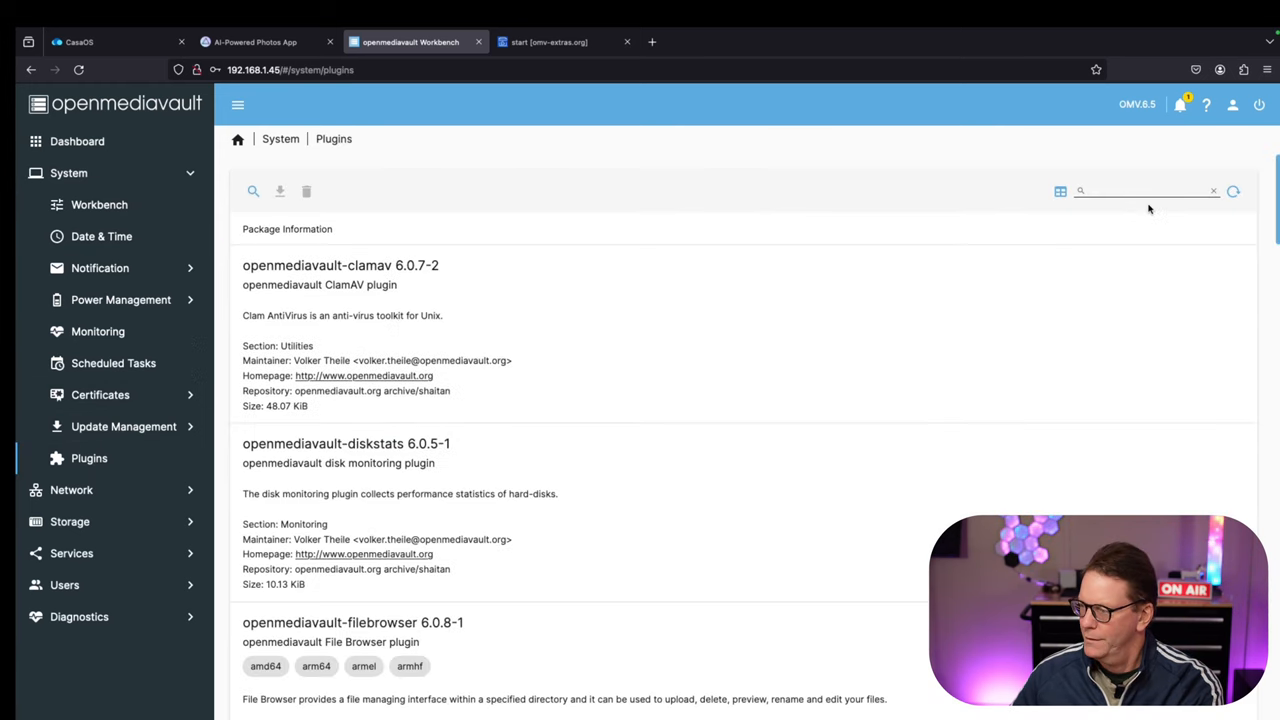
text(dock)
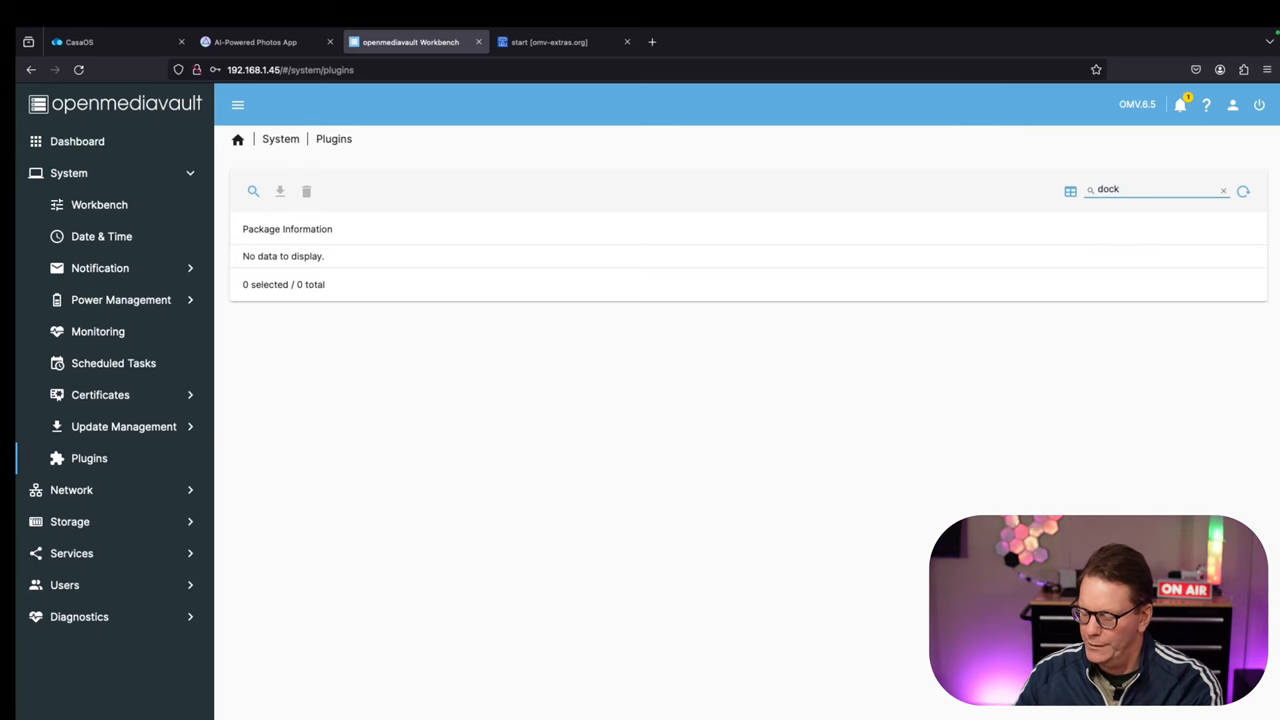
click(1223, 190)
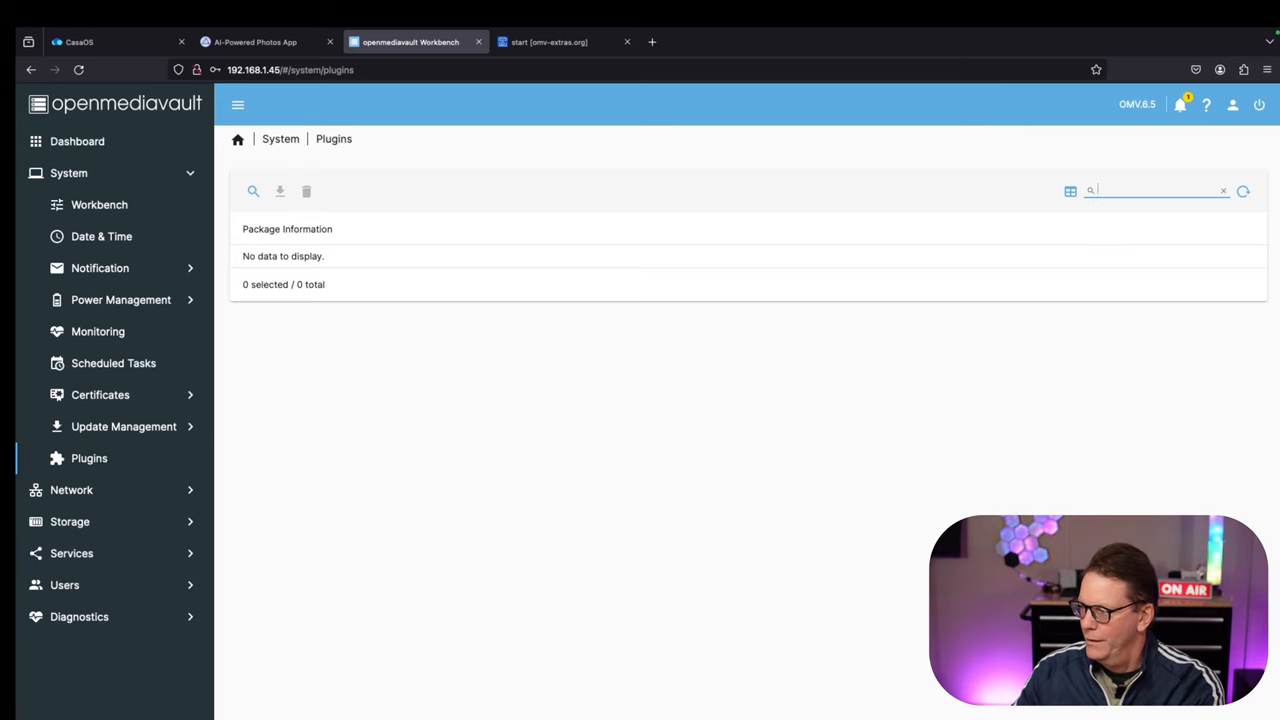
click(1243, 191)
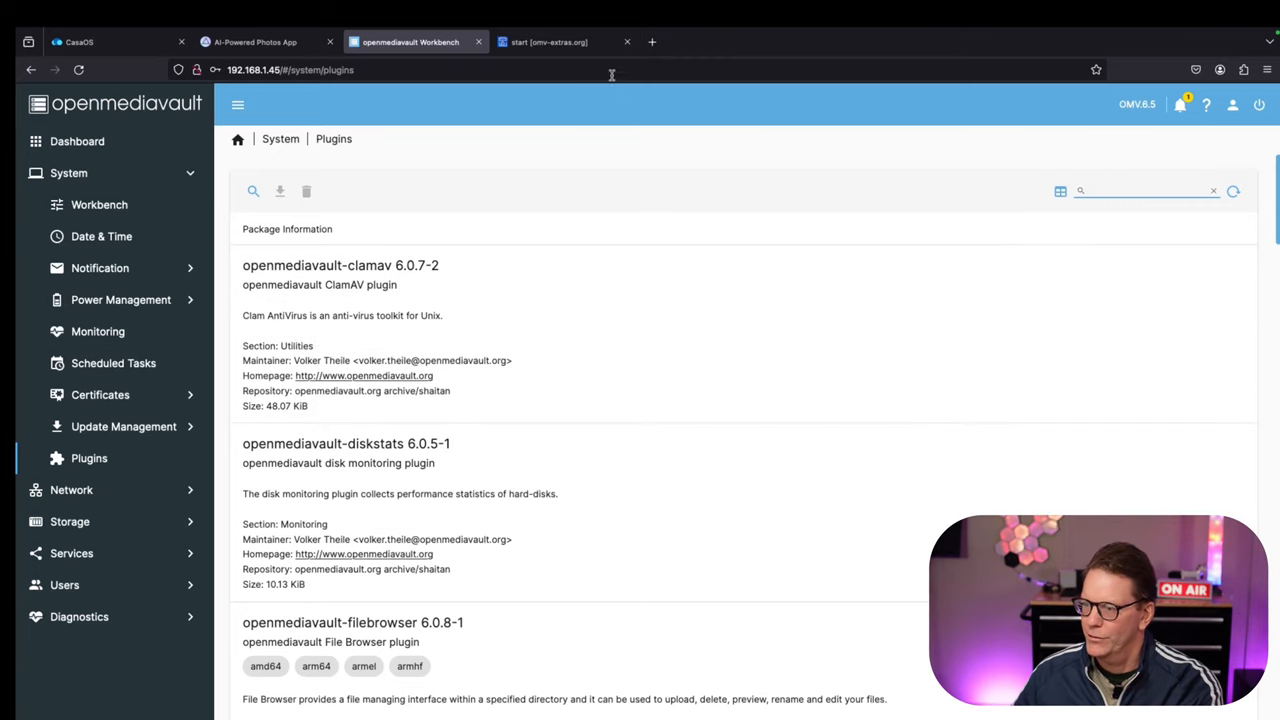
Read the omv-extras wget install command, then search openmediavault plugins for 'wet'.
click(548, 42)
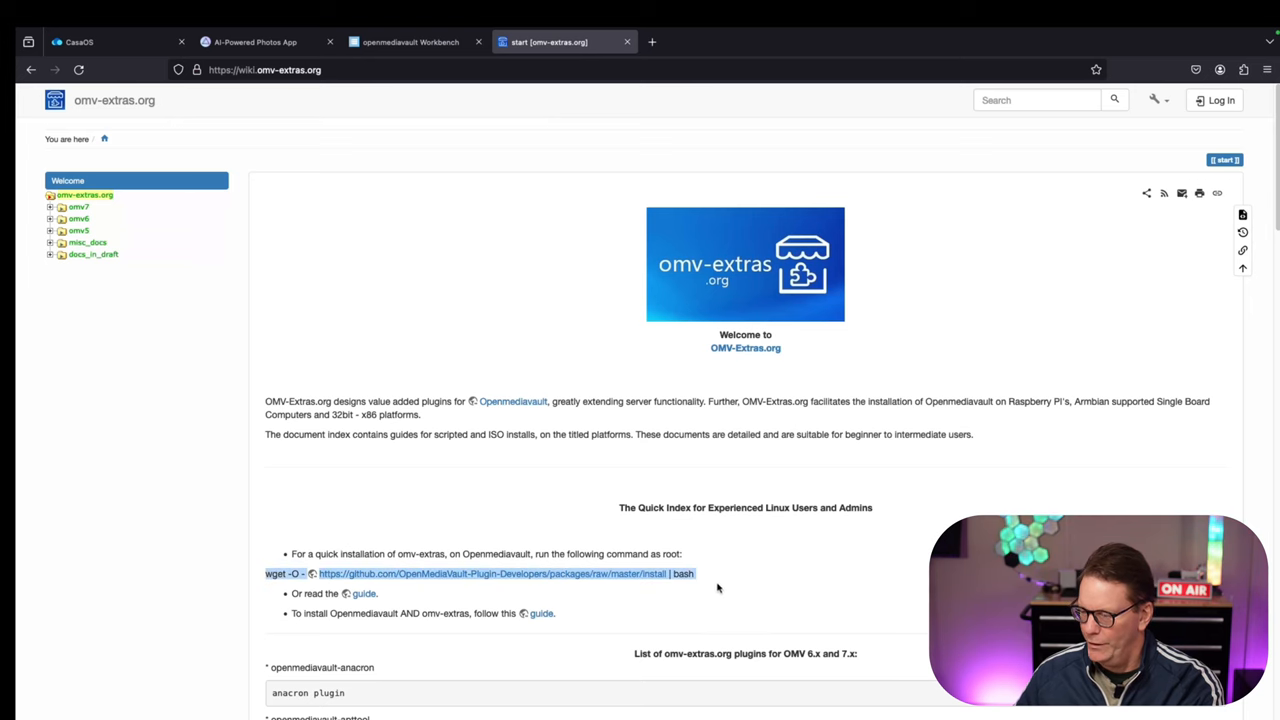
mouse_move(531, 161)
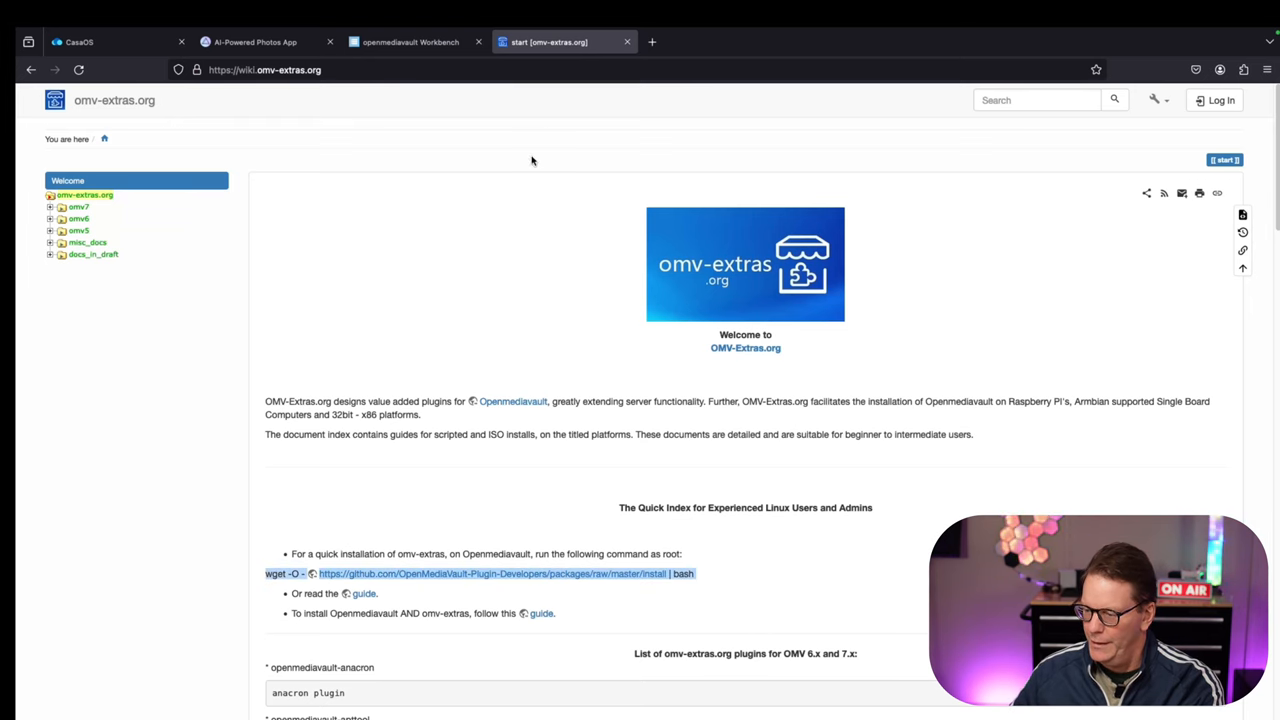
click(410, 42)
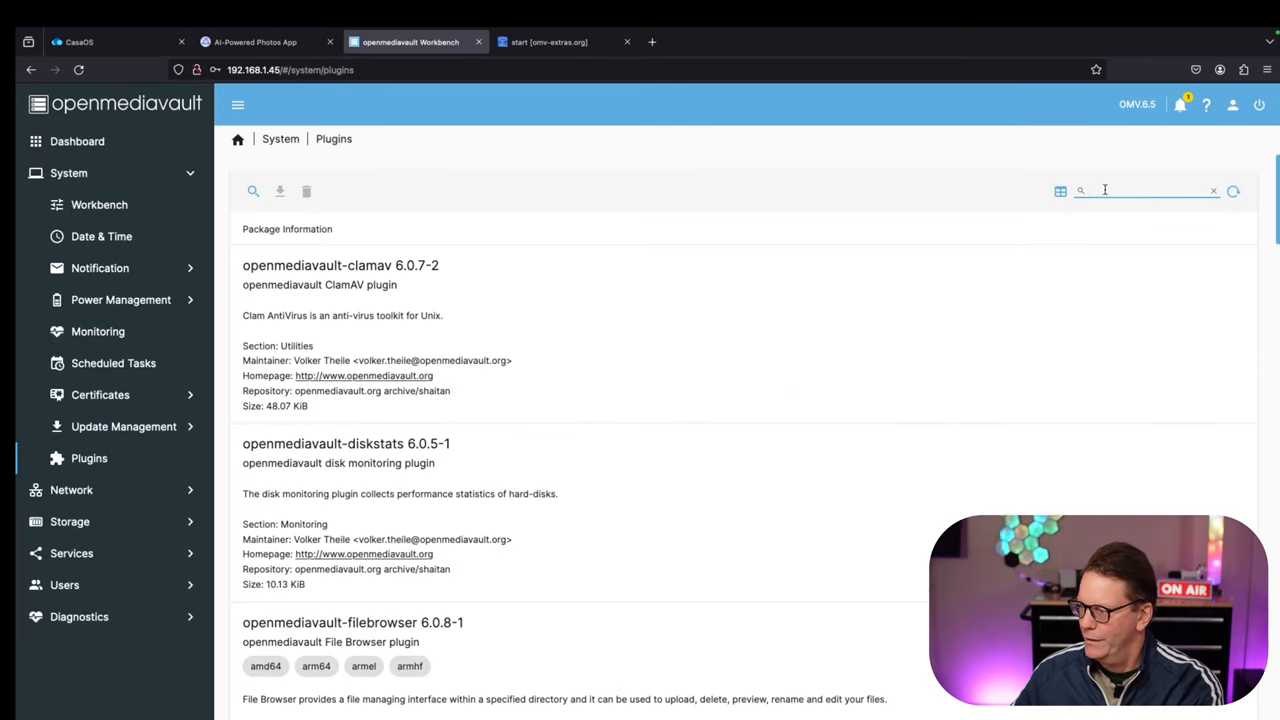
text(wet)
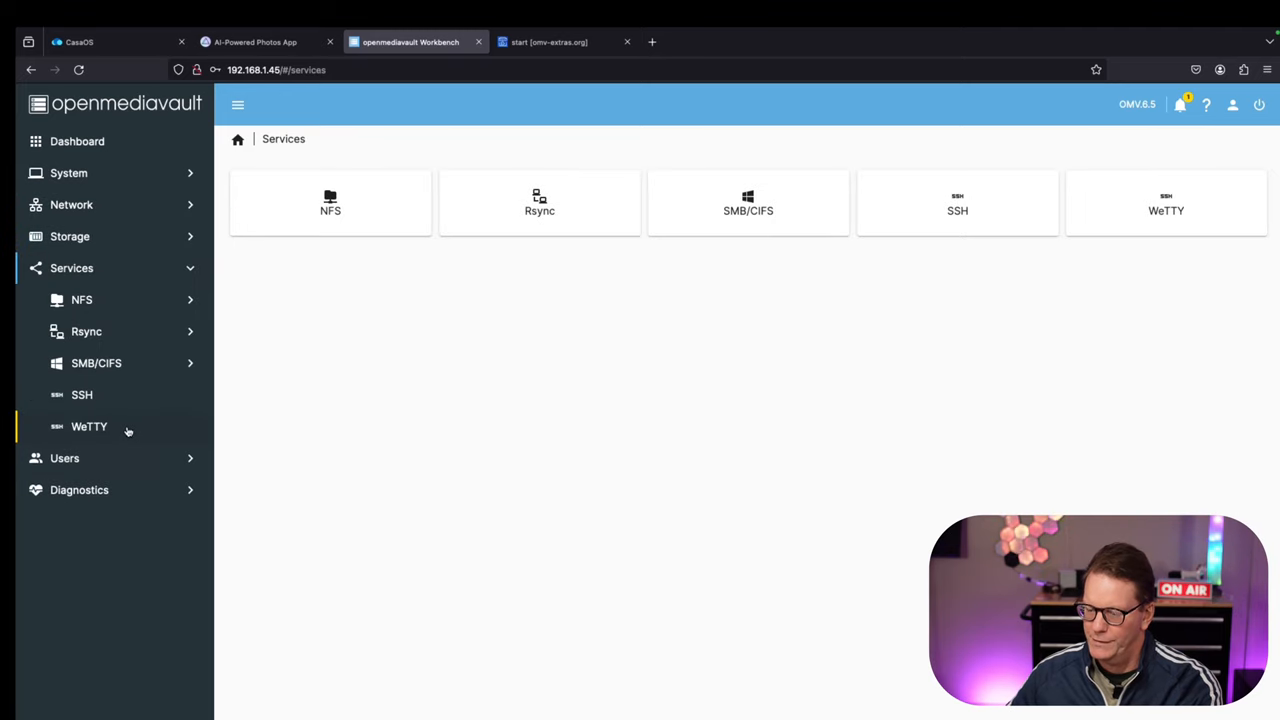
Launch the WeTTY web terminal and try logging in as root, which is refused on port 22.
click(89, 426)
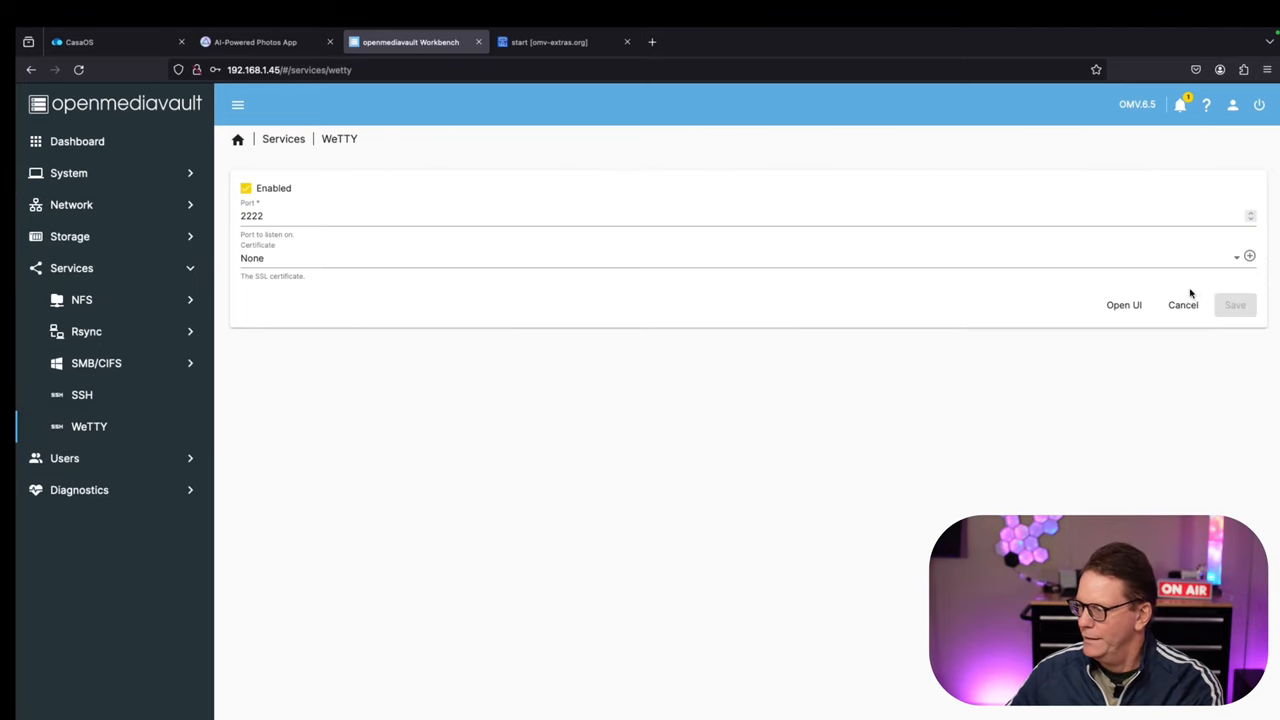
click(1123, 305)
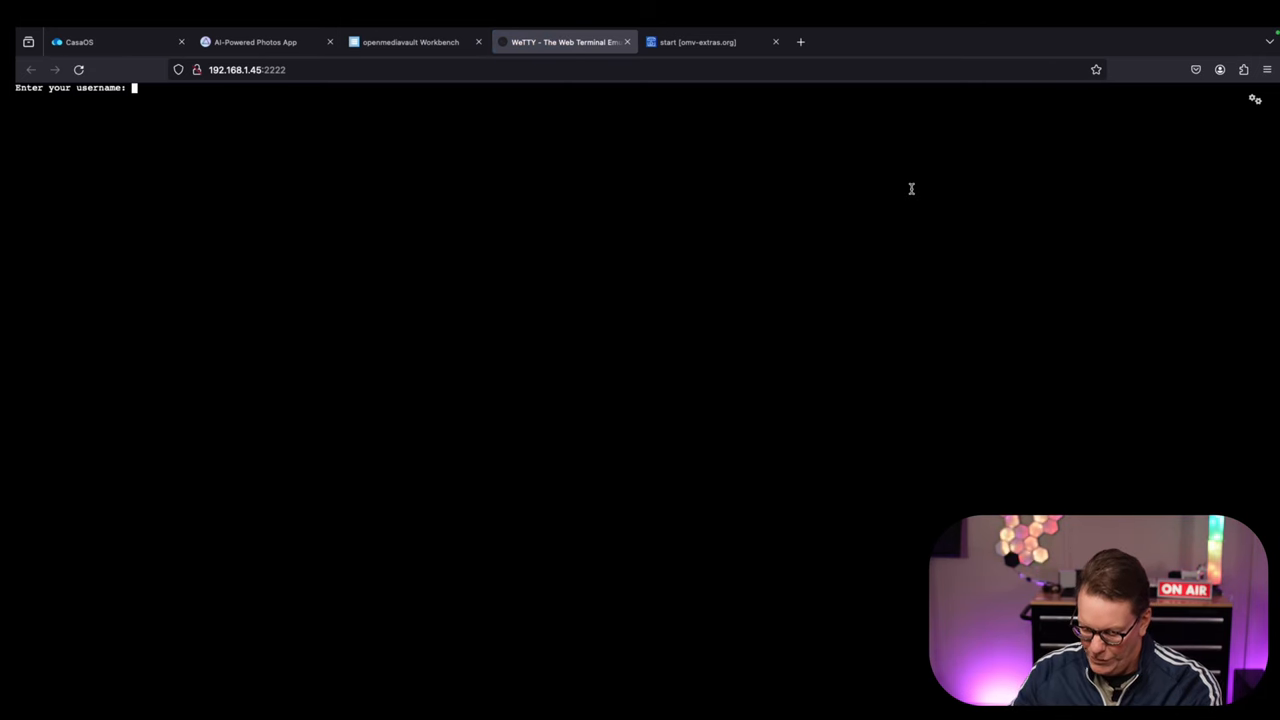
text(ro)
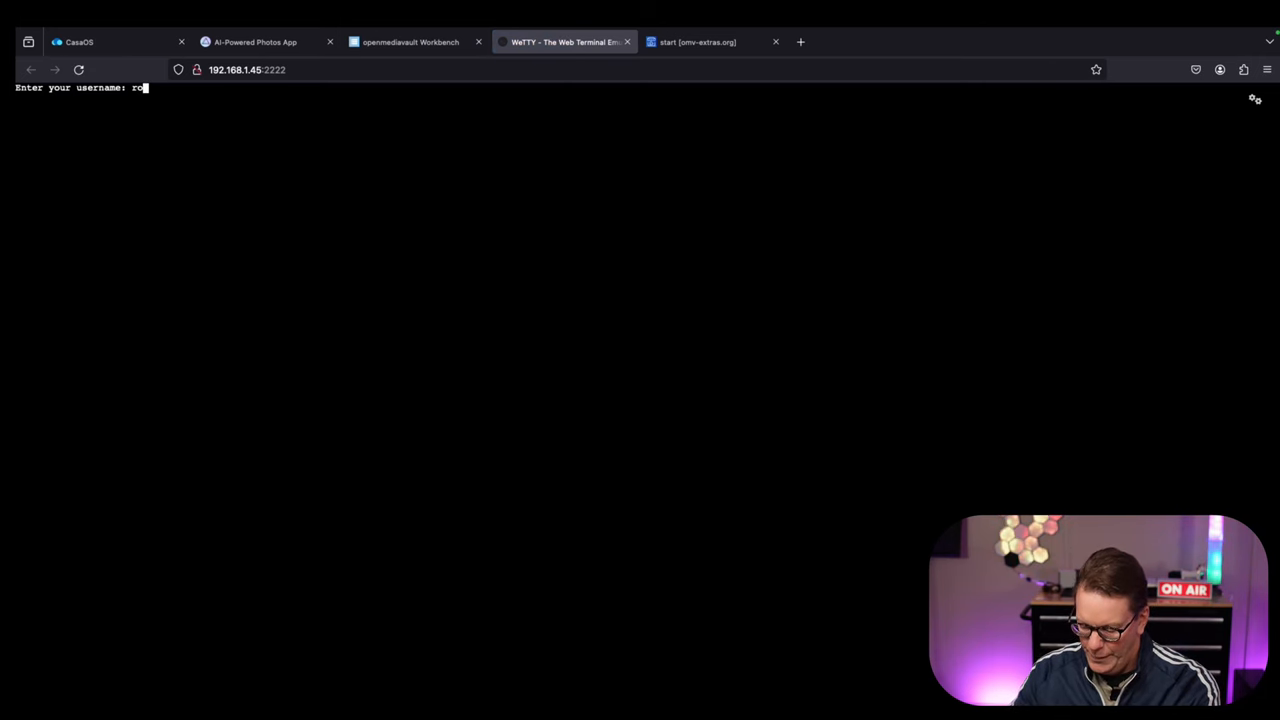
key(Return)
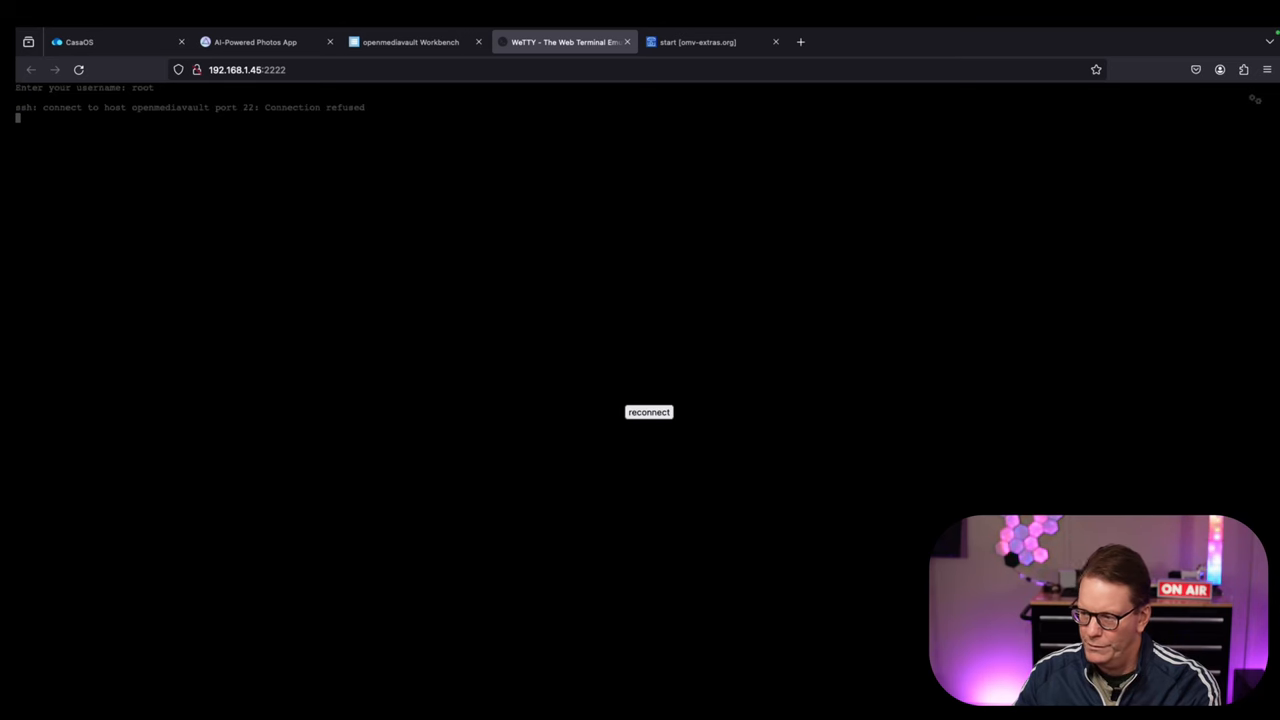
mouse_move(926, 115)
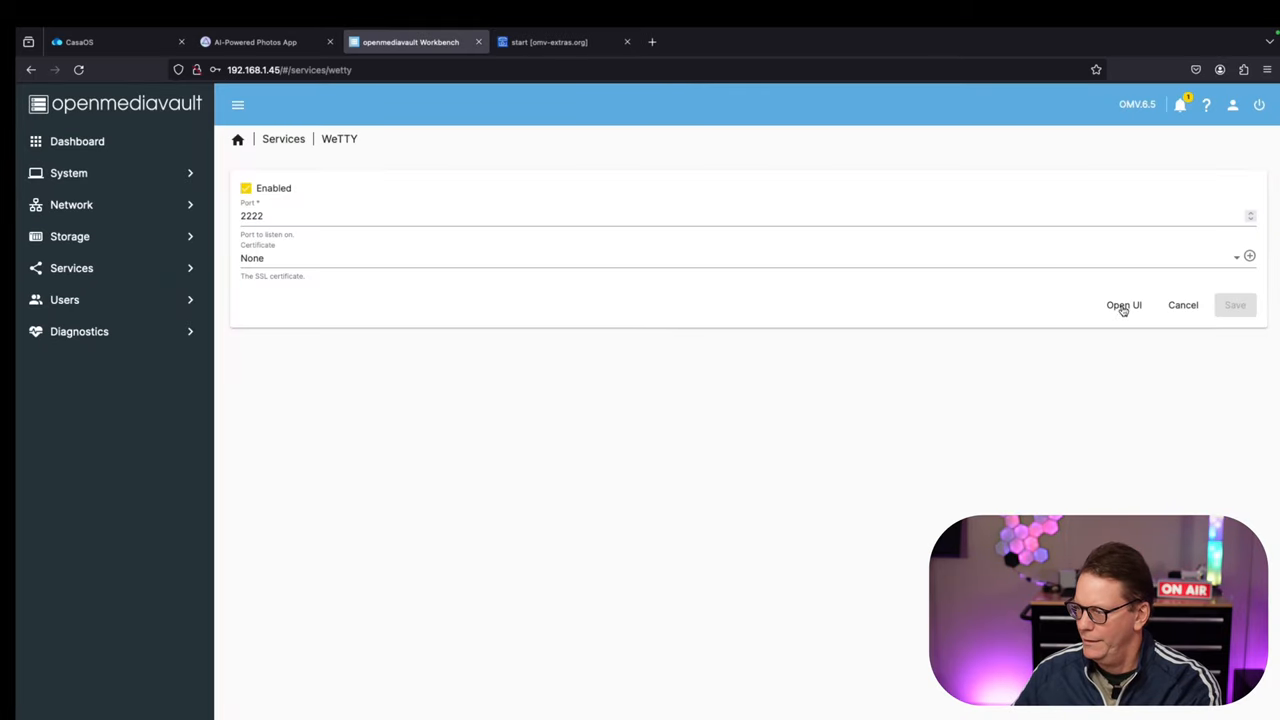
click(1123, 305)
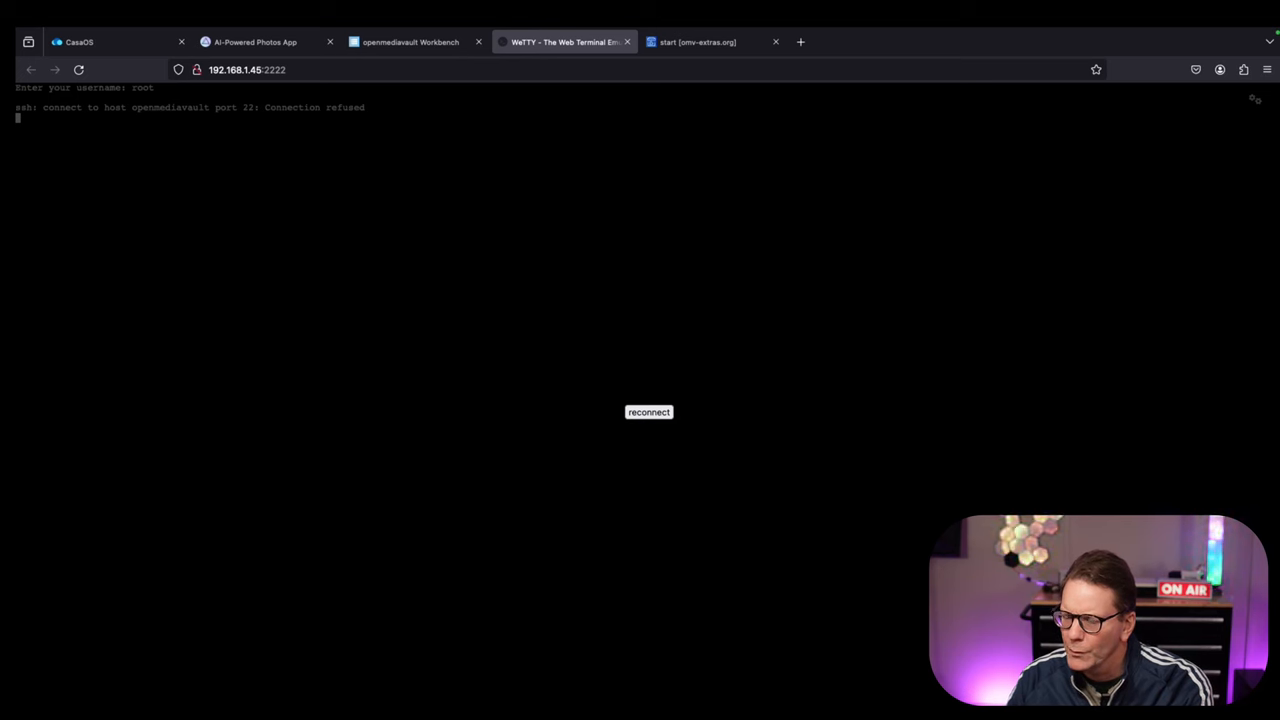
Bring up the SSH service settings from the Services list.
click(410, 41)
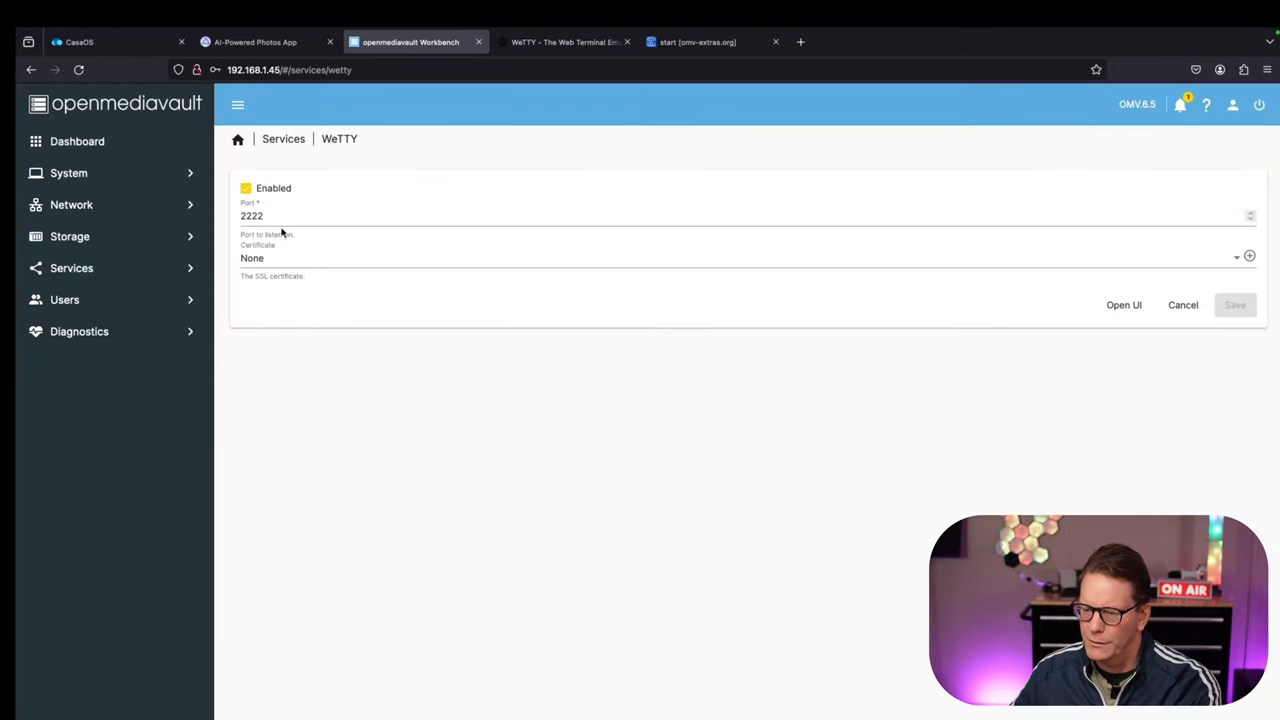
click(71, 267)
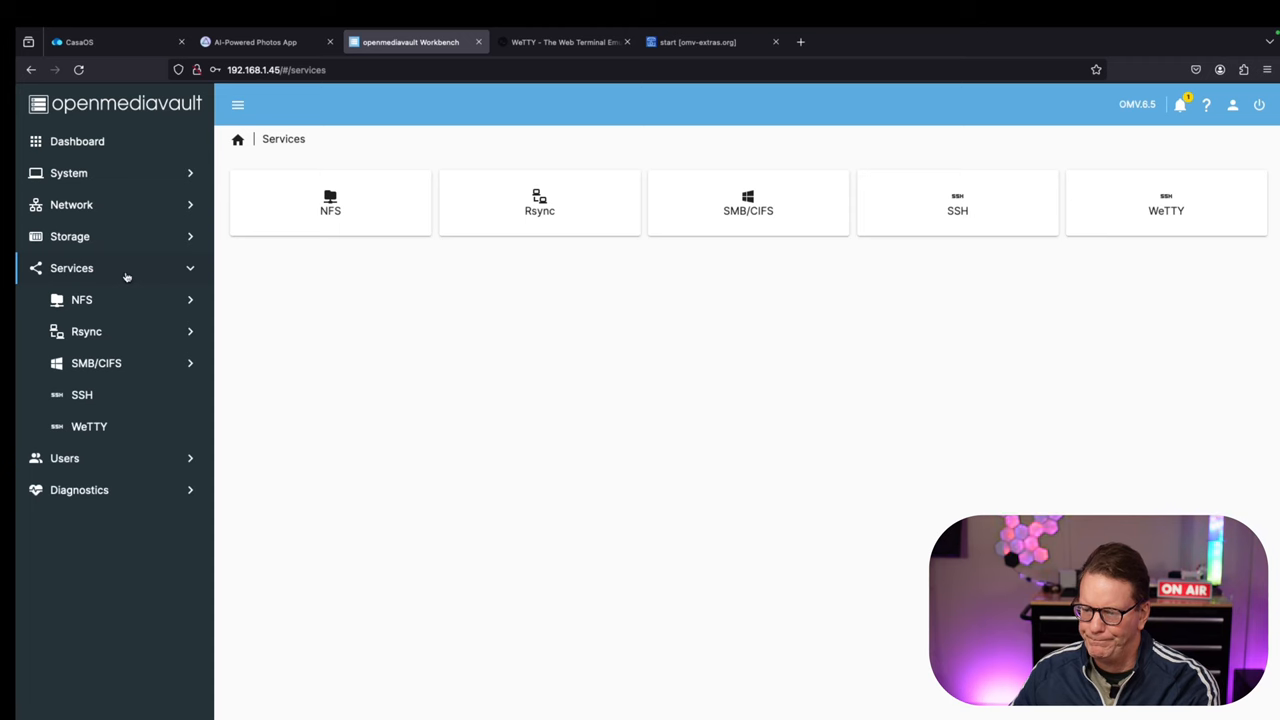
click(957, 203)
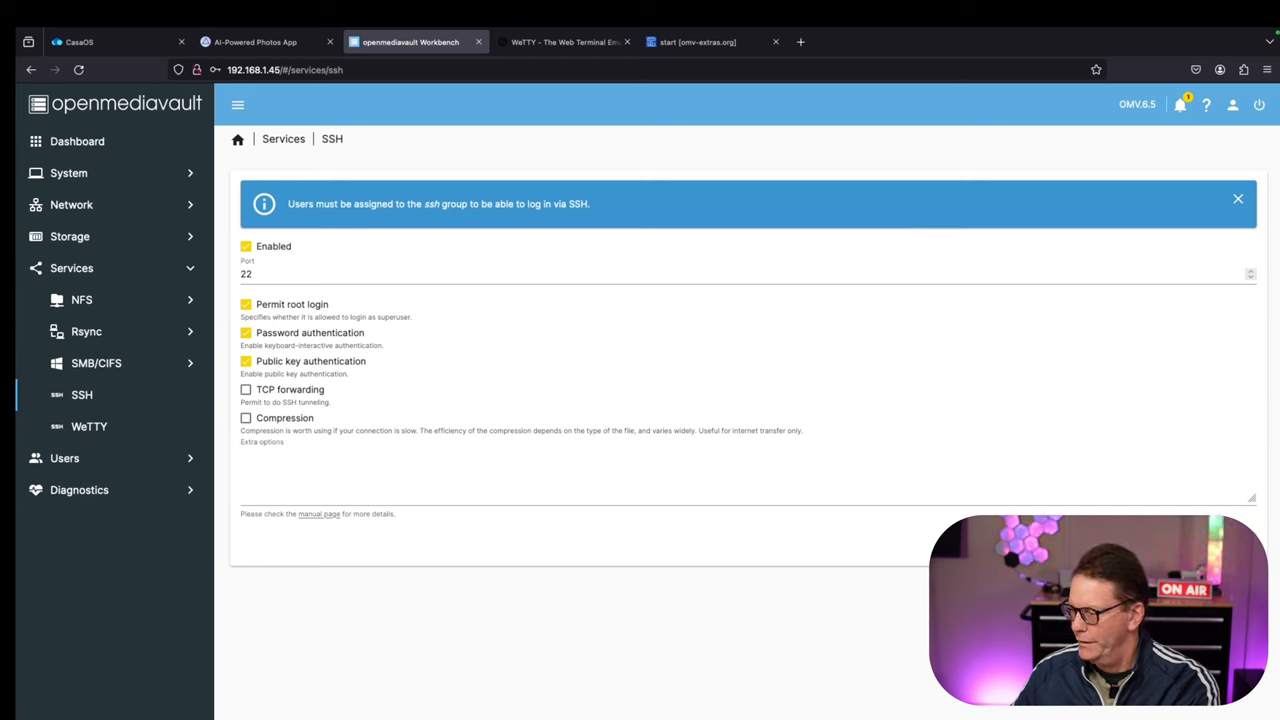
mouse_move(1201, 258)
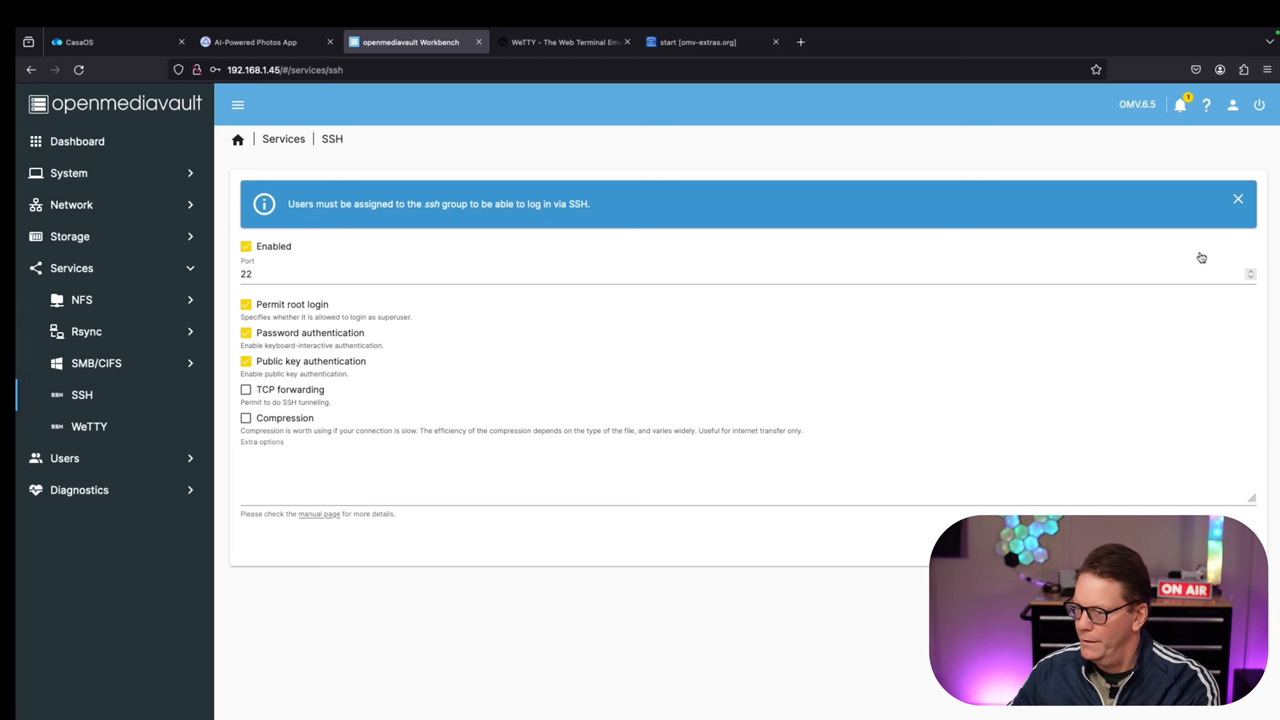
mouse_move(503, 208)
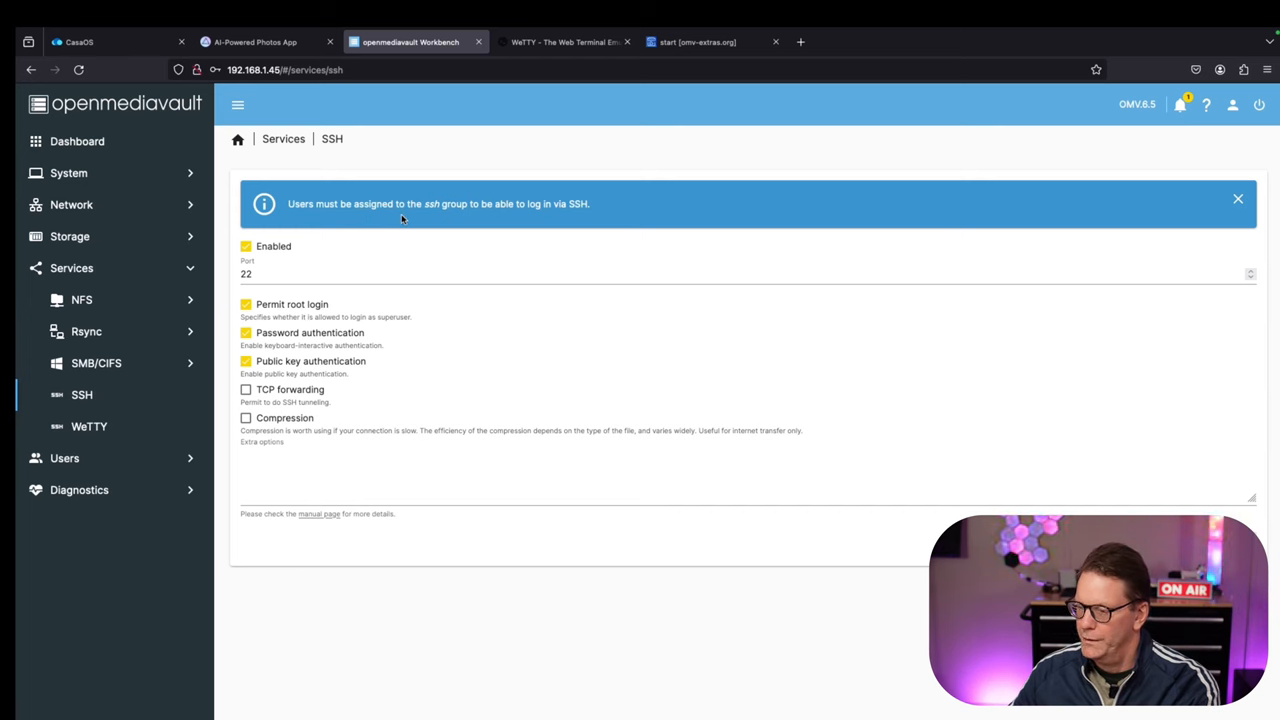
mouse_move(315, 218)
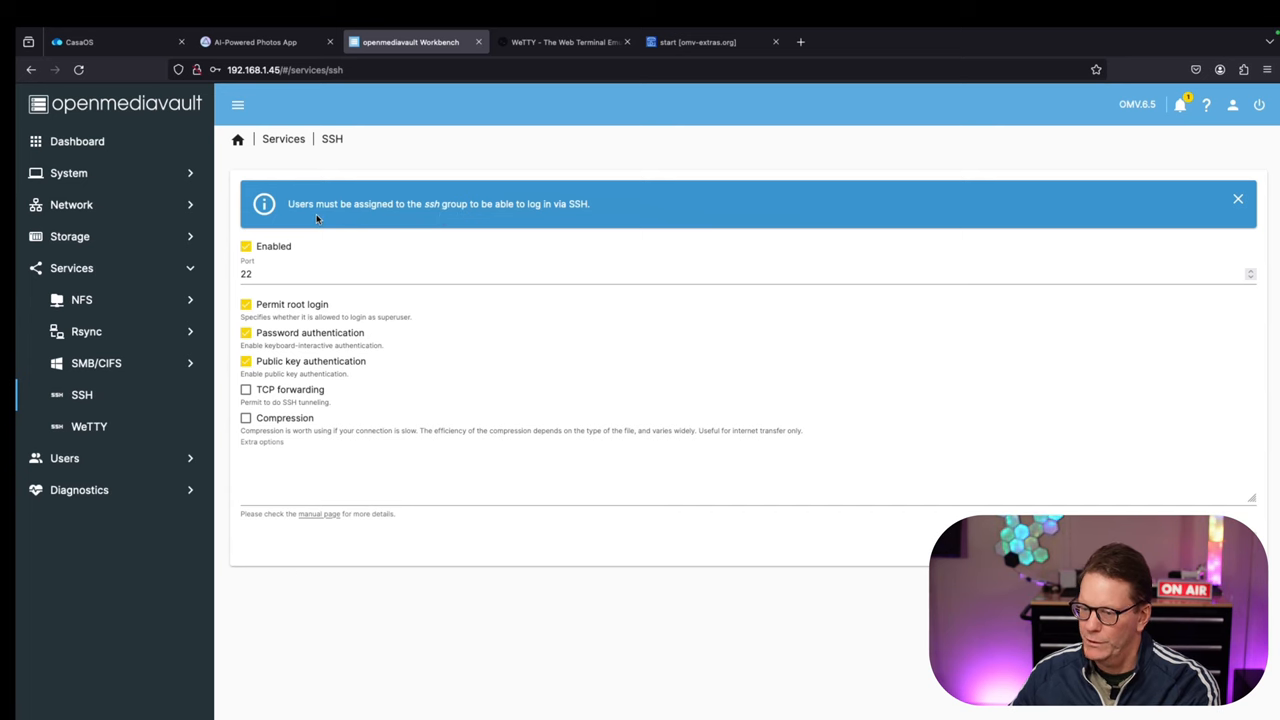
mouse_move(96, 250)
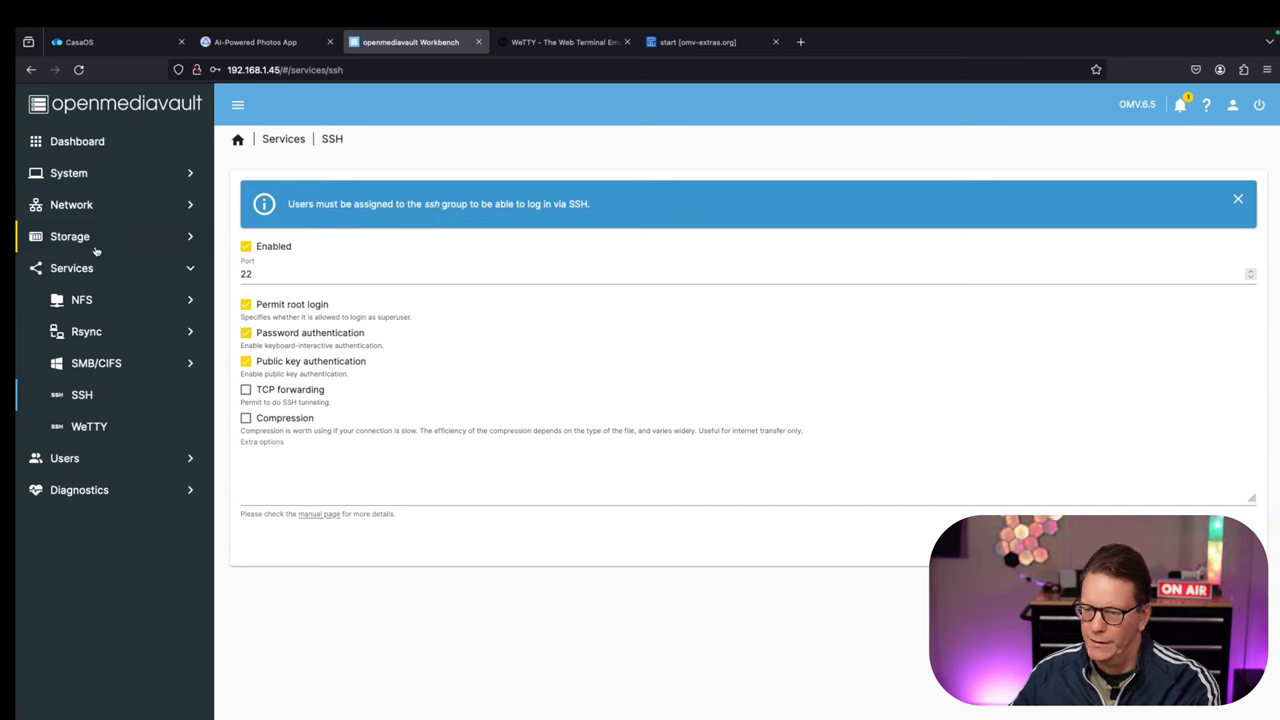
mouse_move(71, 204)
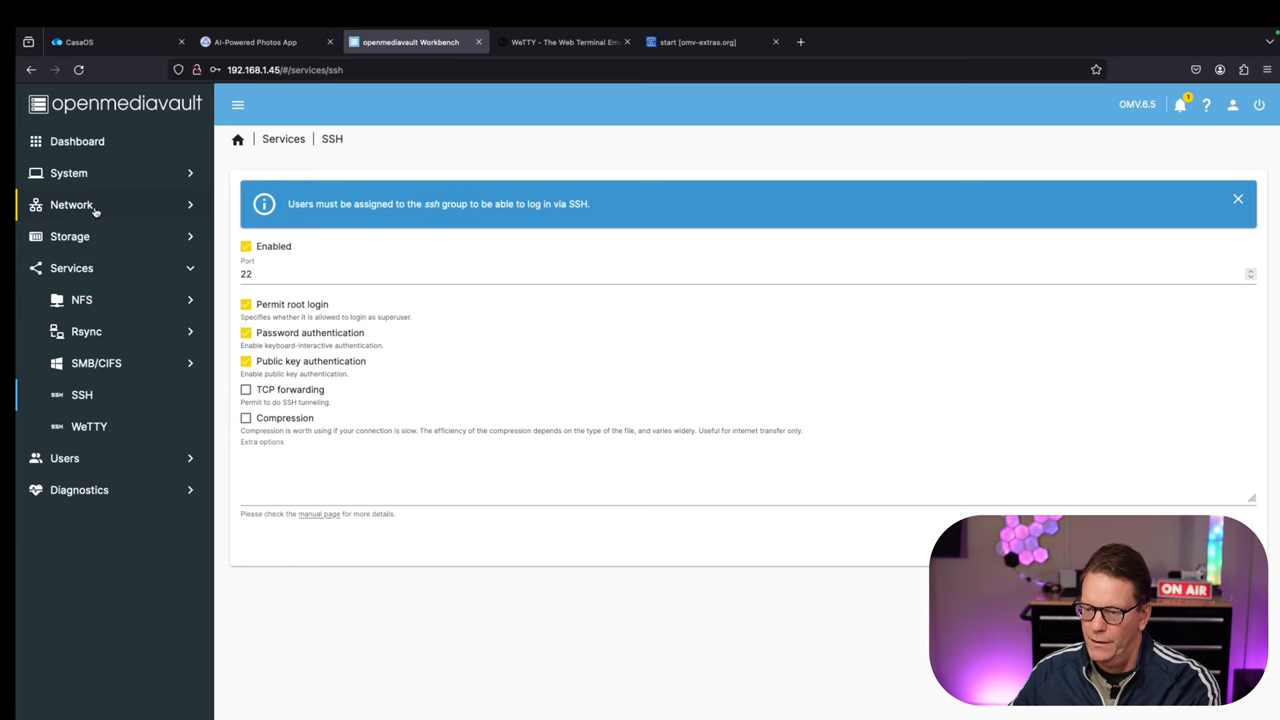
mouse_move(122, 388)
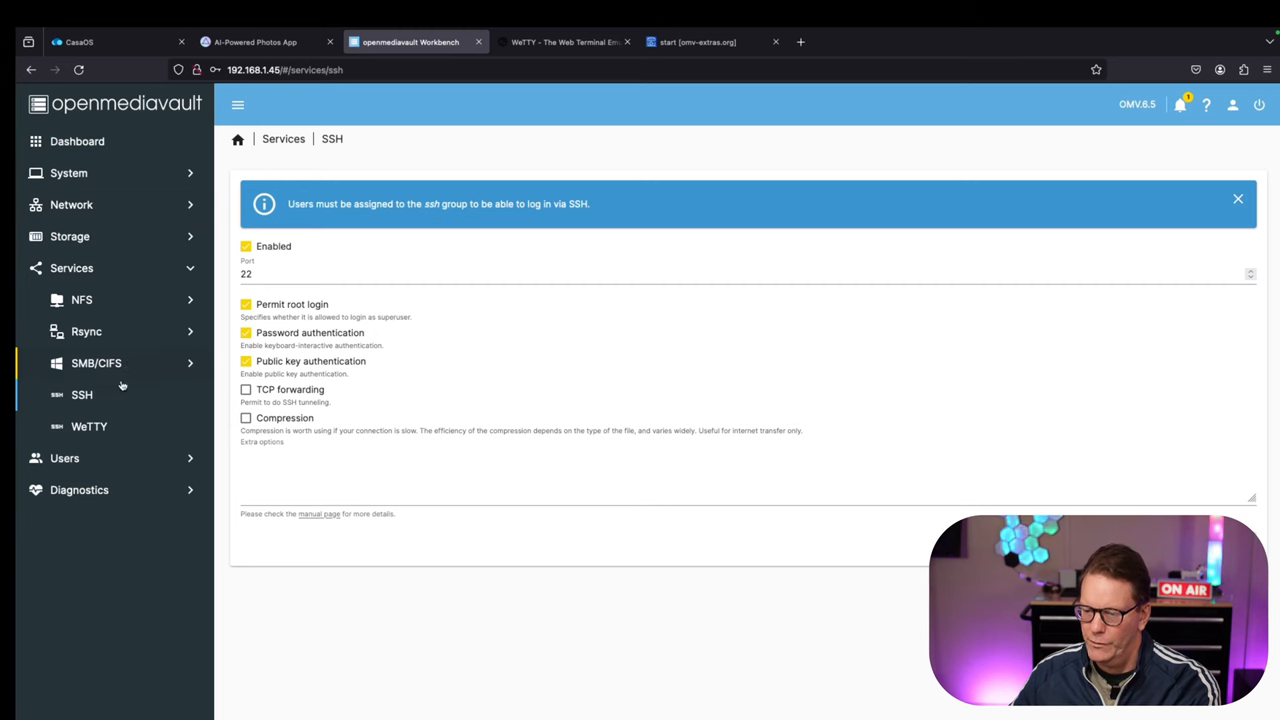
Start creating a new user named jeff from the Users list.
click(64, 458)
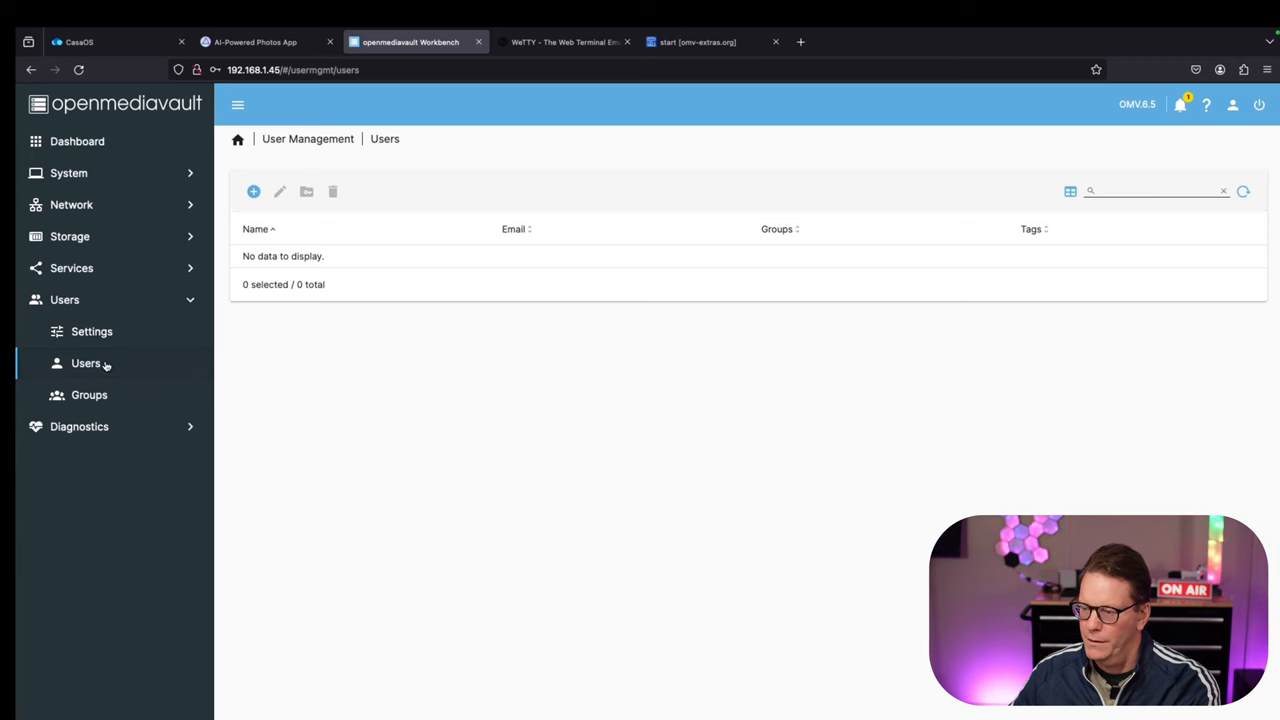
click(89, 394)
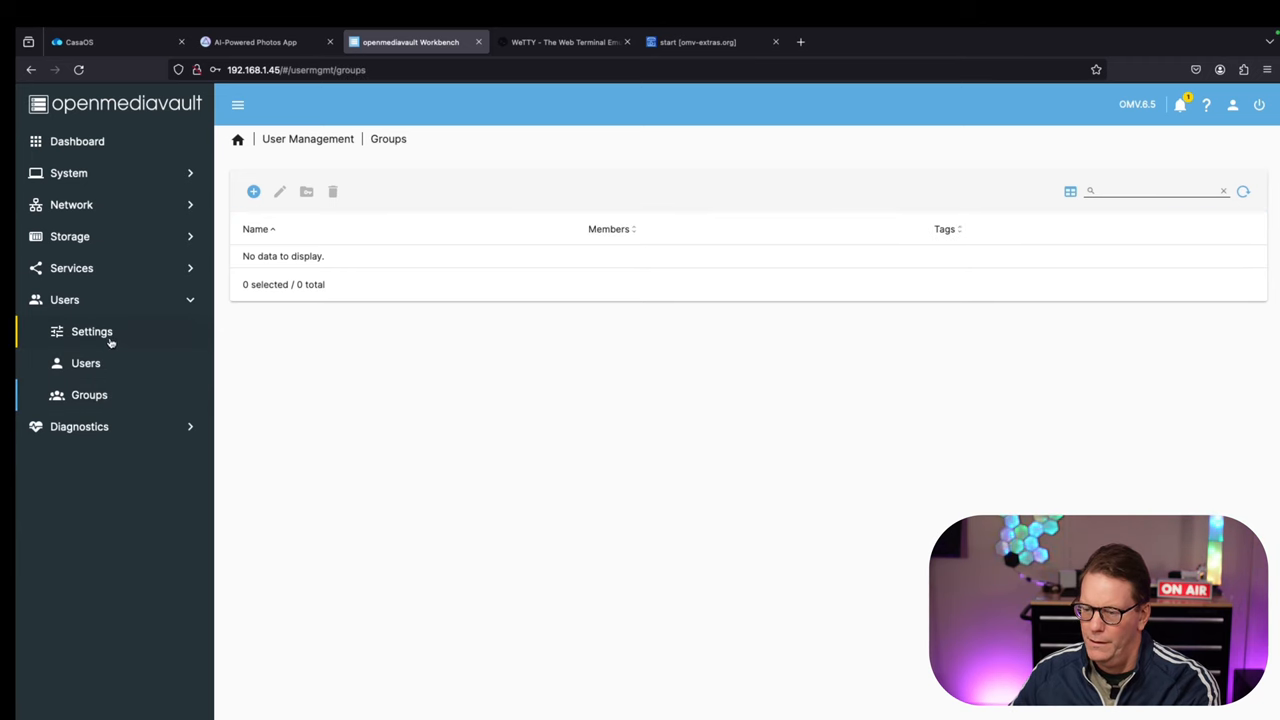
click(91, 331)
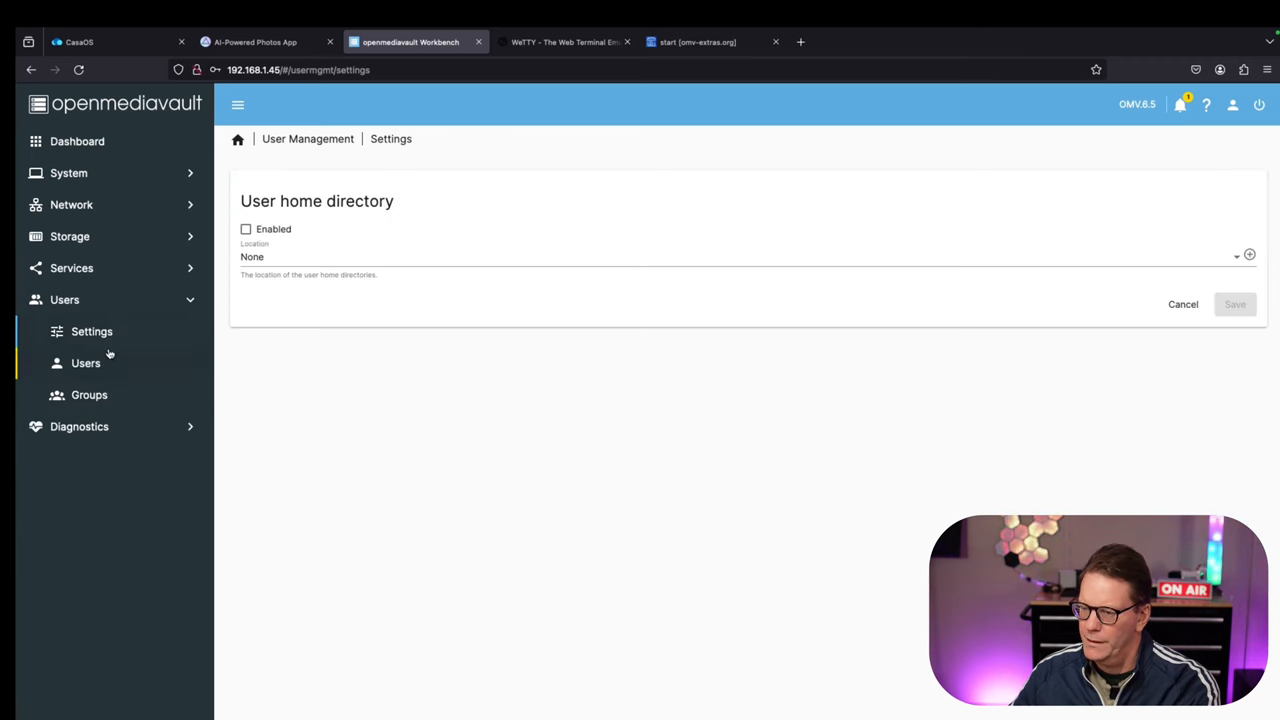
click(85, 363)
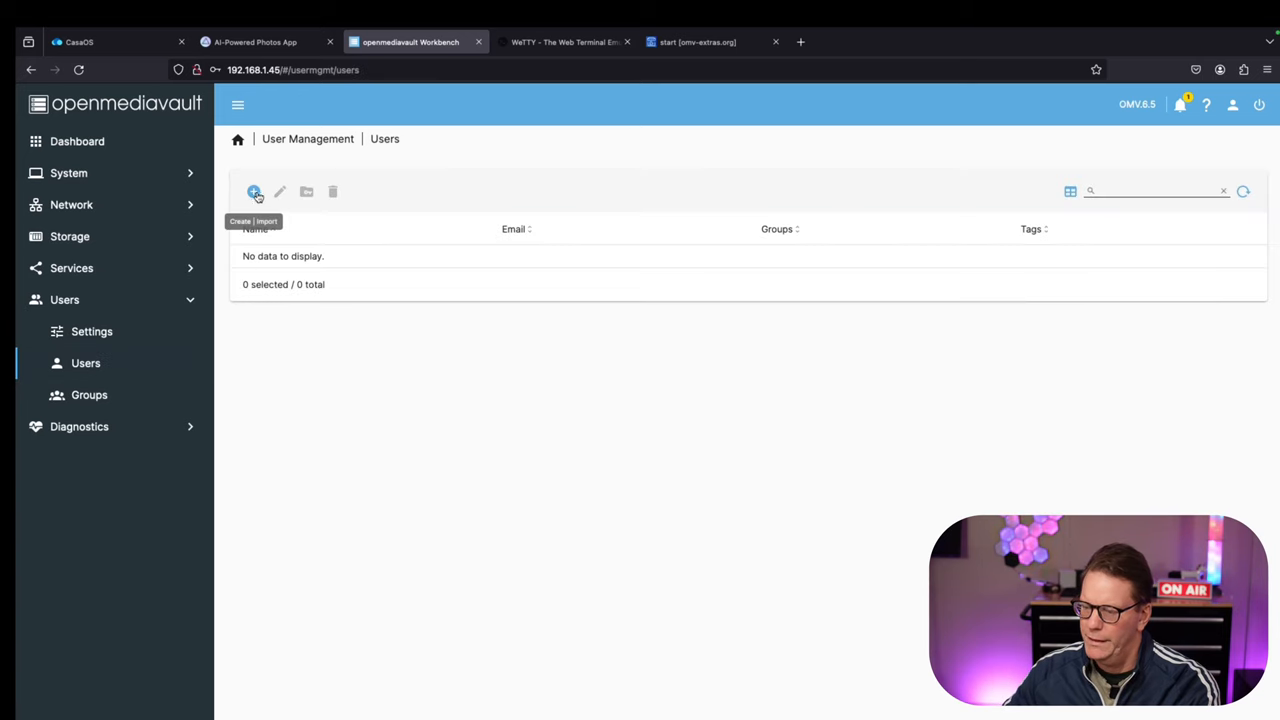
click(255, 192)
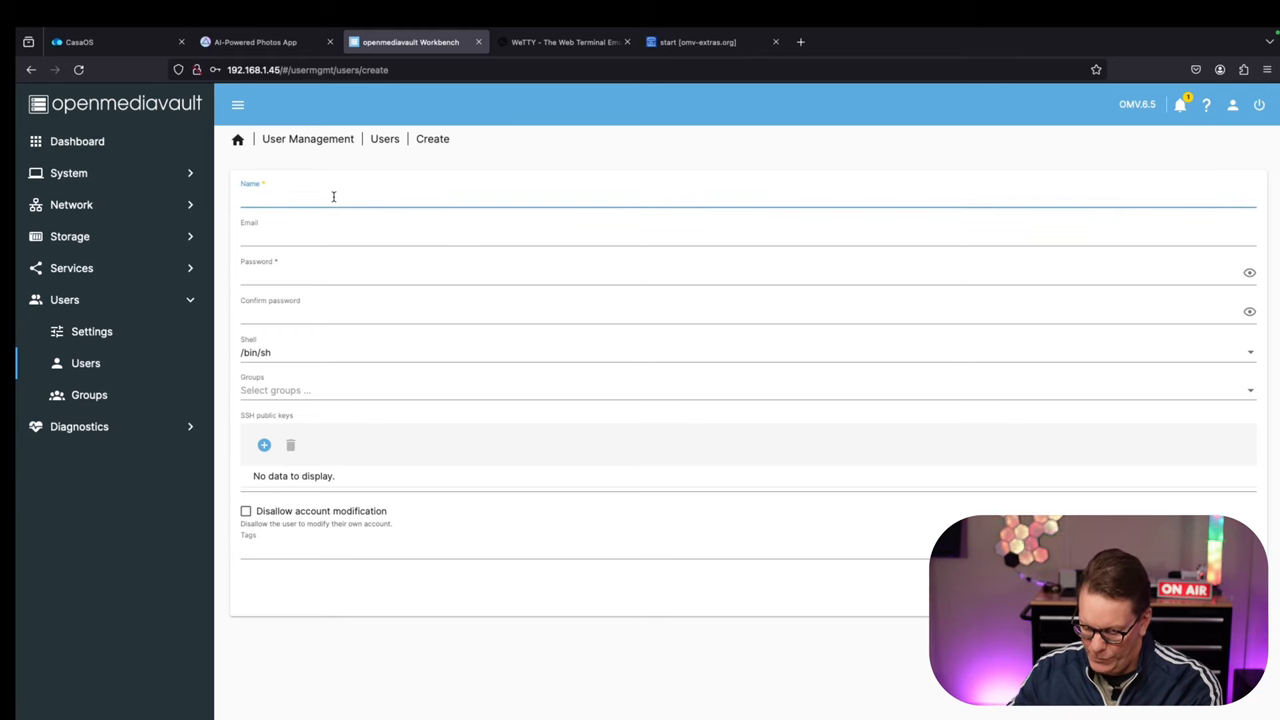
text(jeff)
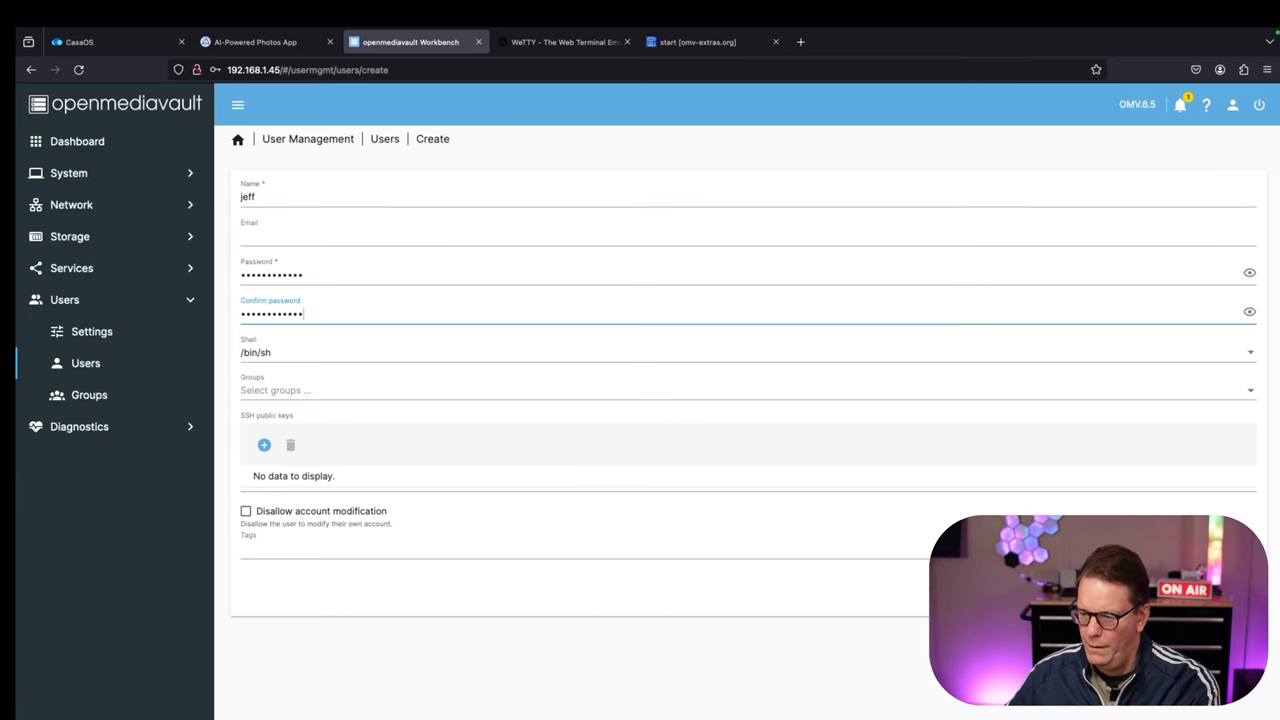
mouse_move(313, 350)
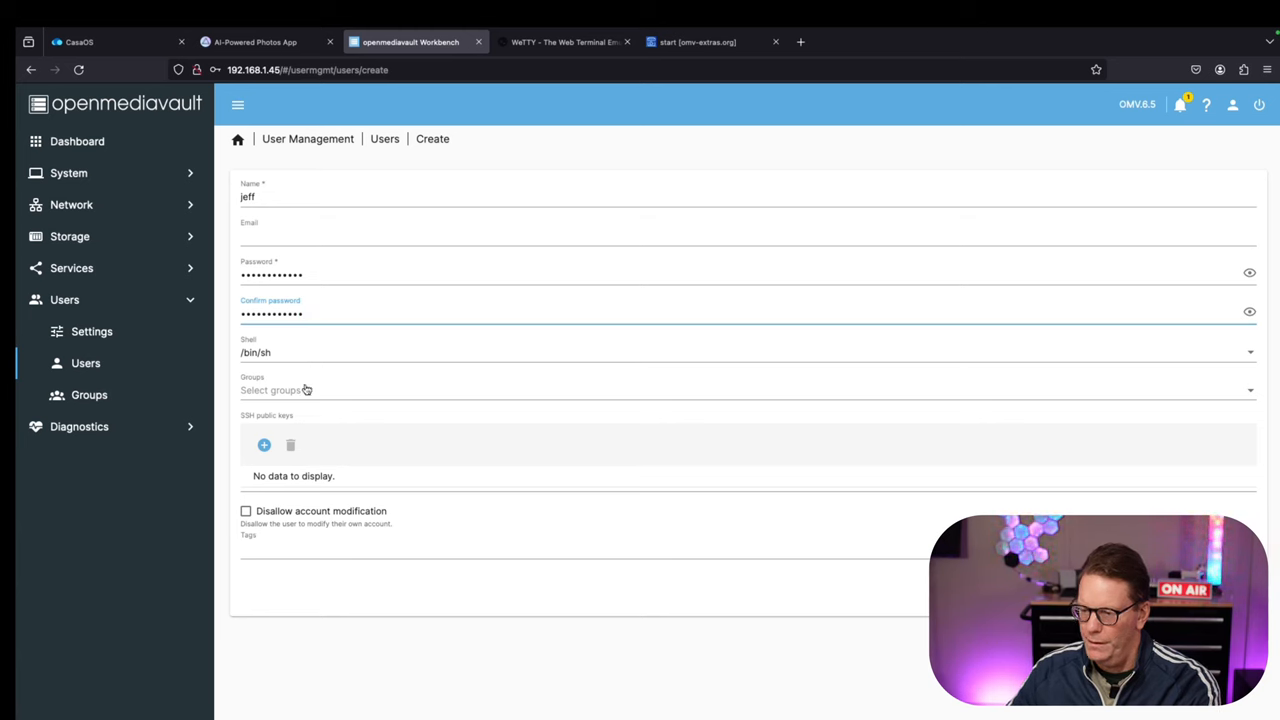
Add jeff to the root, sambashare and sudo groups.
click(745, 390)
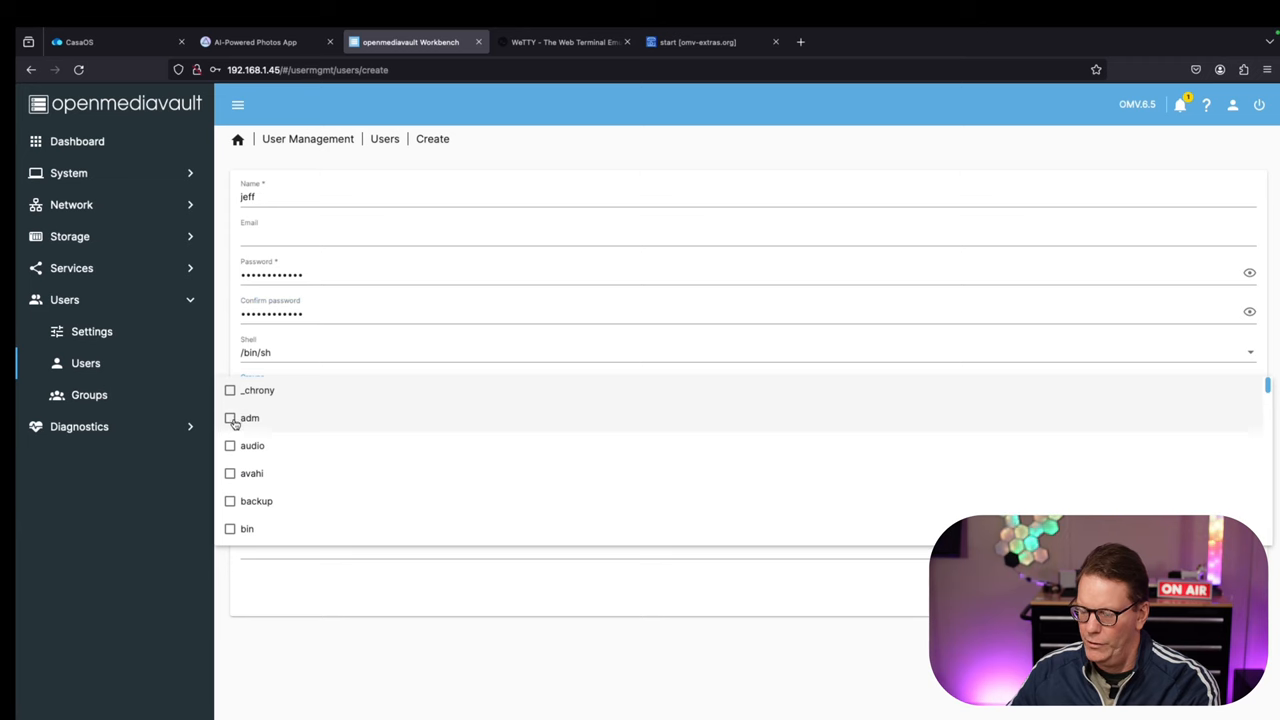
scroll(down, 3)
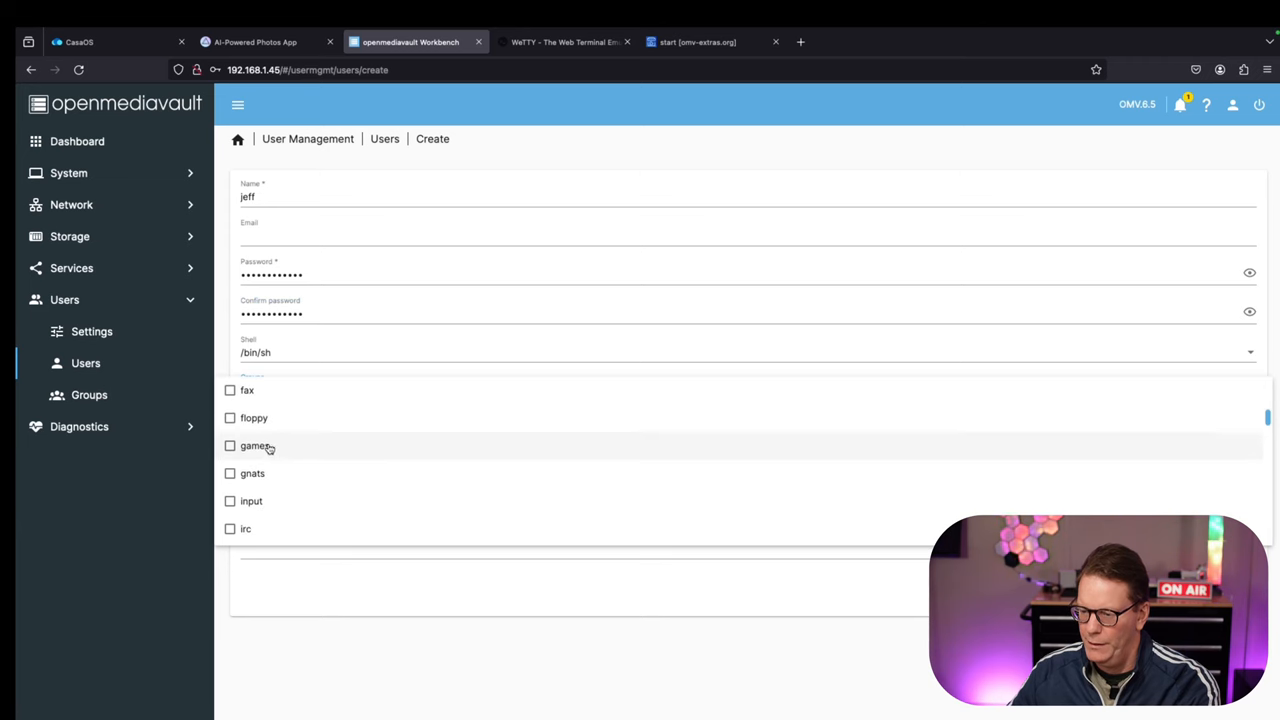
scroll(down, 3)
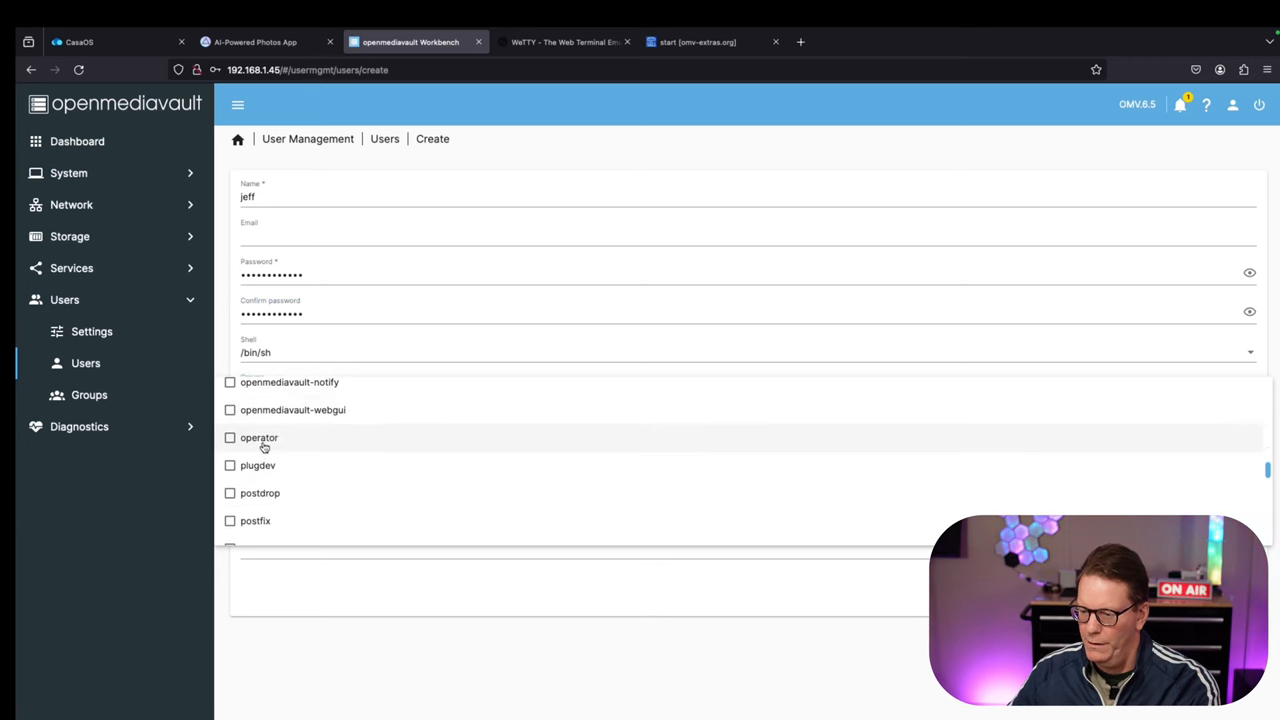
scroll(down, 3)
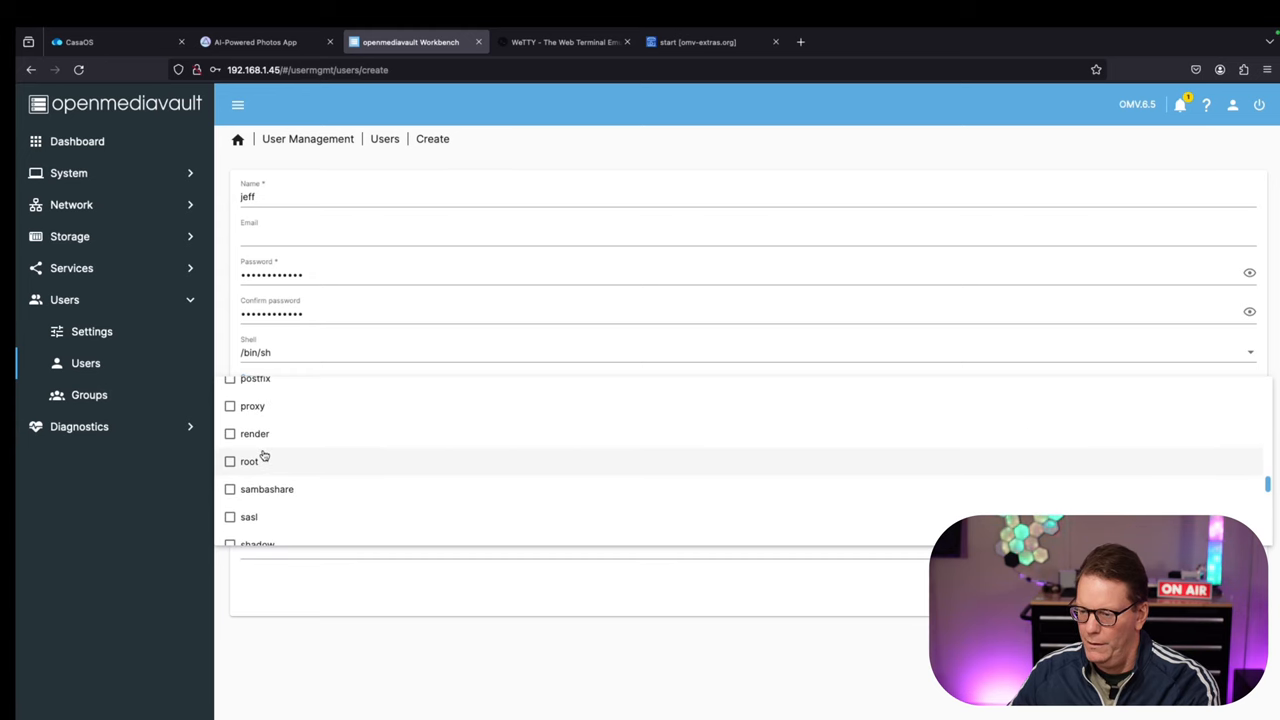
click(230, 461)
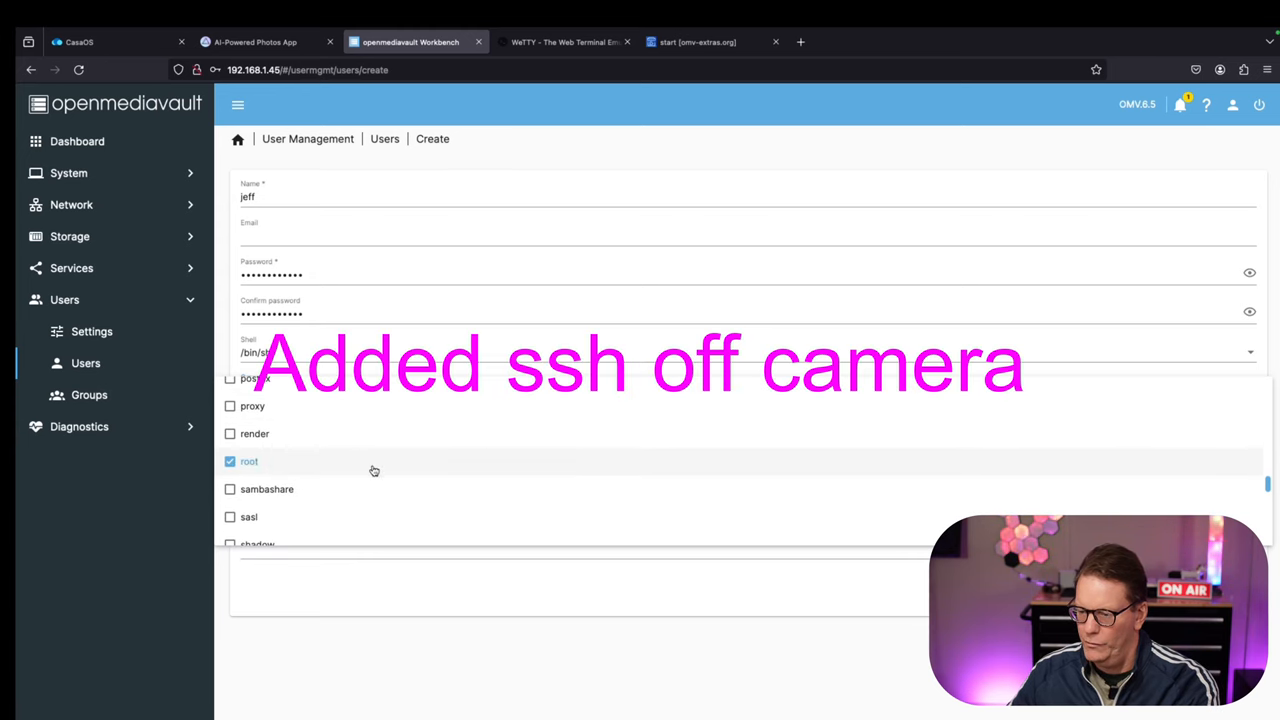
click(230, 489)
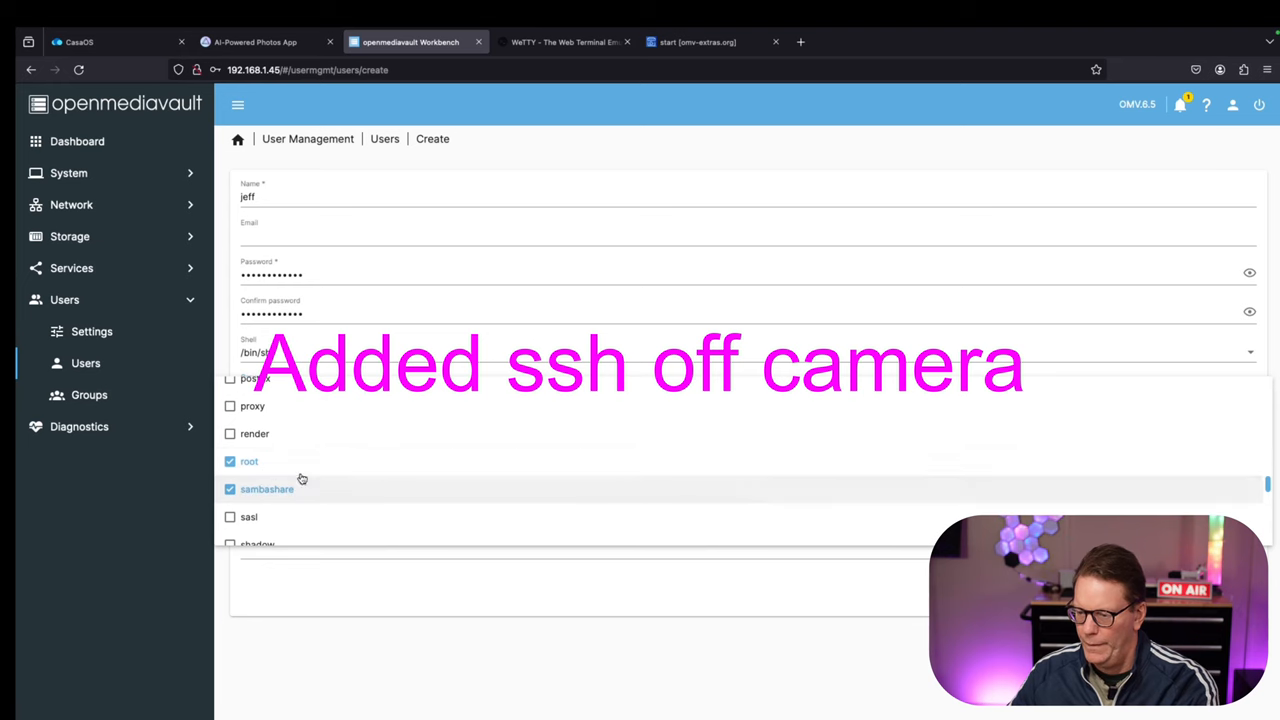
scroll(down, 3)
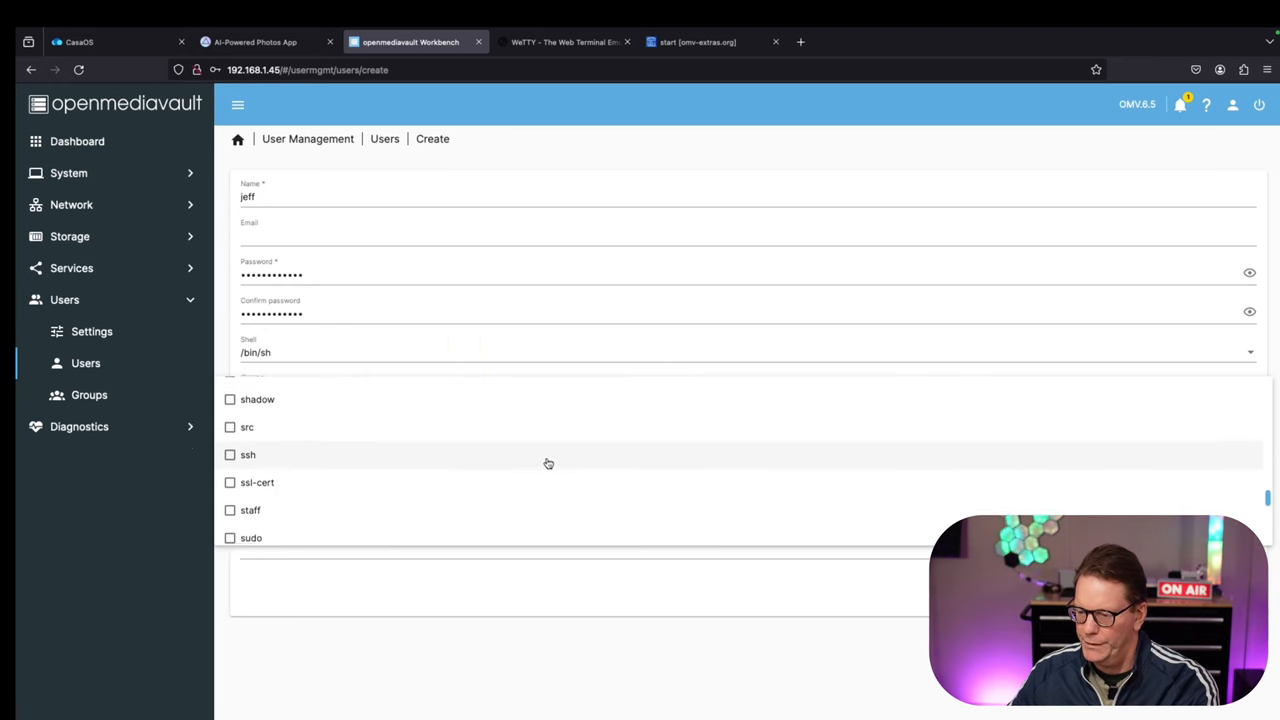
scroll(down, 3)
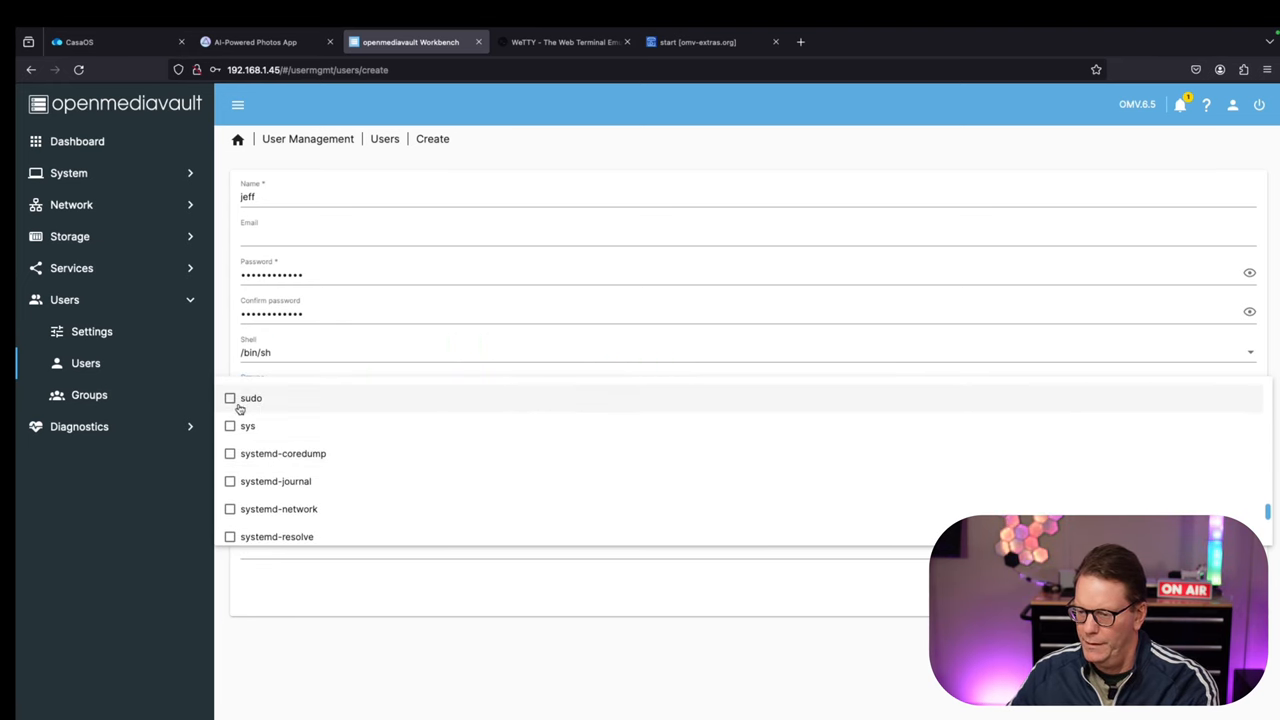
click(230, 398)
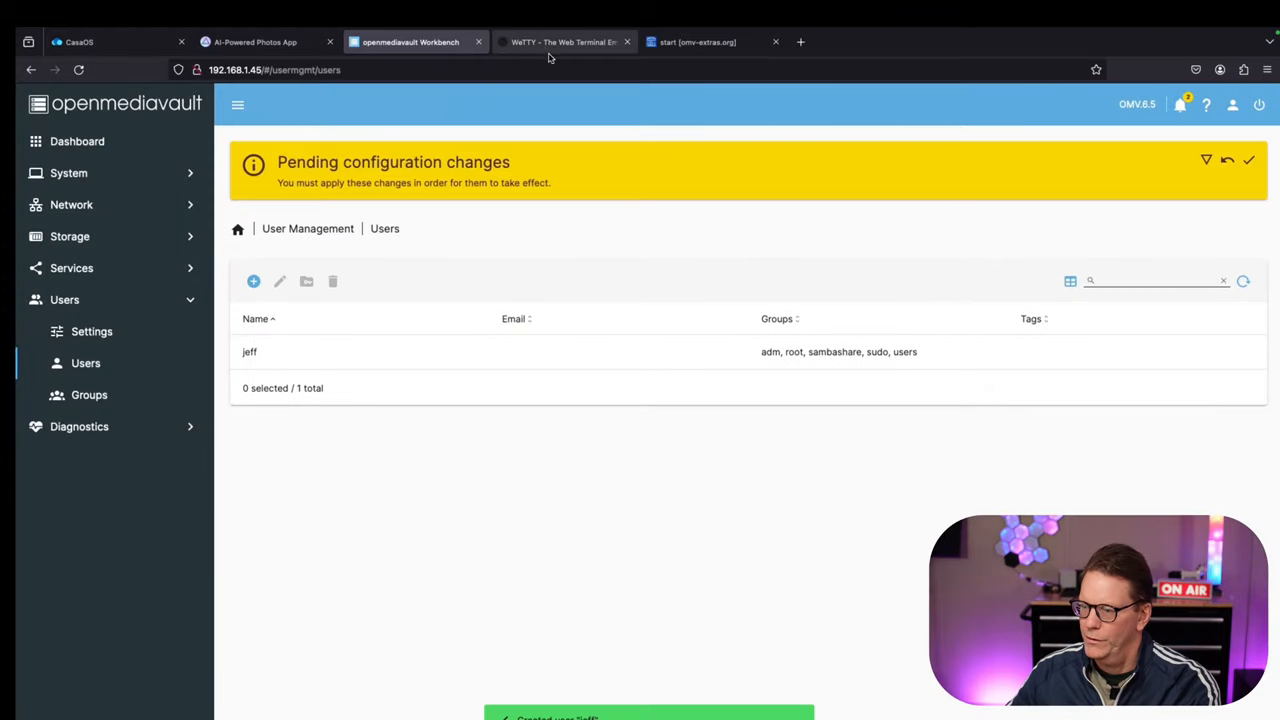
Apply and confirm the pending configuration changes, then return to the WeTTY terminal tab.
click(1248, 160)
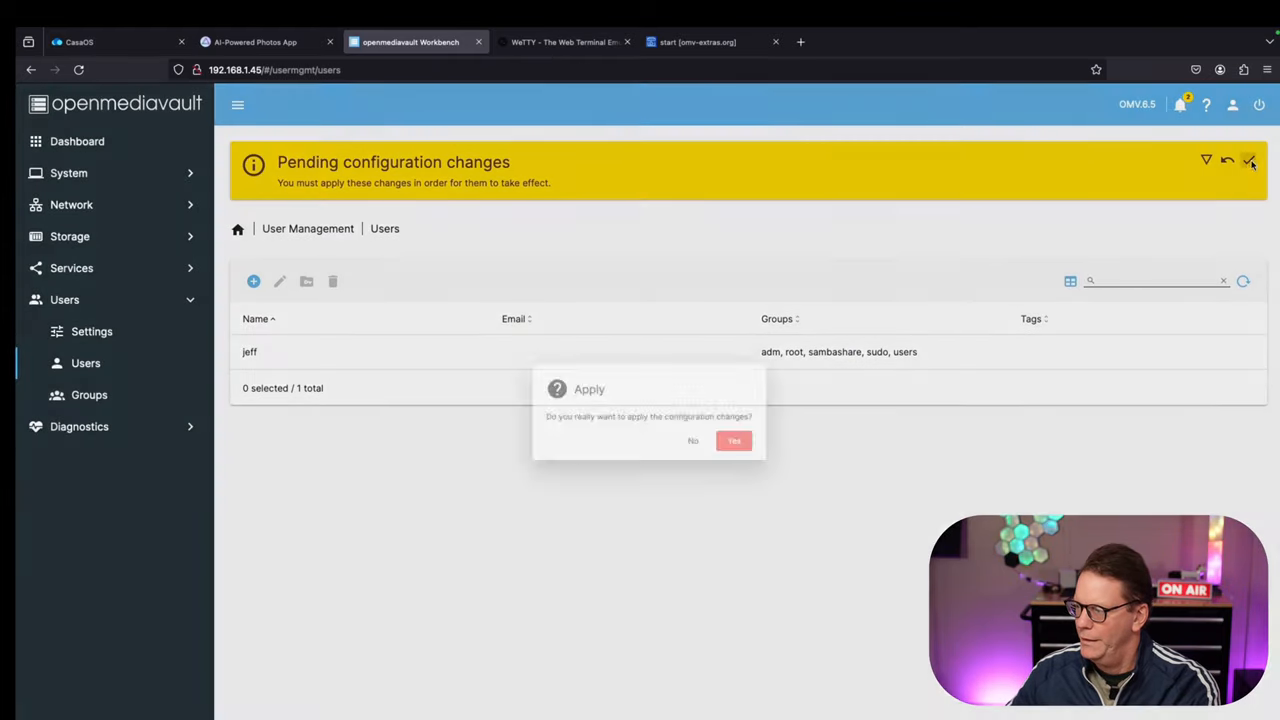
click(734, 441)
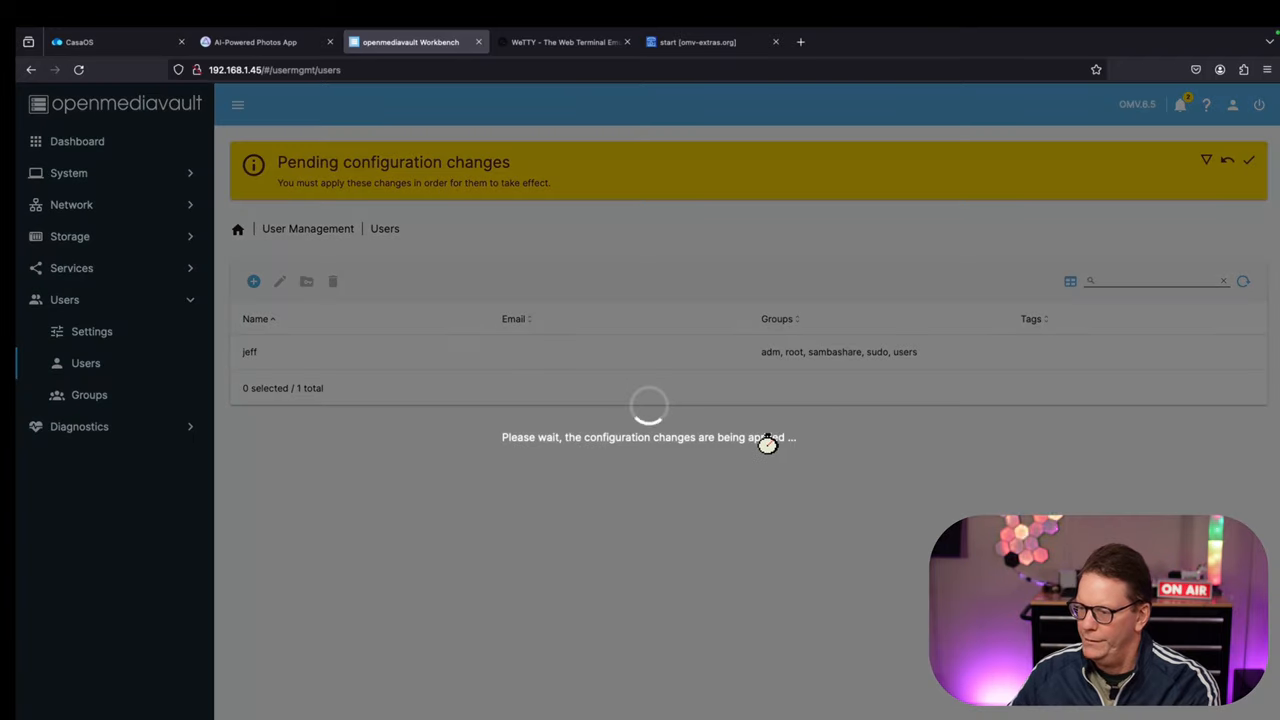
click(565, 42)
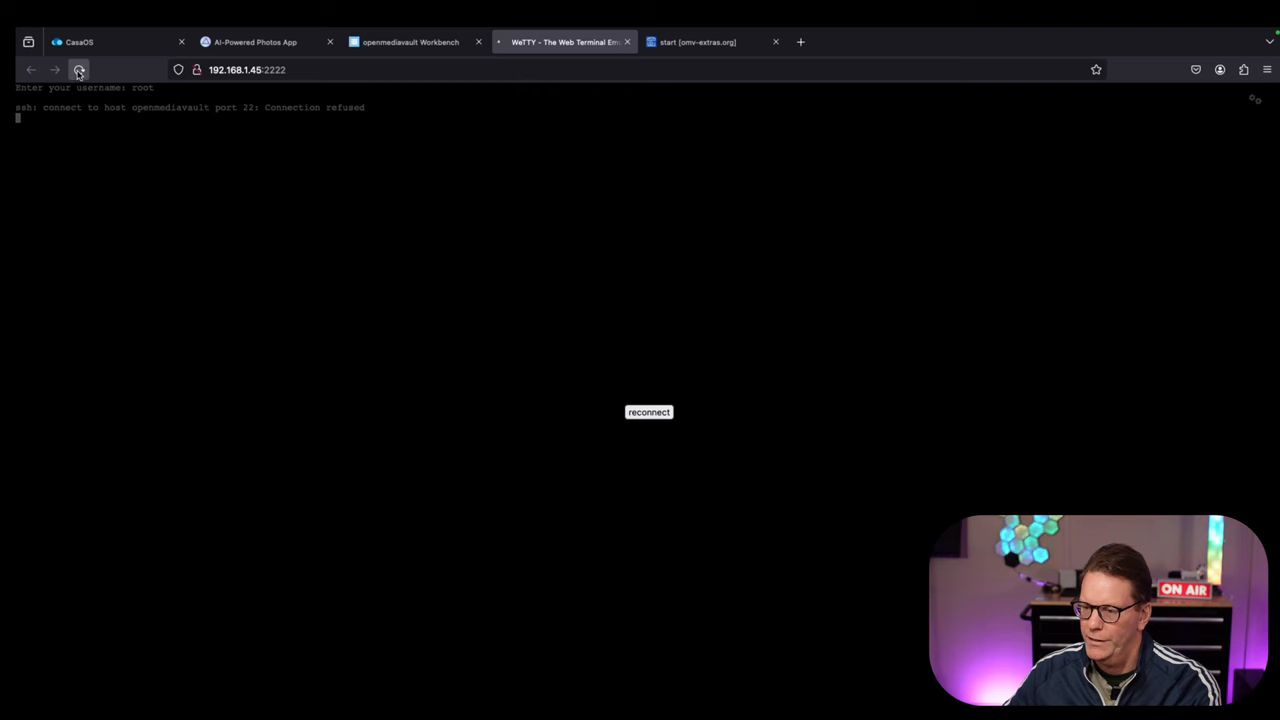
Reload WeTTY and retry logging in as jeff, which is again refused on port 22.
click(648, 412)
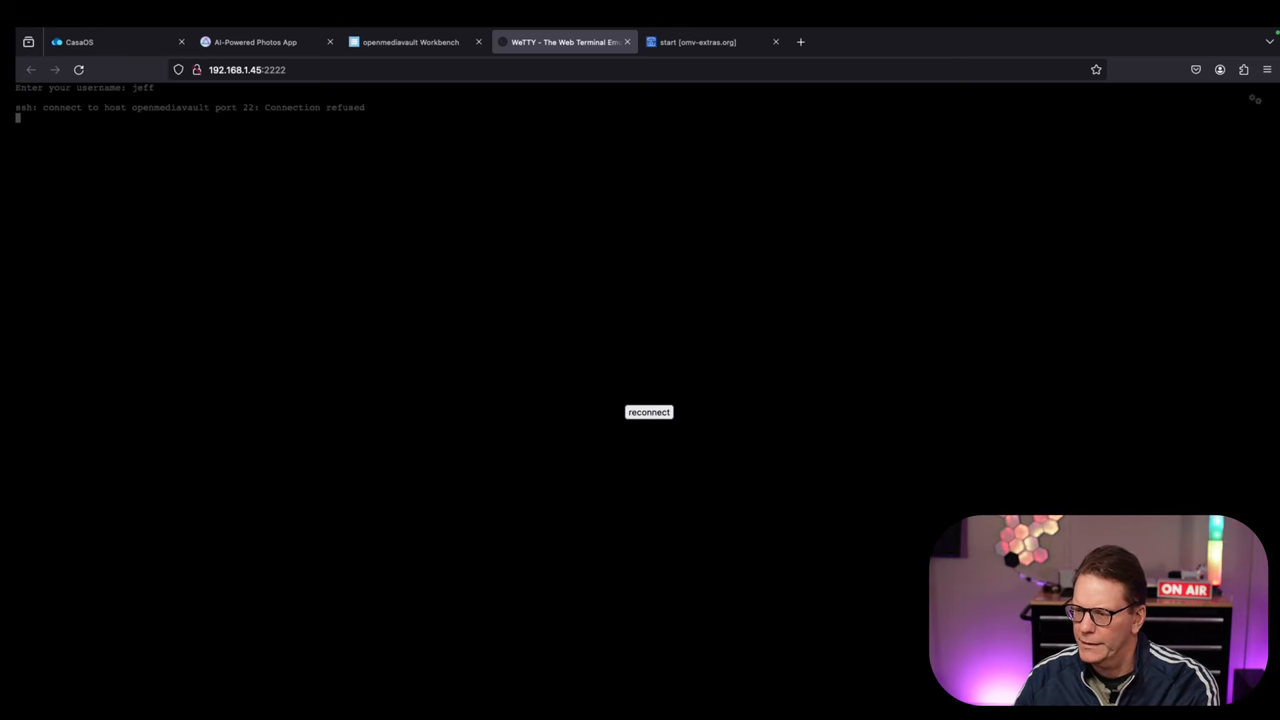
mouse_move(489, 91)
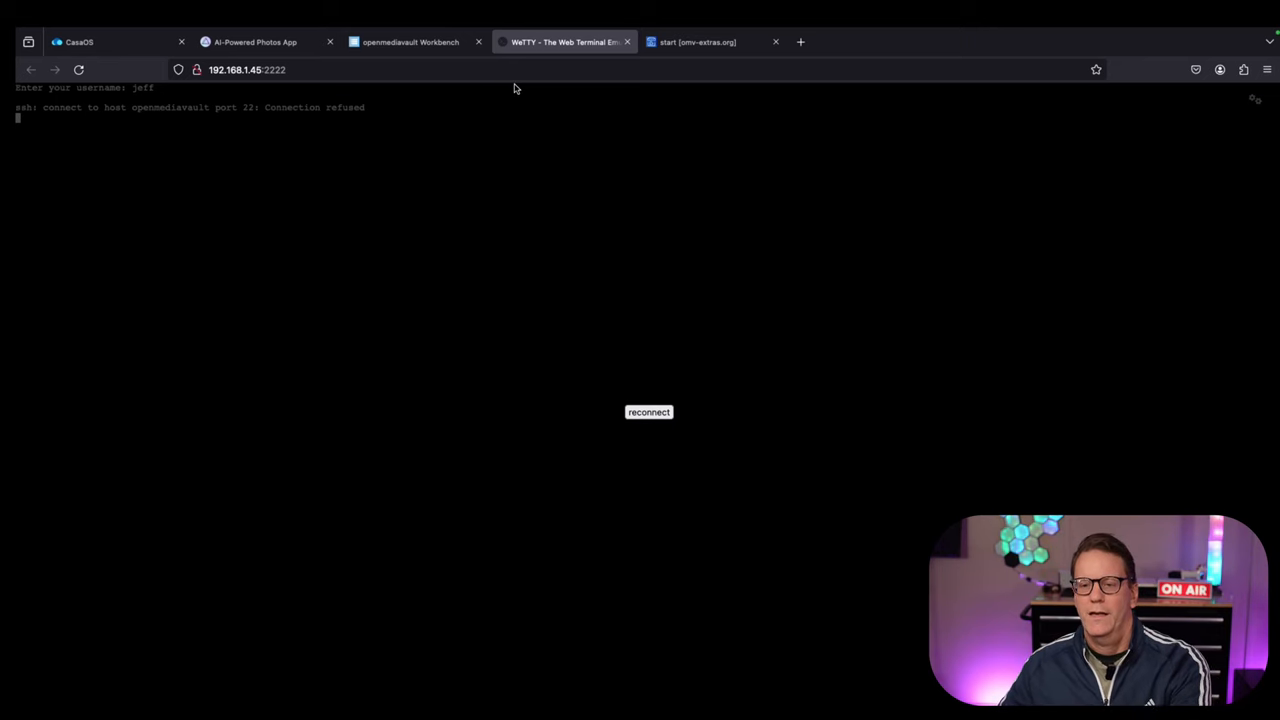
mouse_move(520, 82)
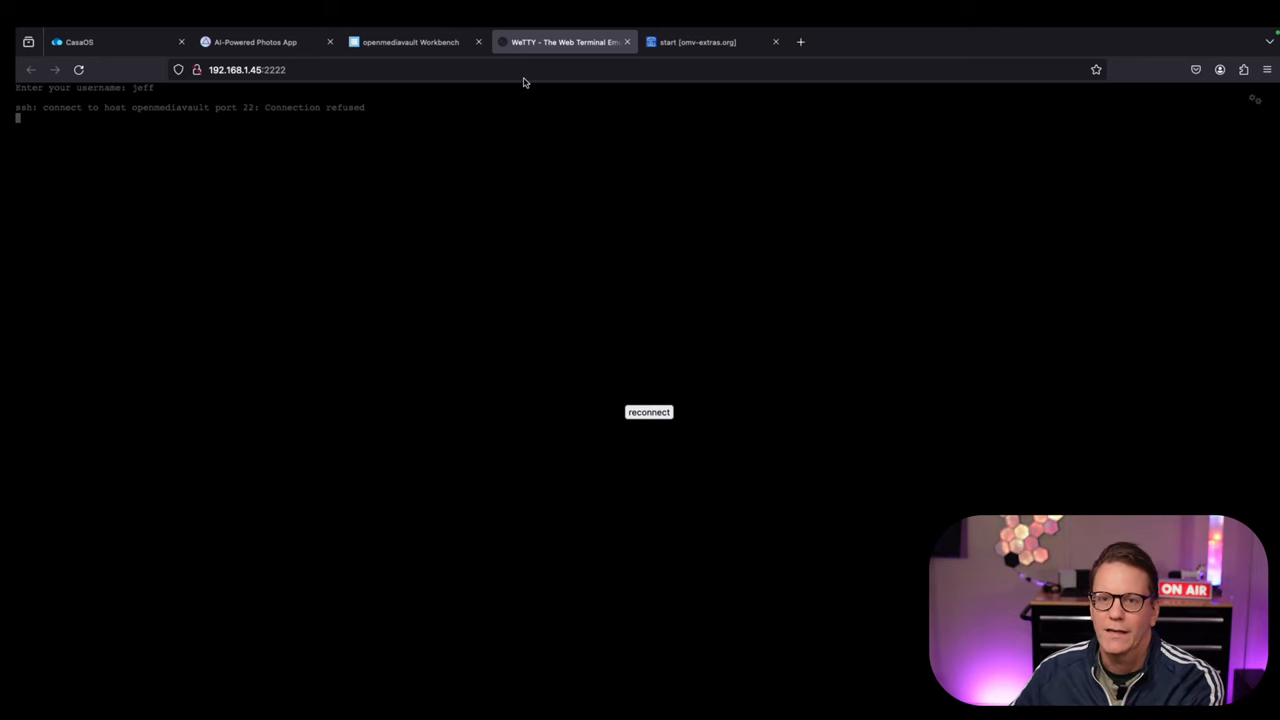
mouse_move(347, 157)
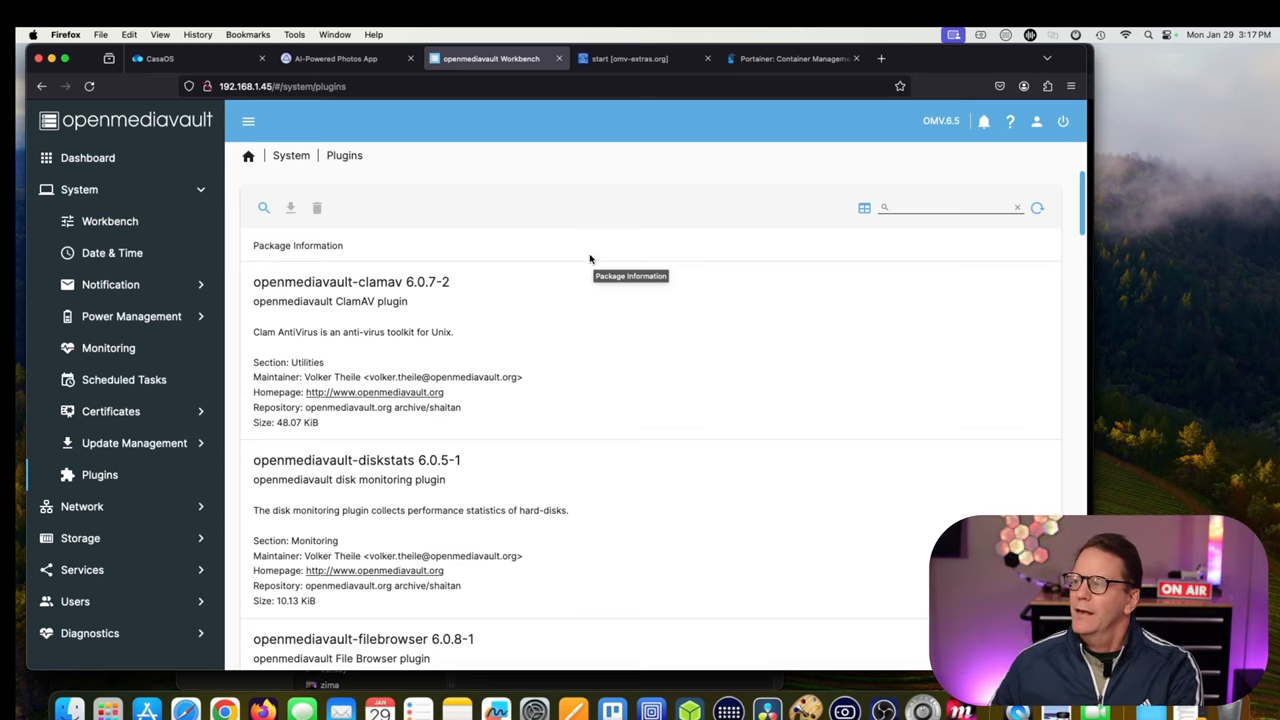
mouse_move(584, 231)
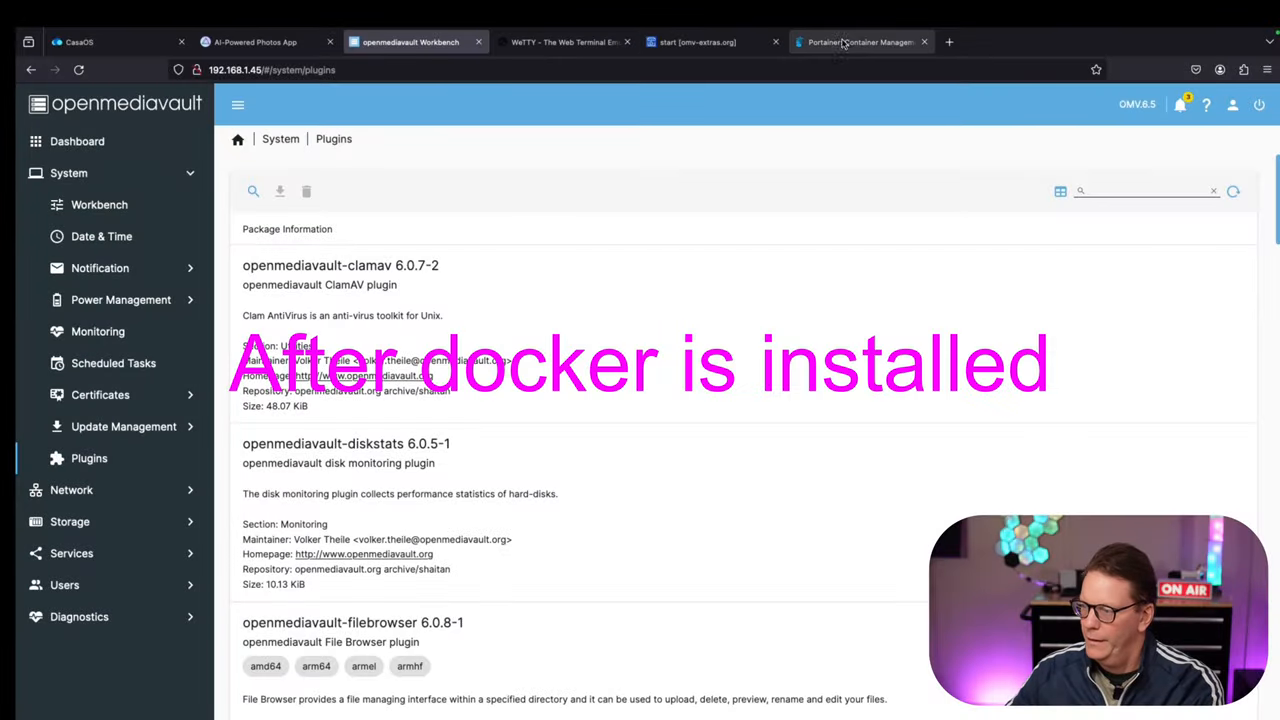
After reviewing the installed plugins, switch to the Portainer website tab.
click(860, 41)
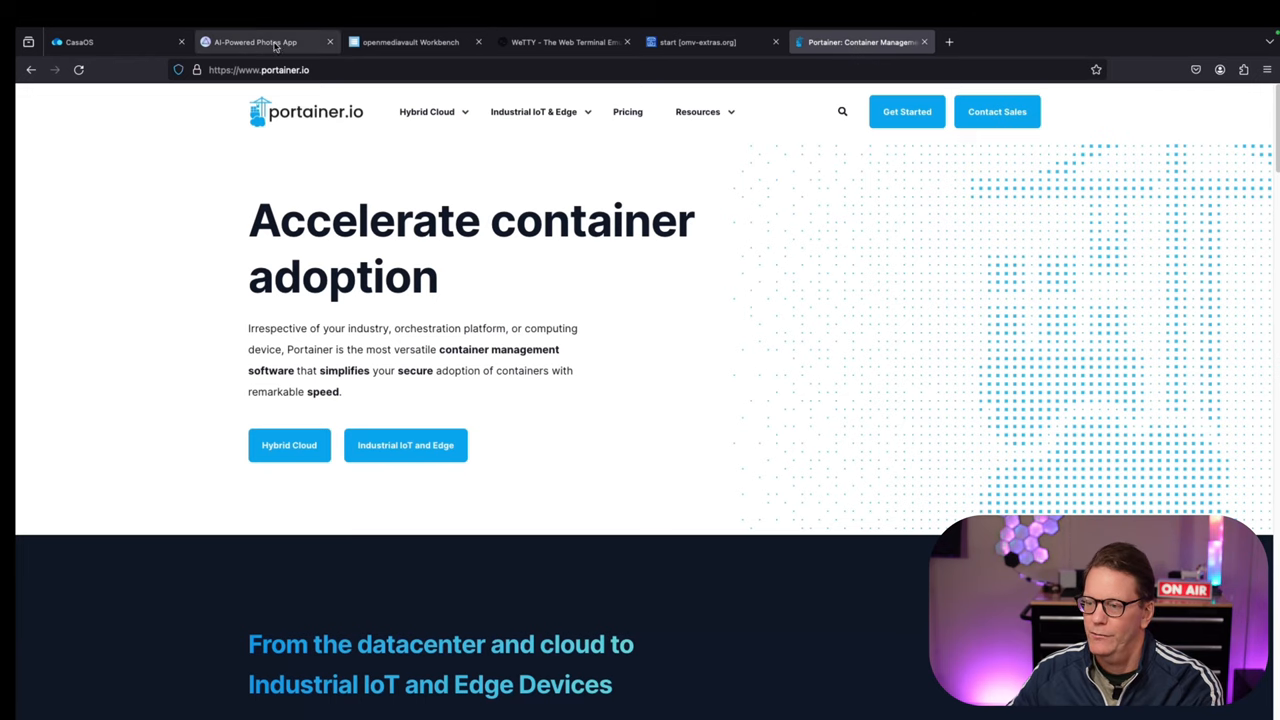
Check PhotoPrism's still-empty photo library, then switch back to the web terminal tab.
click(255, 42)
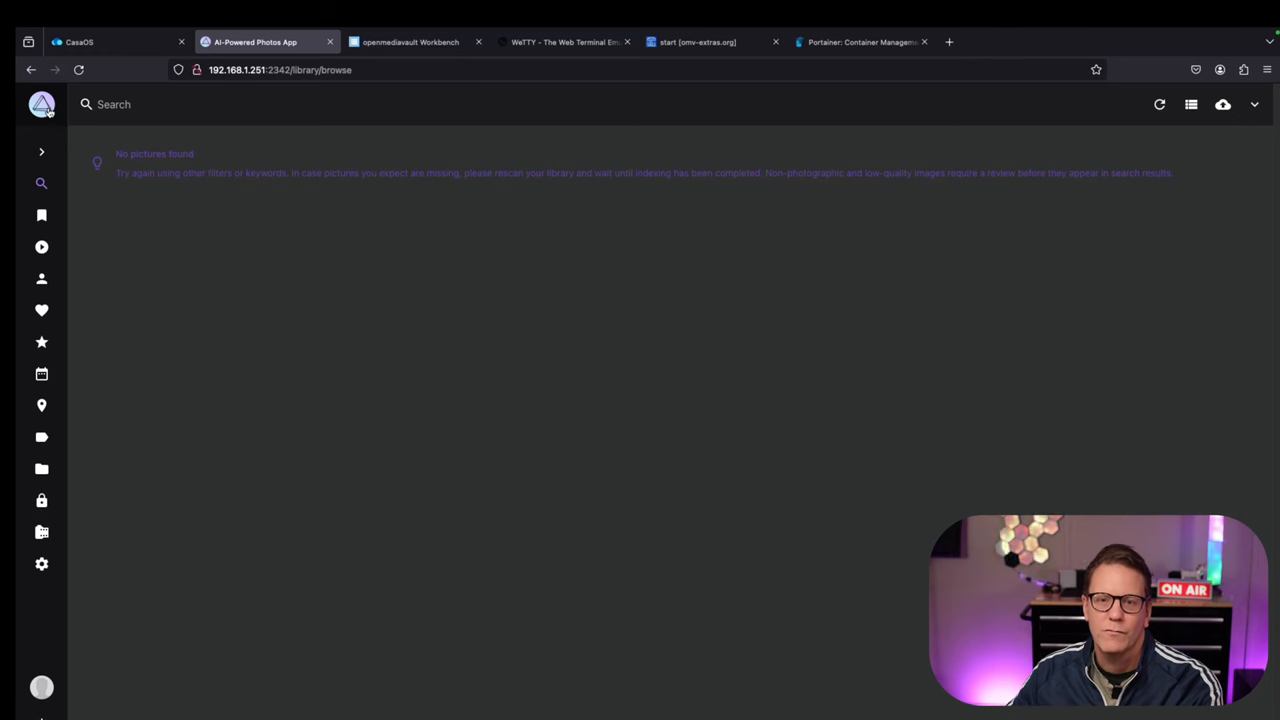
mouse_move(523, 201)
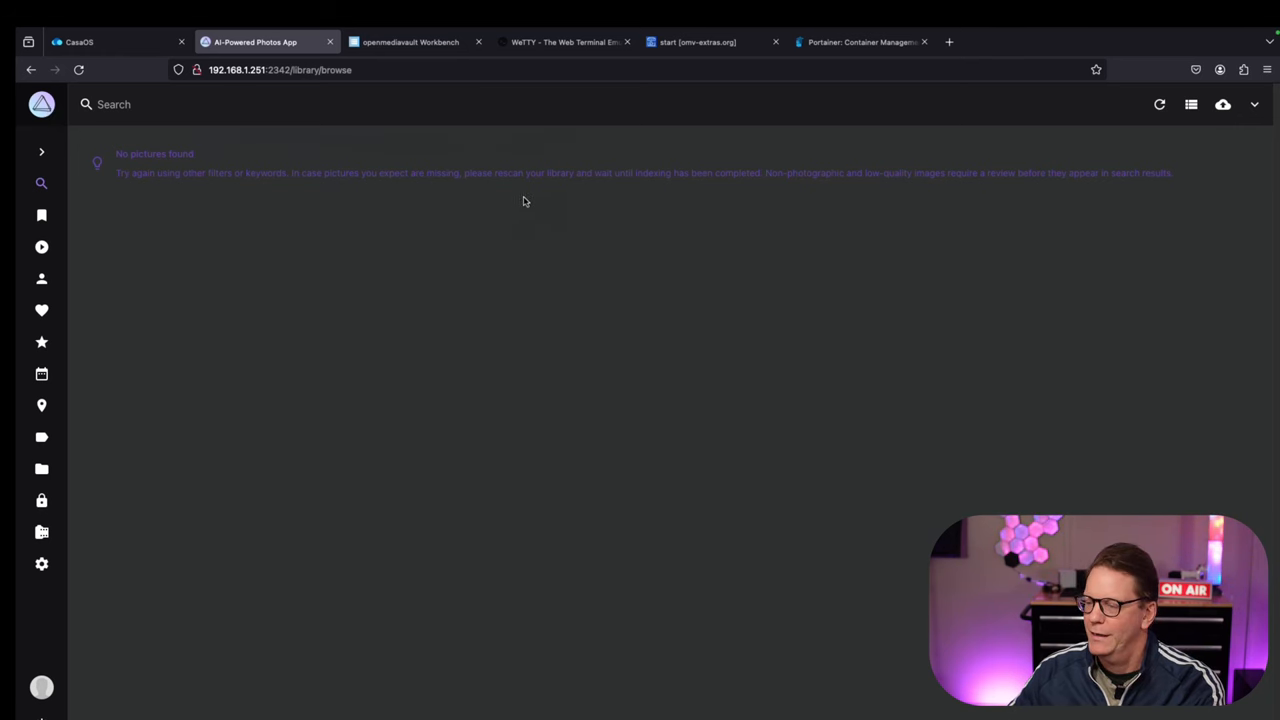
mouse_move(531, 193)
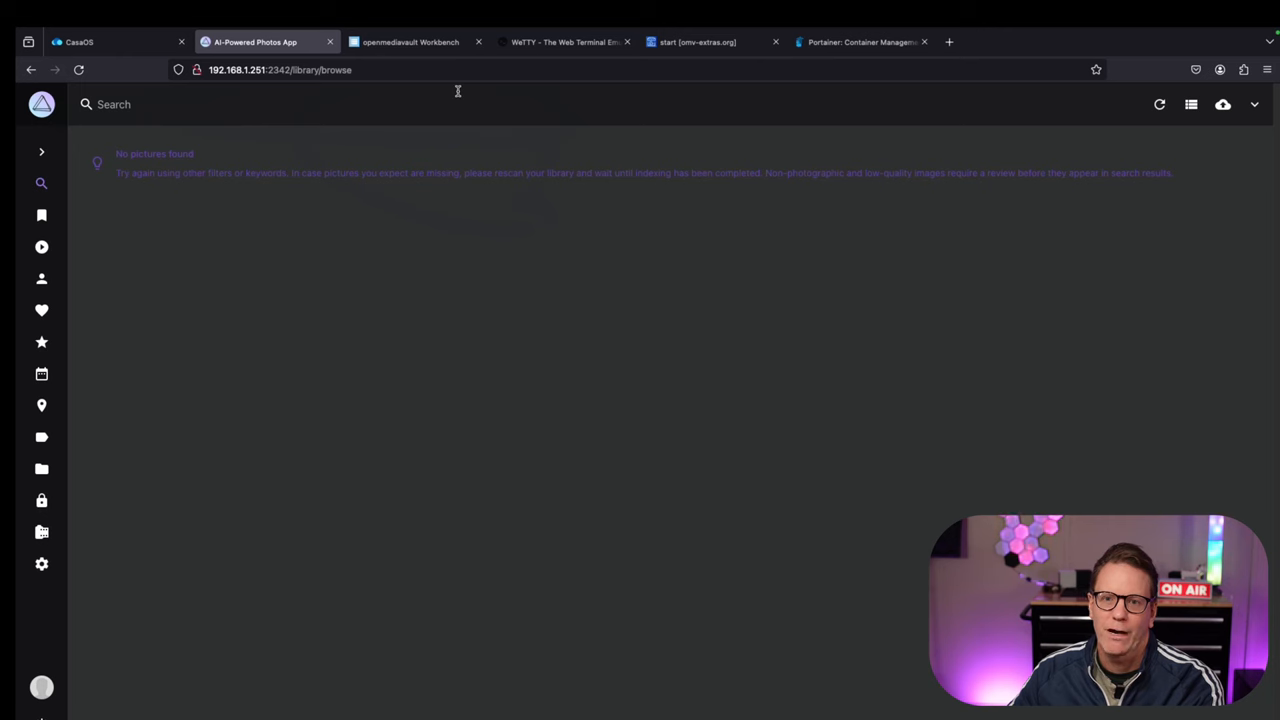
mouse_move(565, 42)
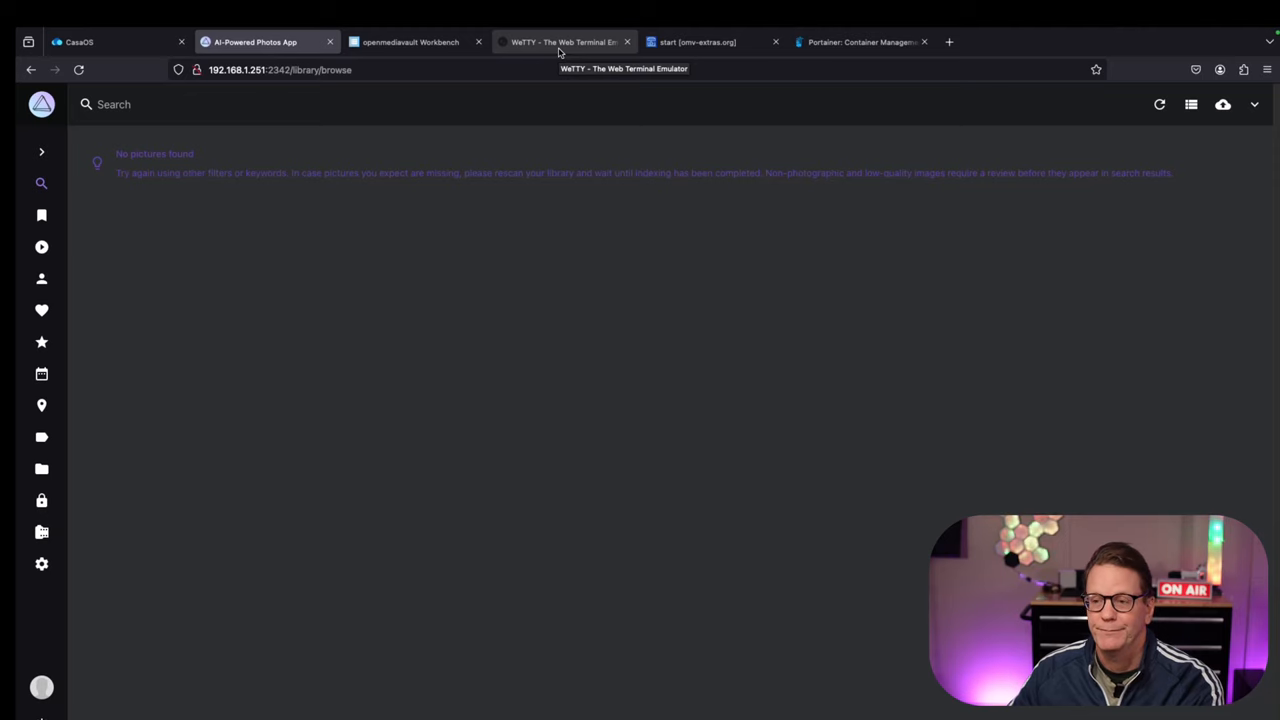
click(410, 42)
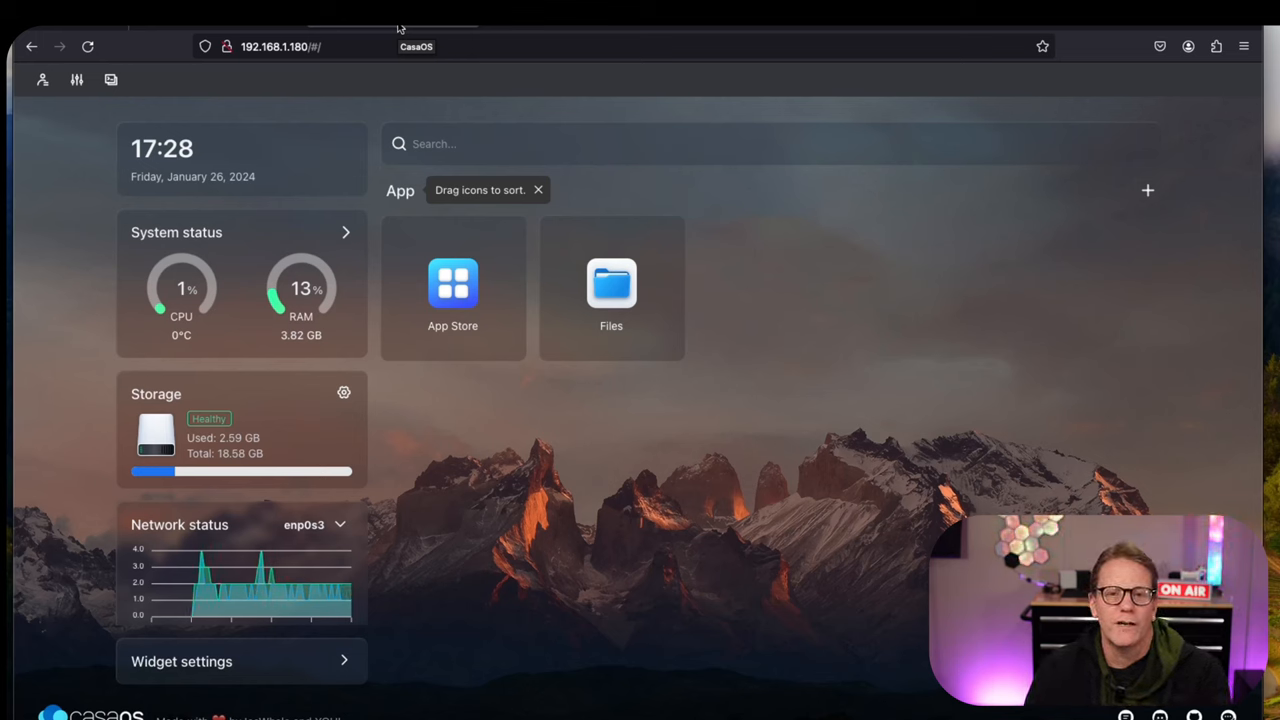
mouse_move(705, 110)
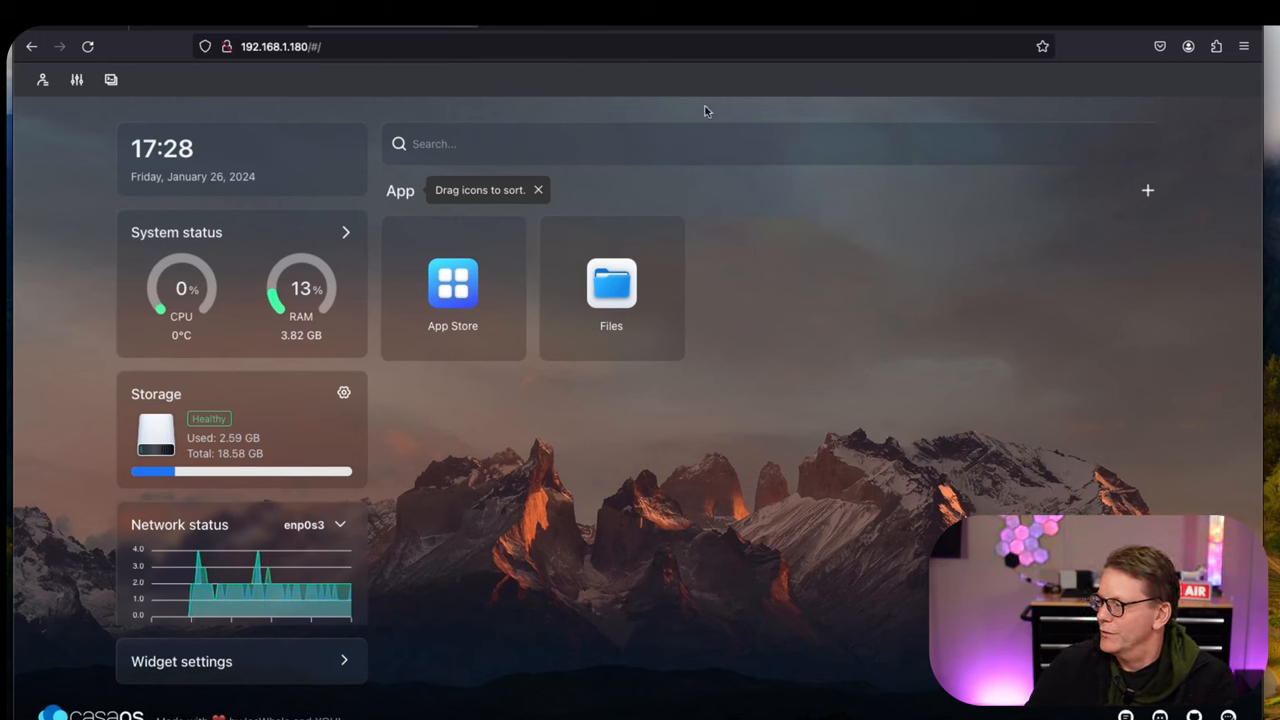